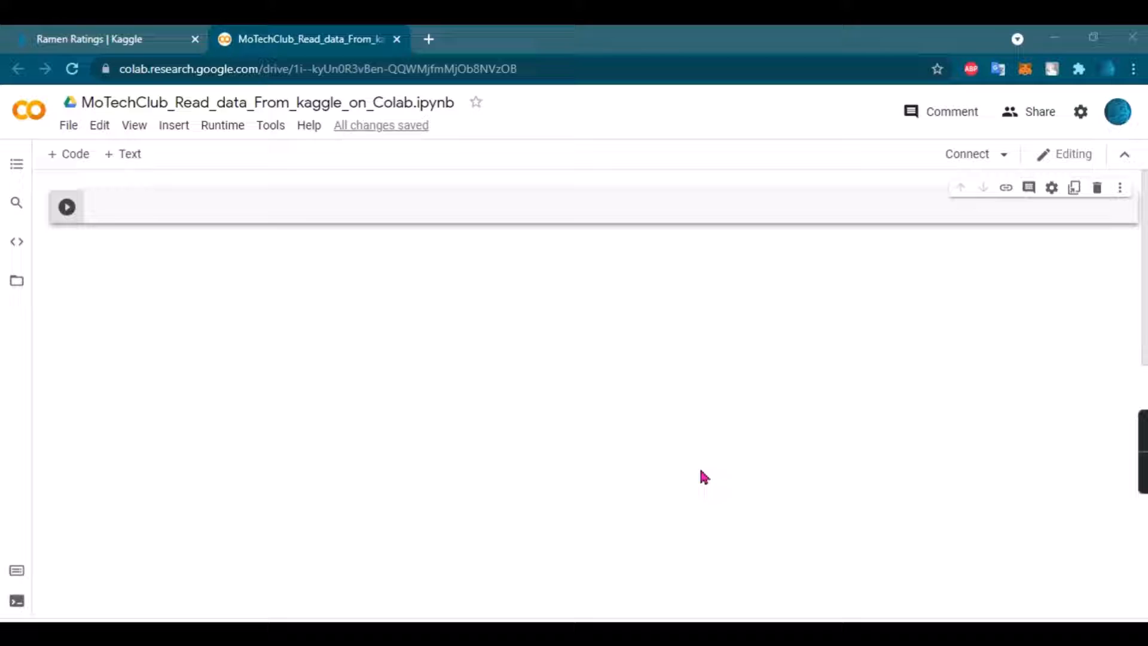
mouse_move(612, 453)
text(!)
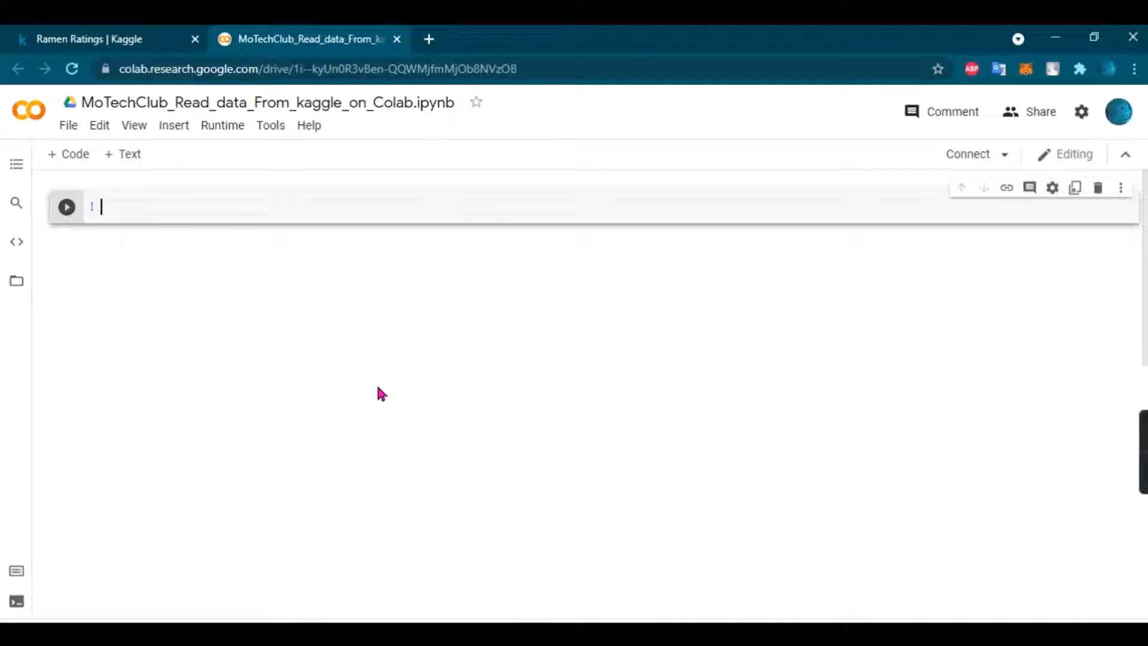
- Install the kaggle package quietly with '! pip install -q kaggle'
text(pip install -)
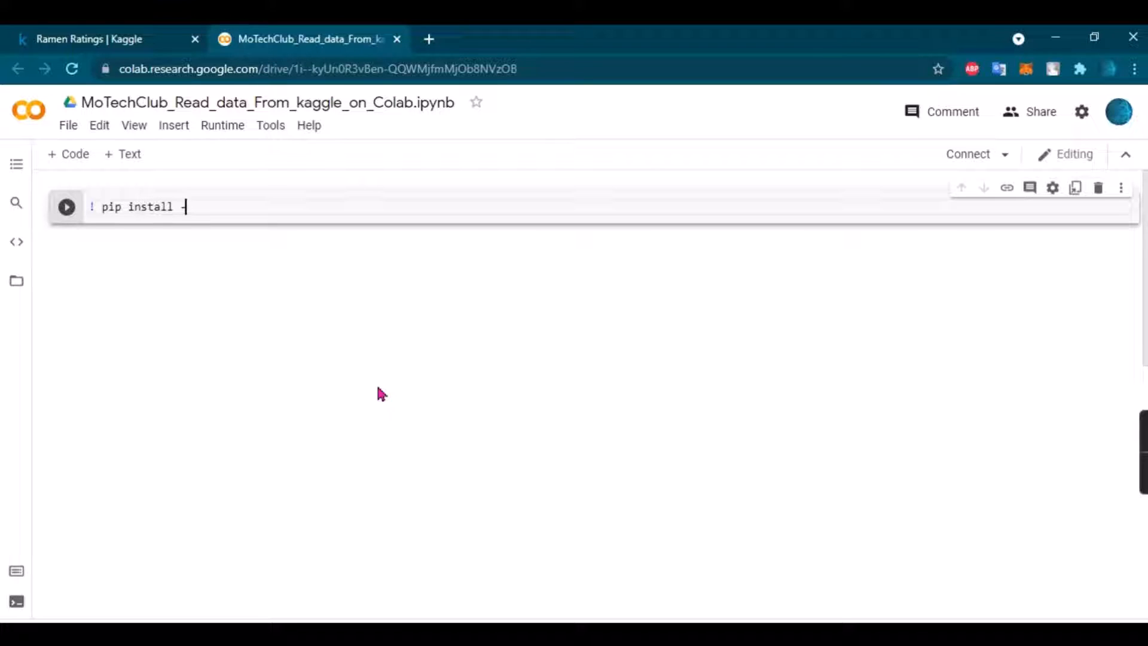
text(q kaggle)
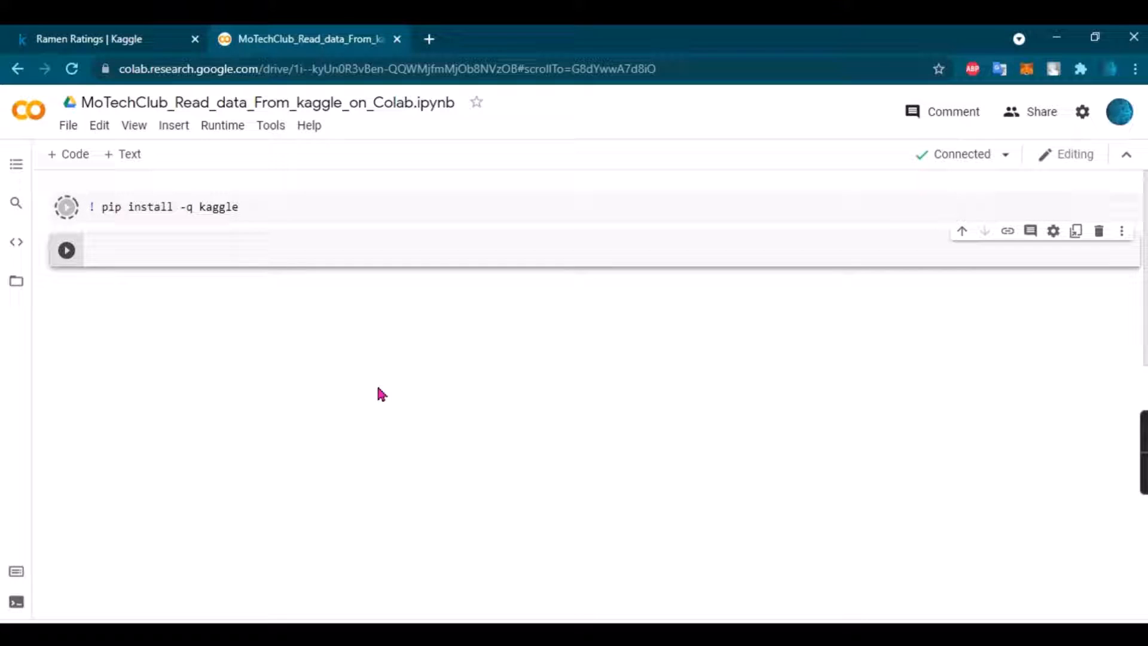
click(66, 206)
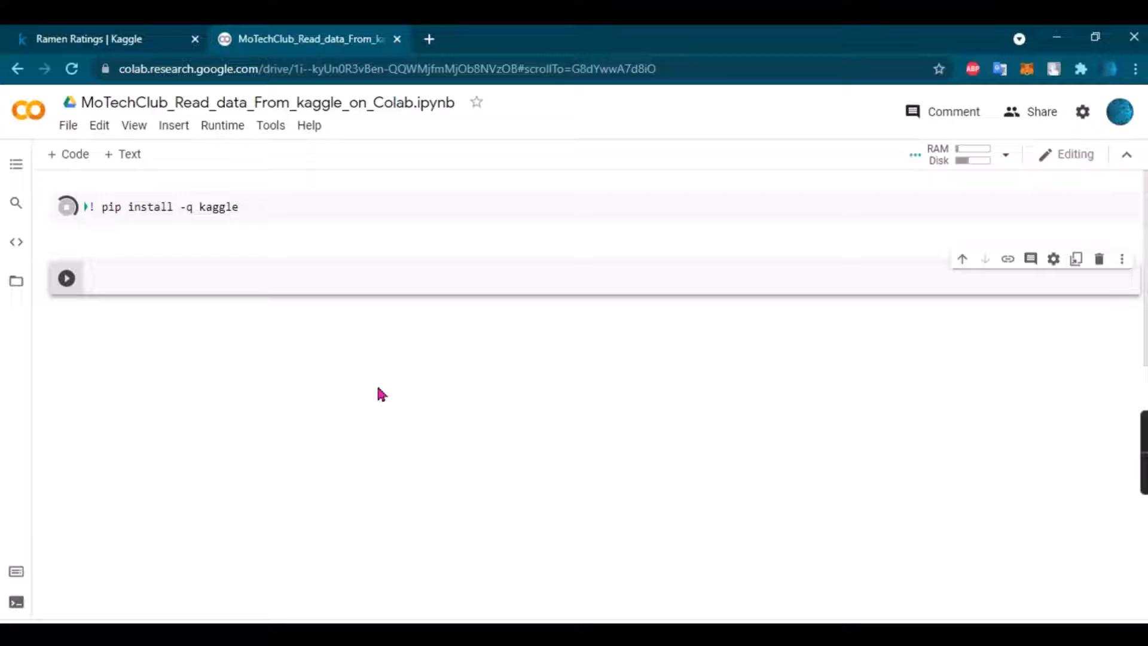
- In a new cell, import files from google.colab and run it
click(66, 206)
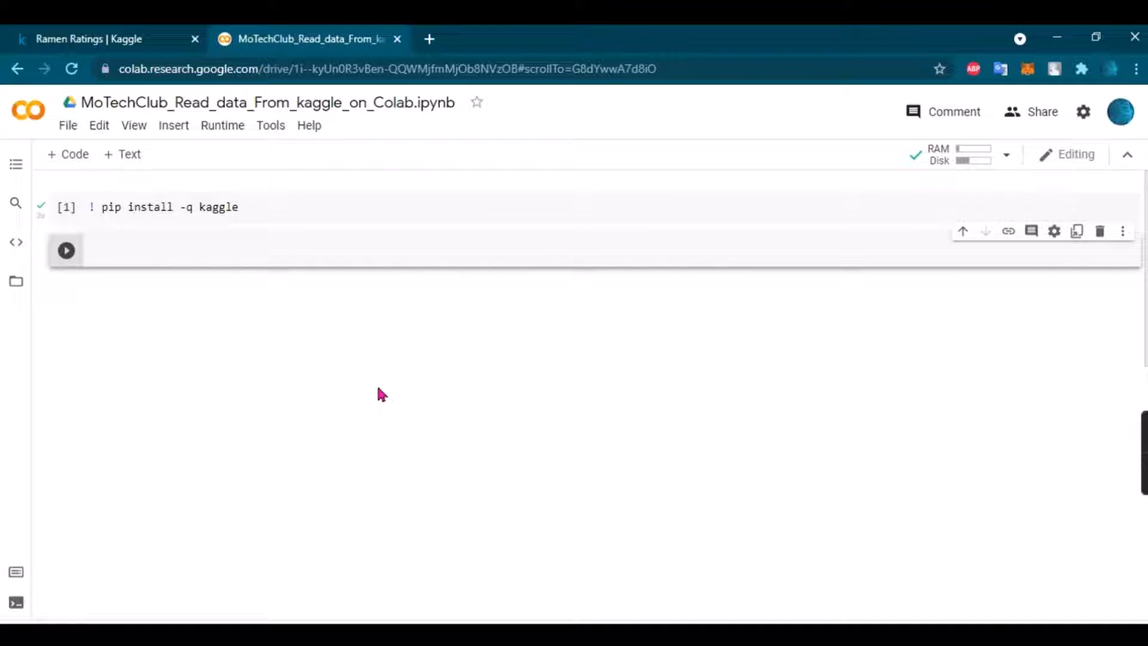
text(frol googl)
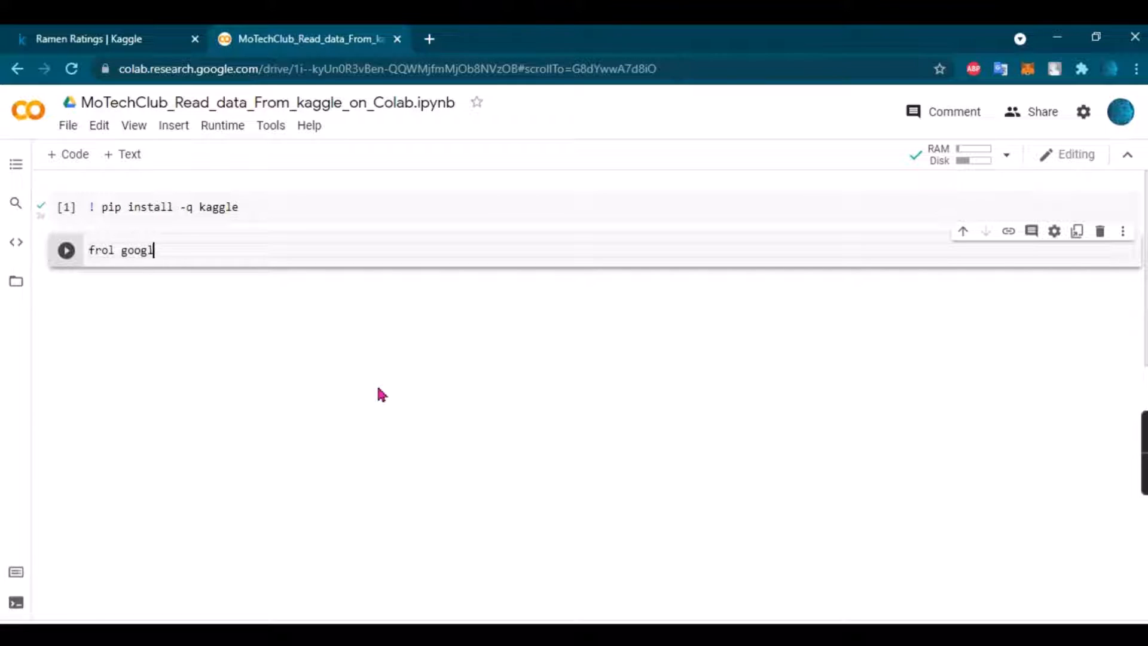
text(e.cola)
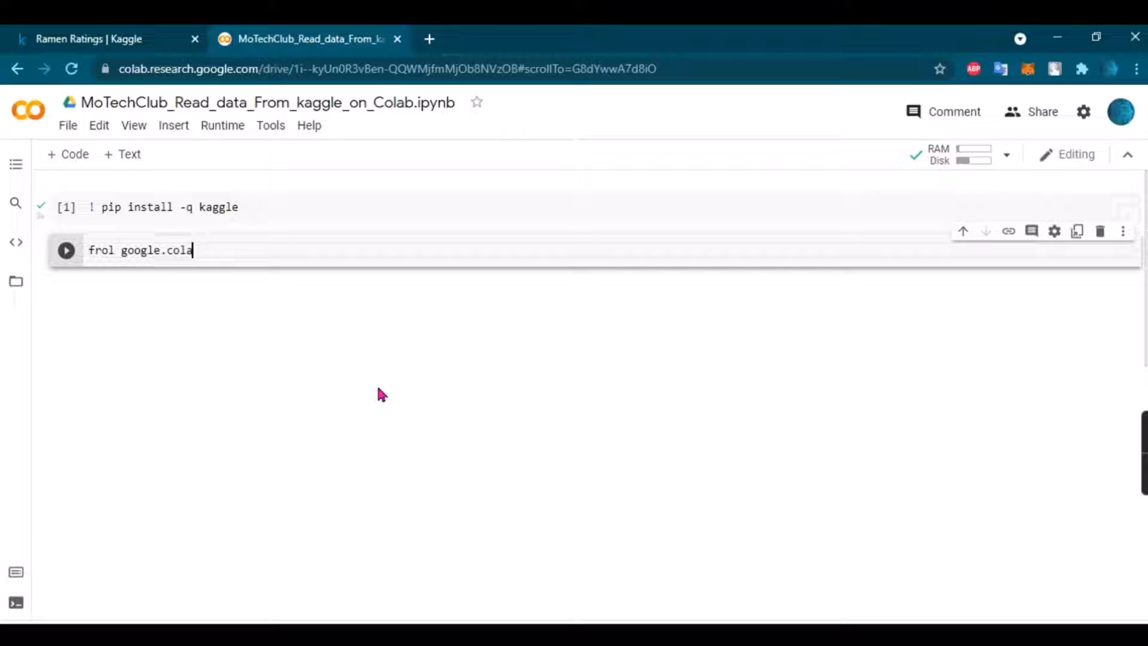
text(import files)
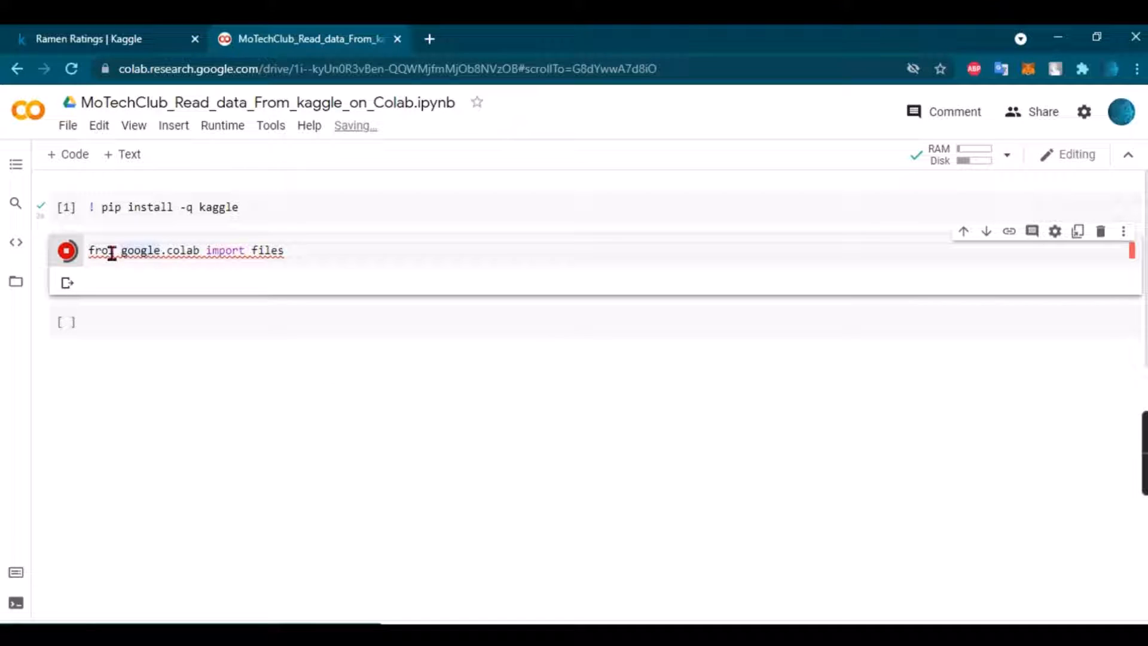
click(66, 251)
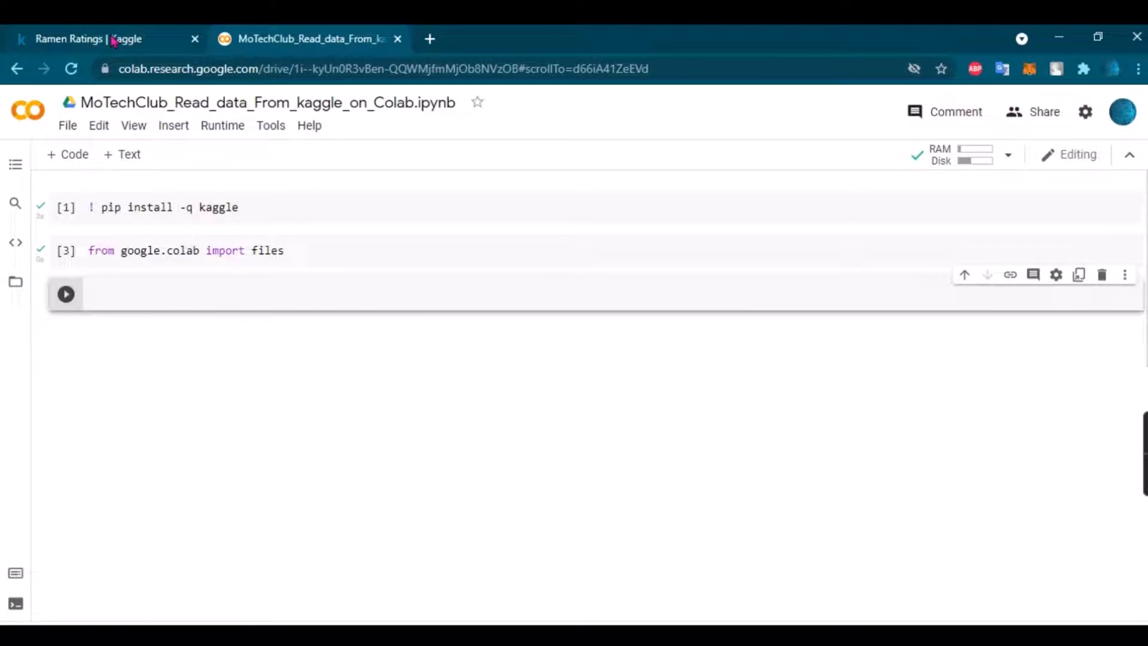
- From the Kaggle account page, expire existing API tokens and download a new kaggle.json
click(88, 39)
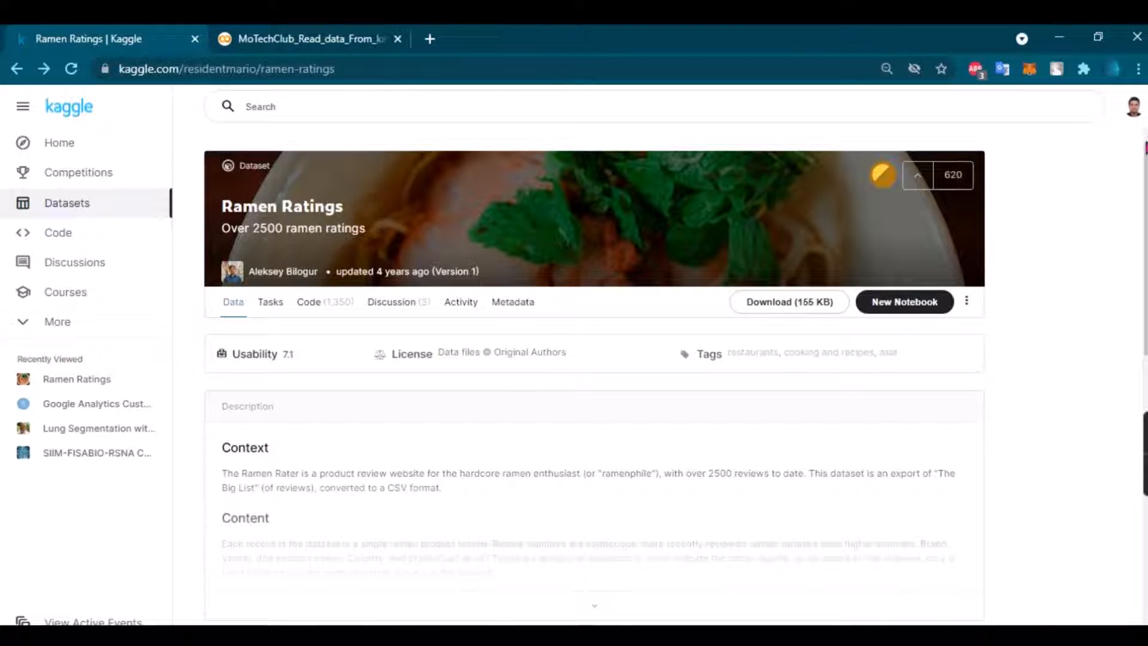
click(1131, 105)
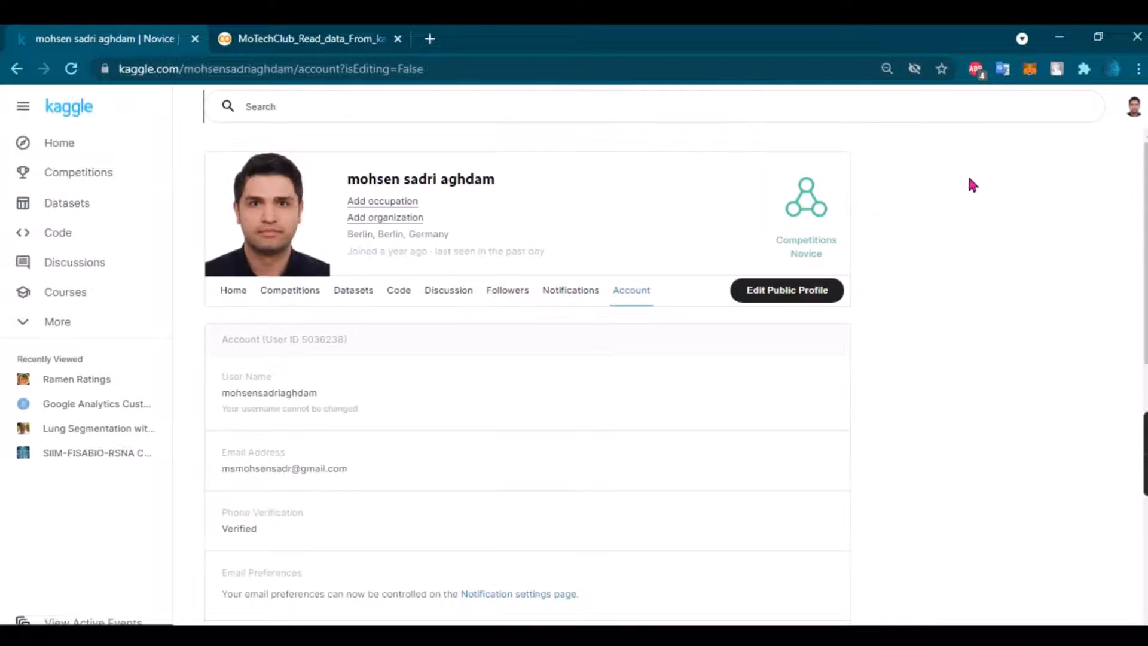
scroll(down, 3)
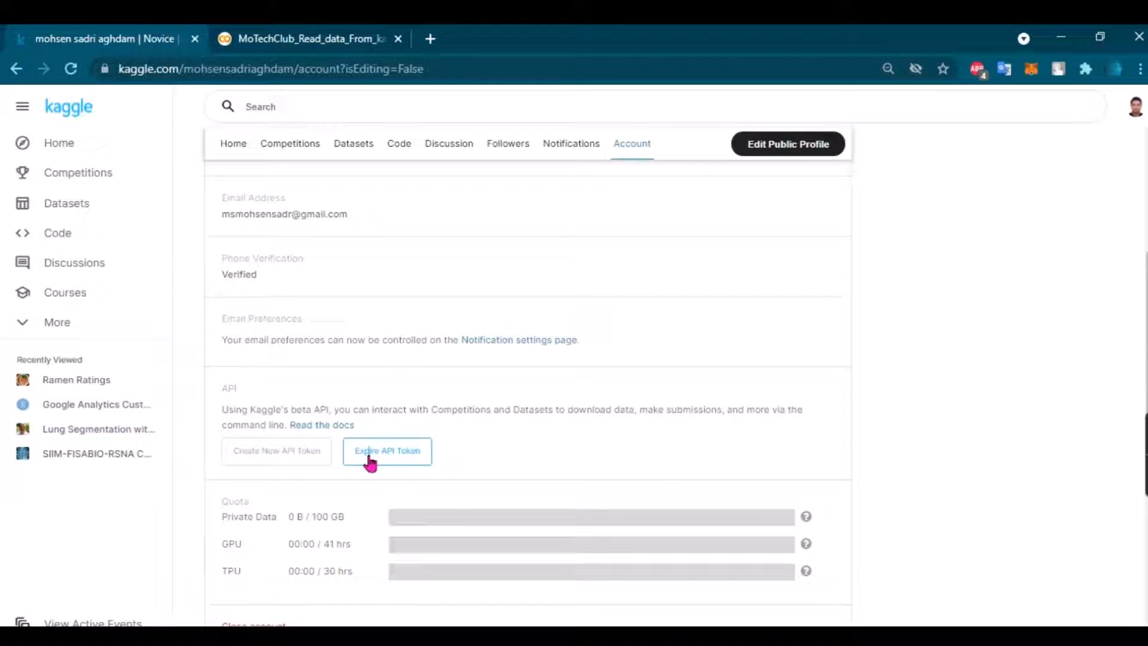
mouse_move(384, 461)
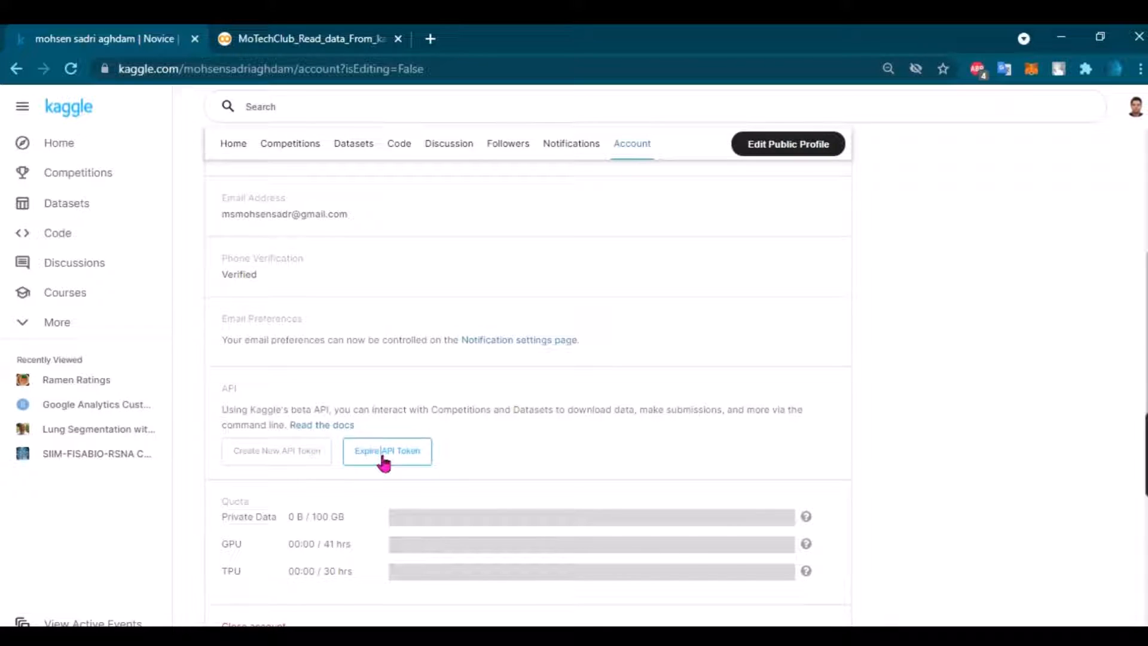
click(387, 450)
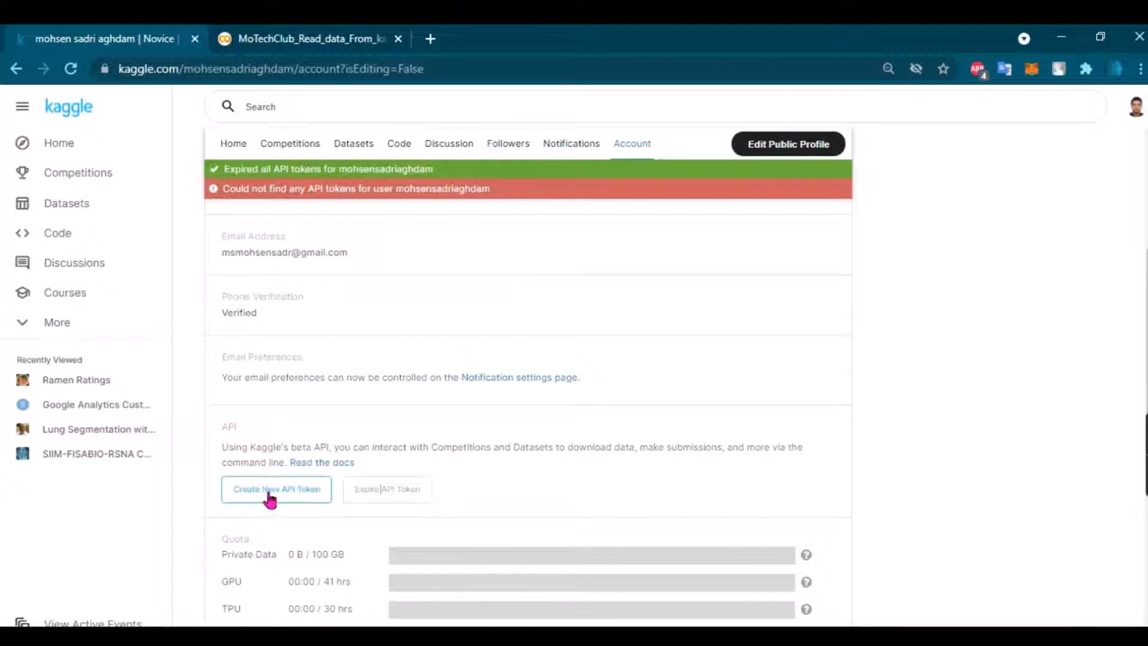
click(276, 489)
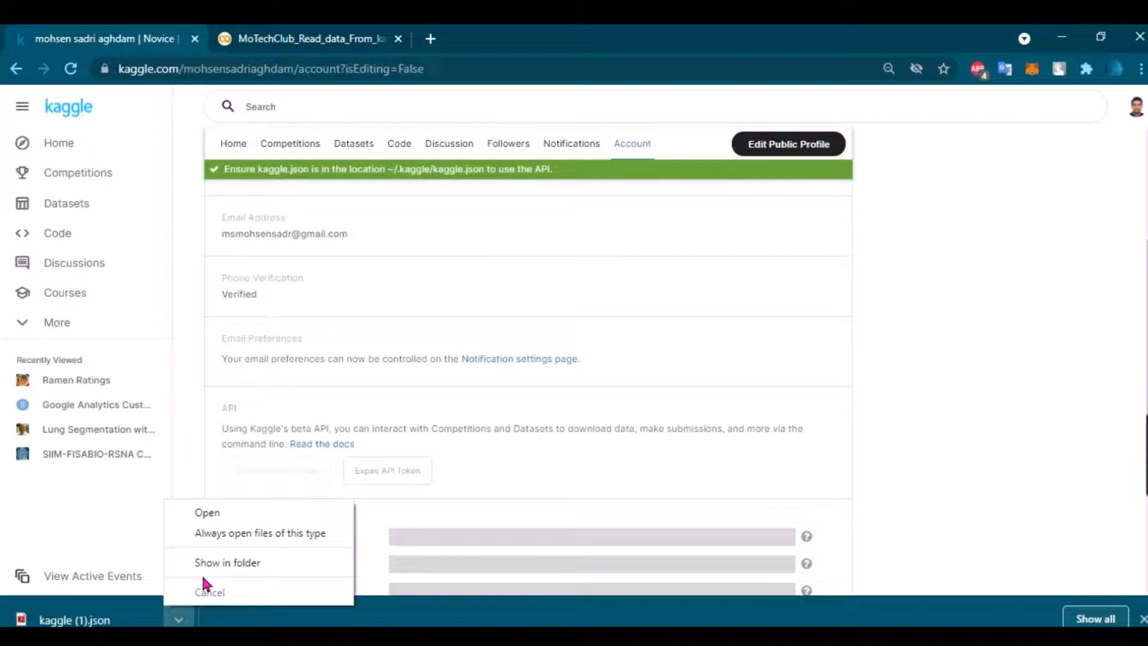
- Check kaggle.json in the Downloads folder, then minimise File Explorer
click(227, 562)
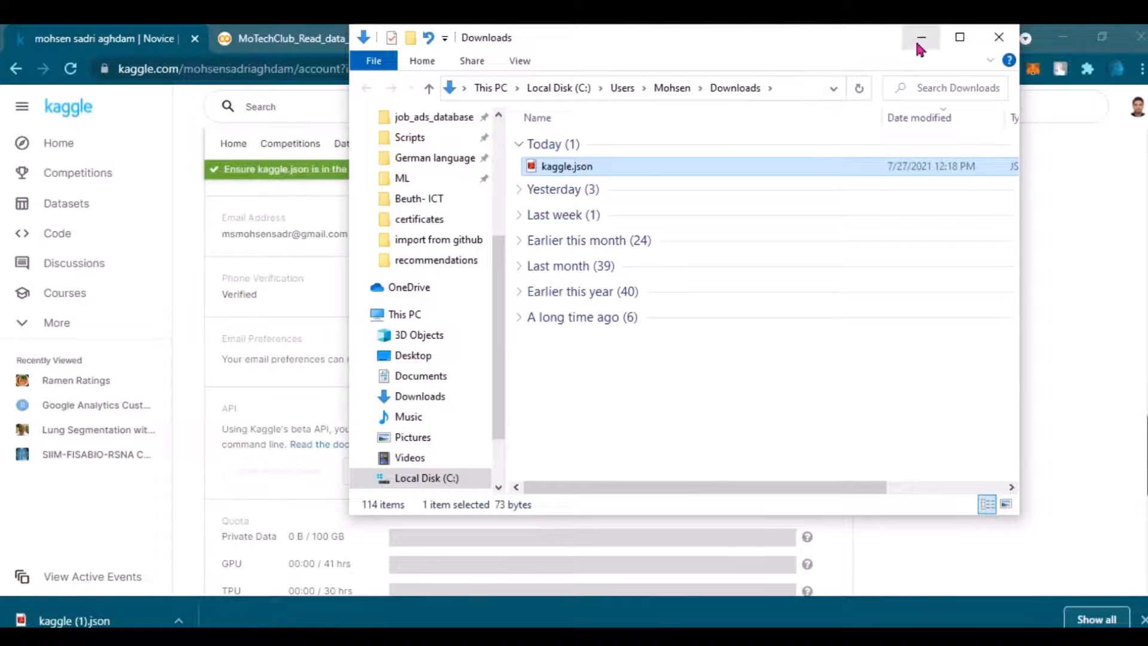
click(921, 37)
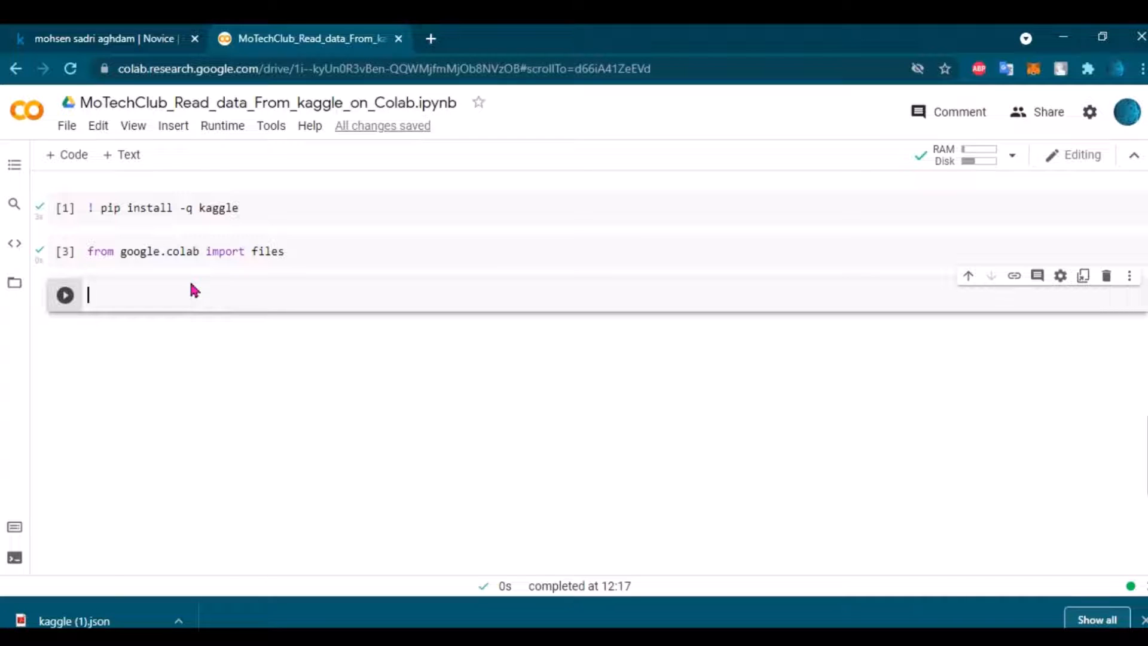
- Run files.upload() in a new cell and select the resulting MessageError text
text(files)
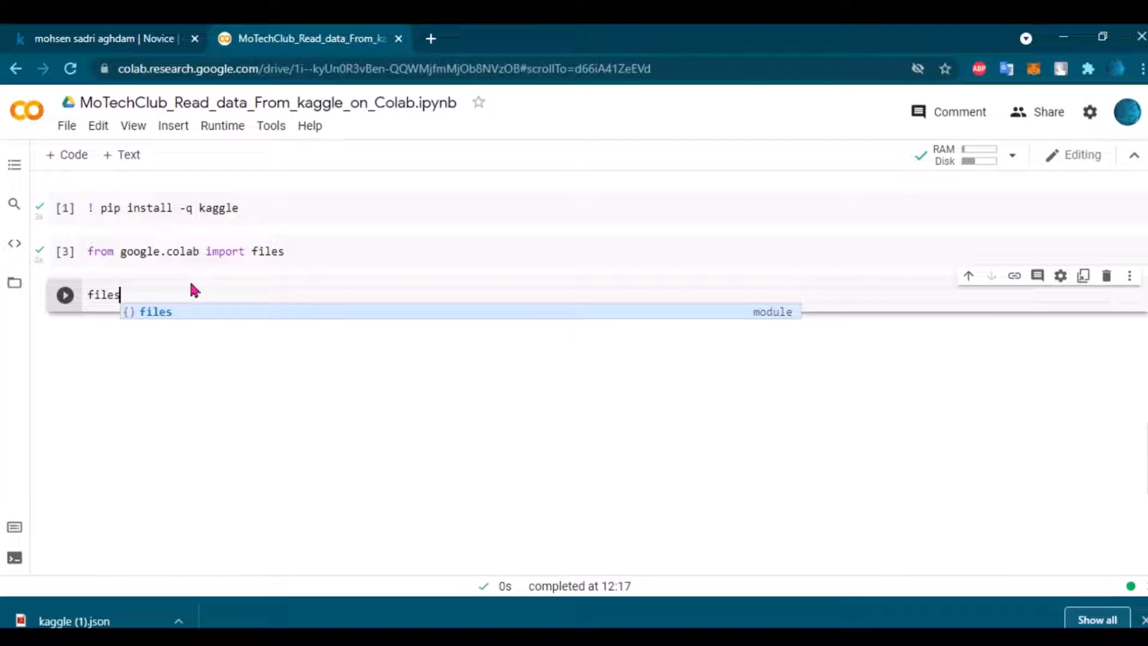
text(.)
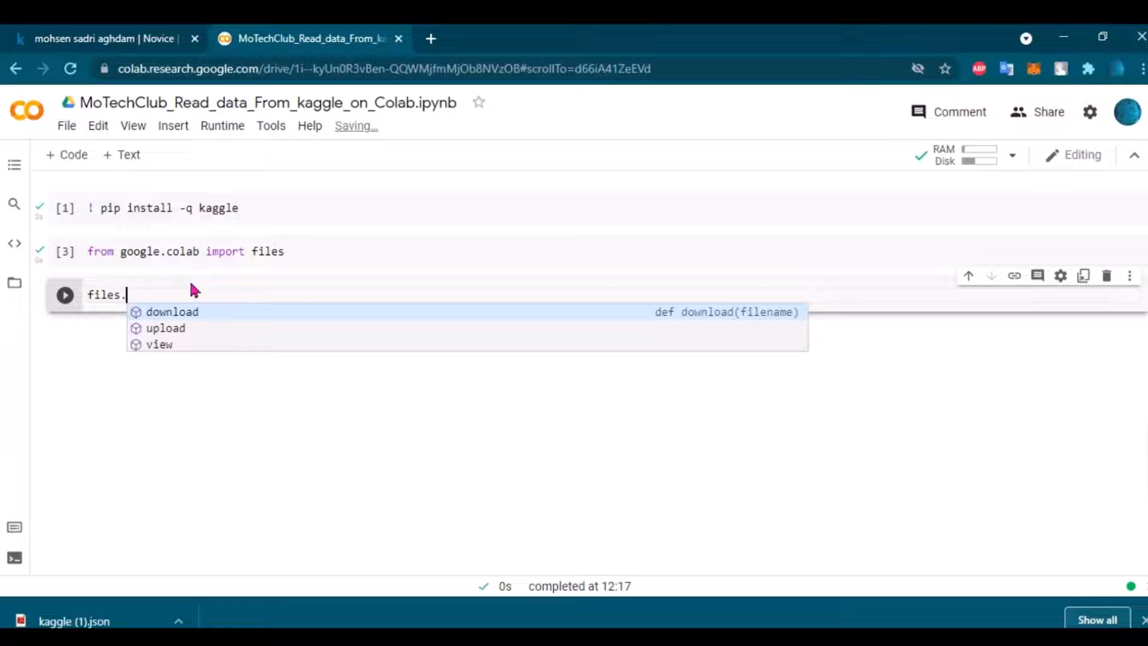
text(upload()
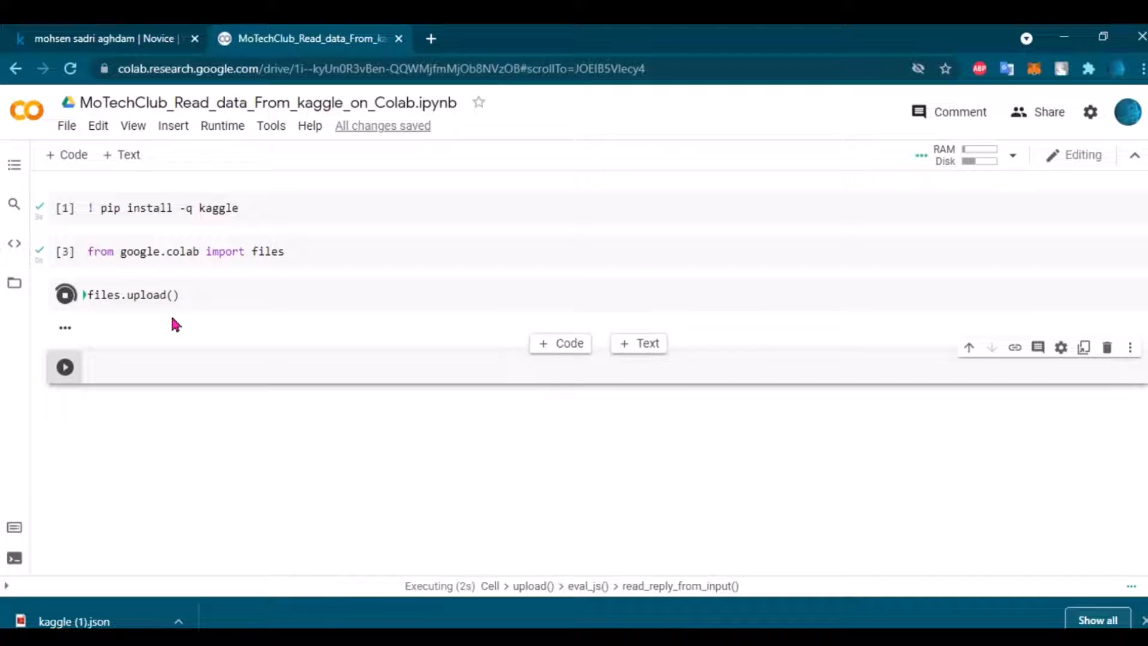
mouse_move(164, 476)
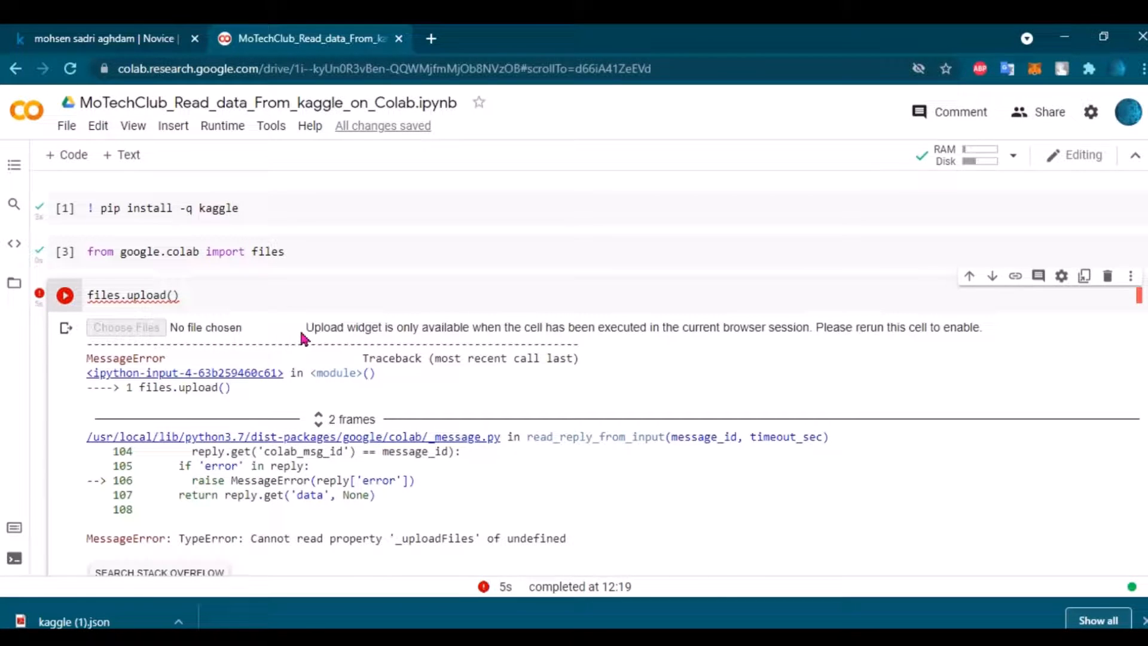
drag(304, 327, 557, 327)
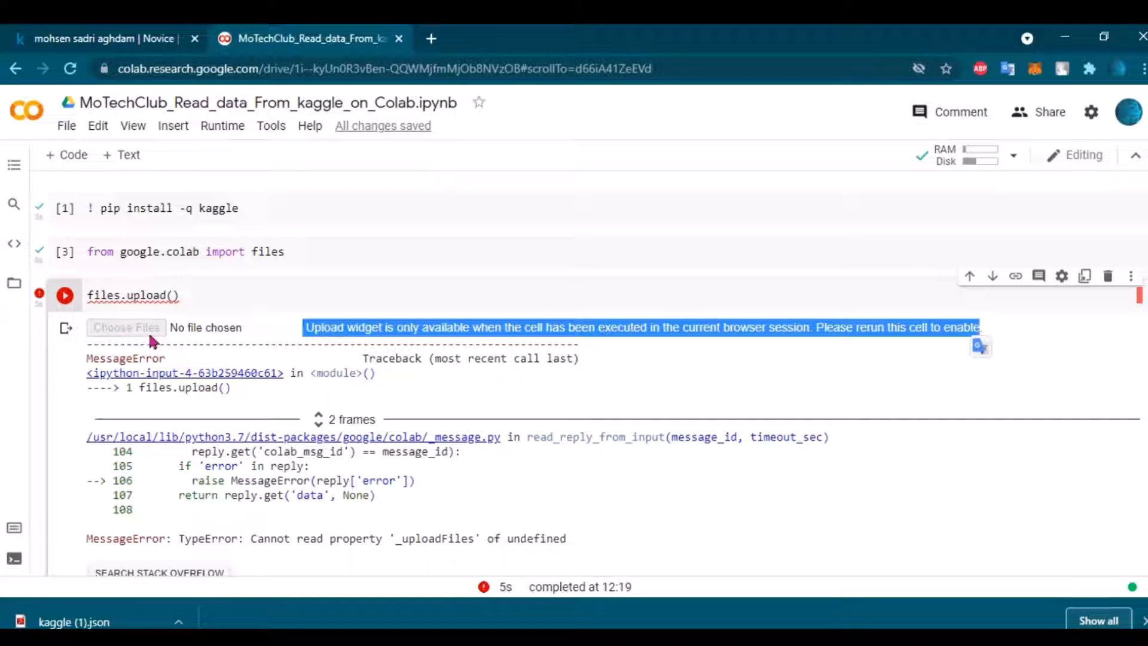
click(1140, 69)
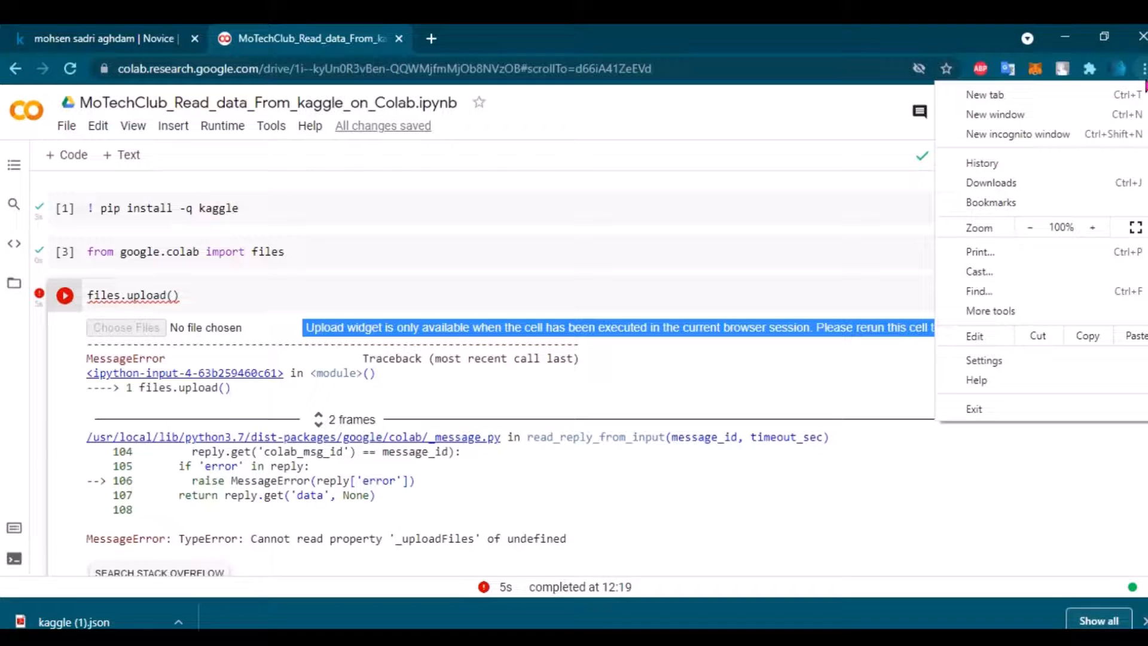
- In Chrome settings, set cookies to 'Allow all cookies'
click(983, 359)
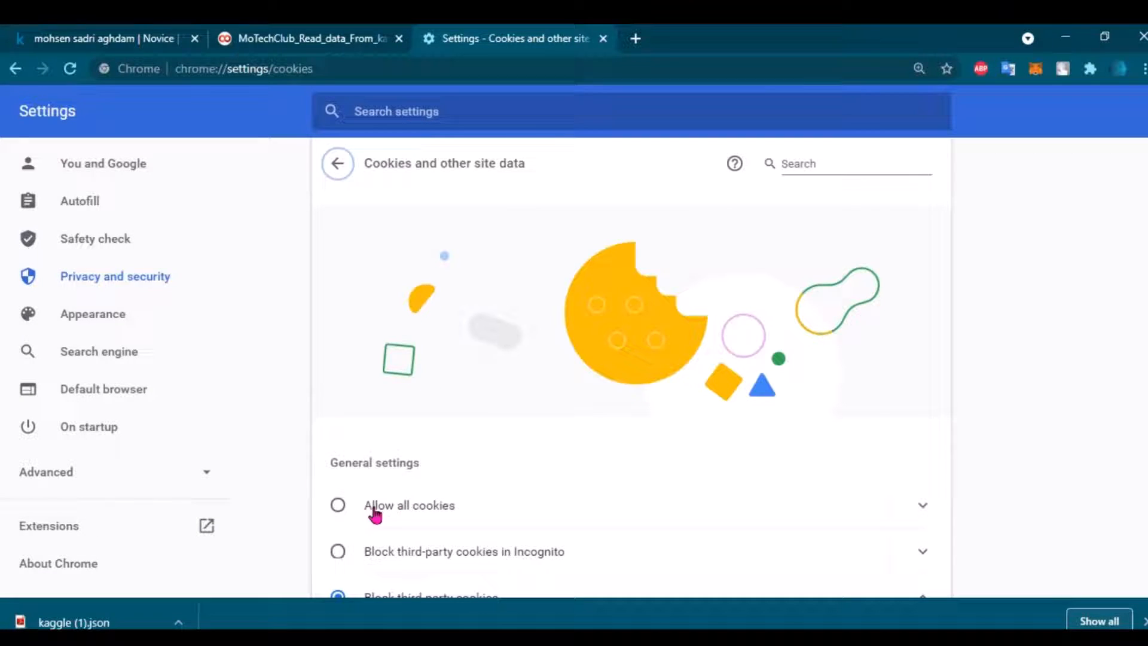
click(337, 506)
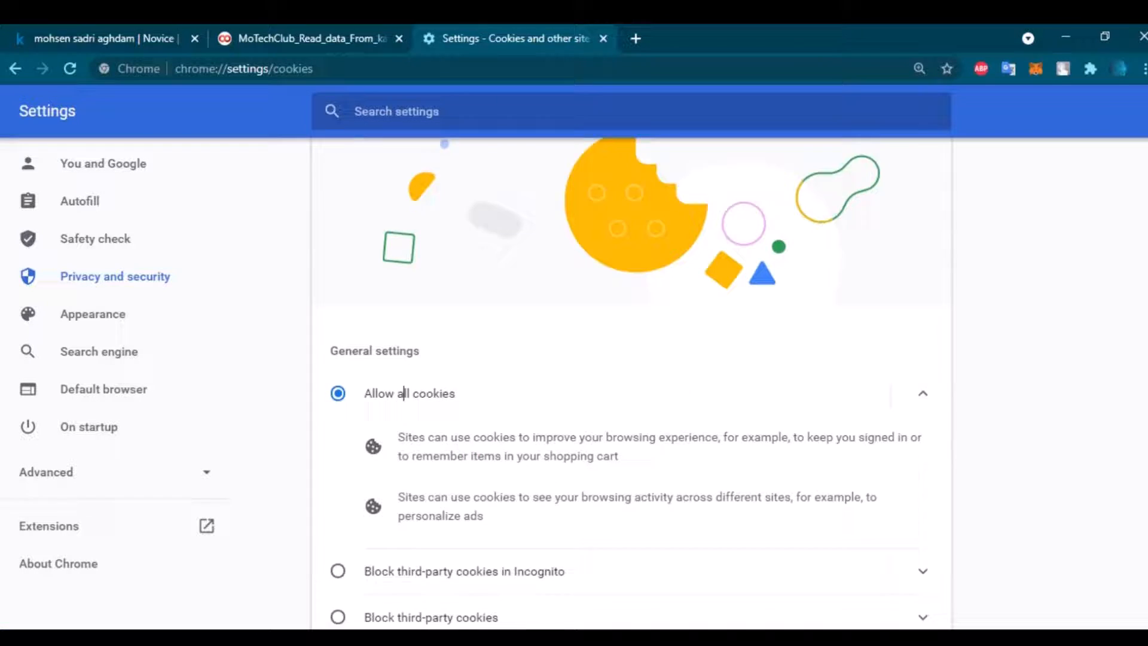
scroll(down, 3)
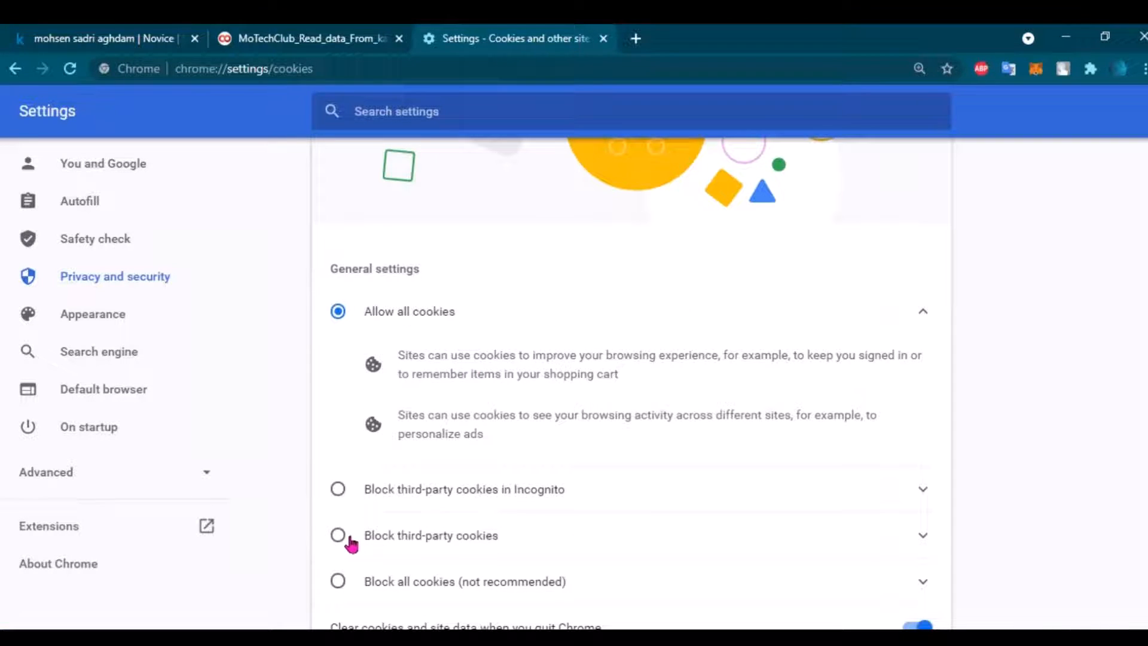
mouse_move(454, 549)
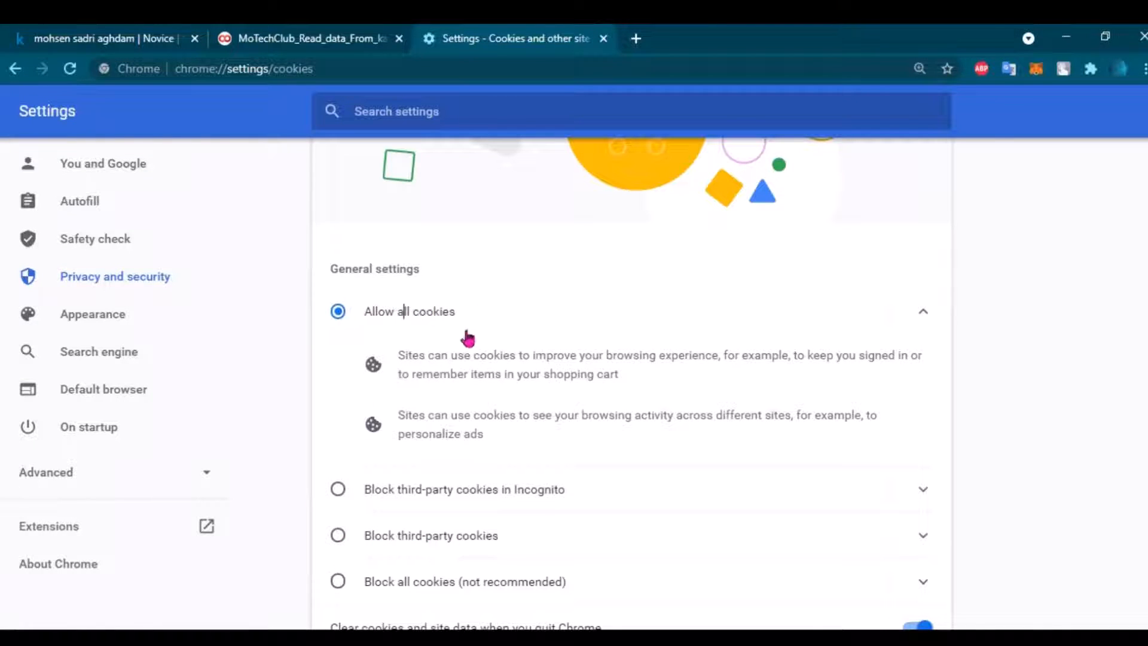
- Rerun the files.upload() cell and upload kaggle.json from Downloads
click(307, 39)
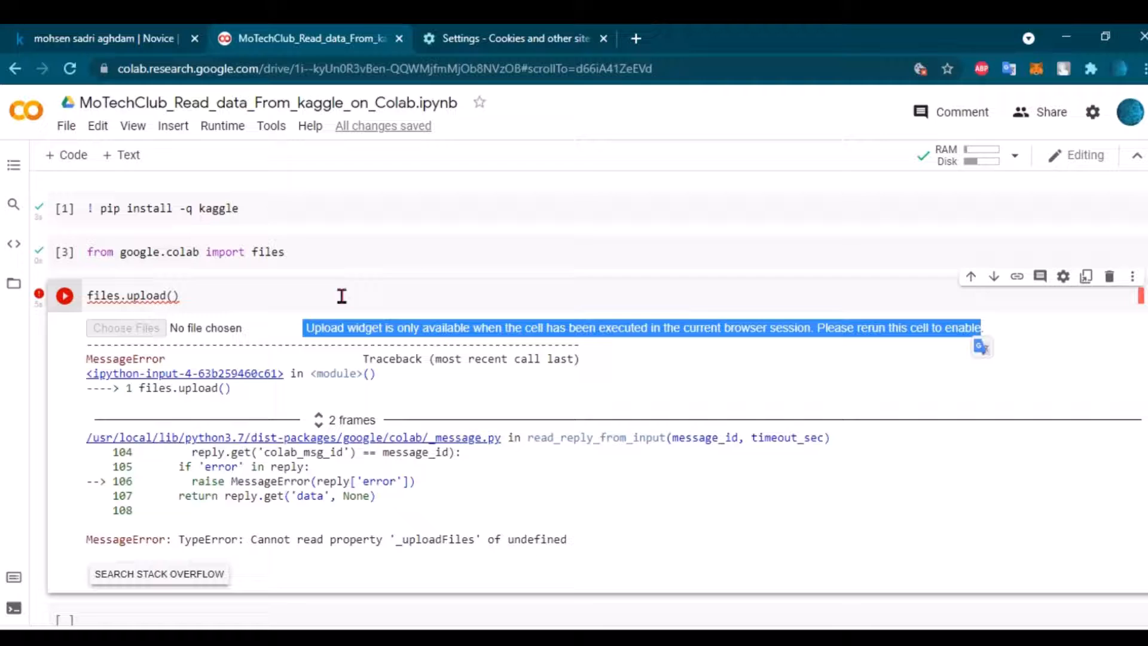
click(179, 294)
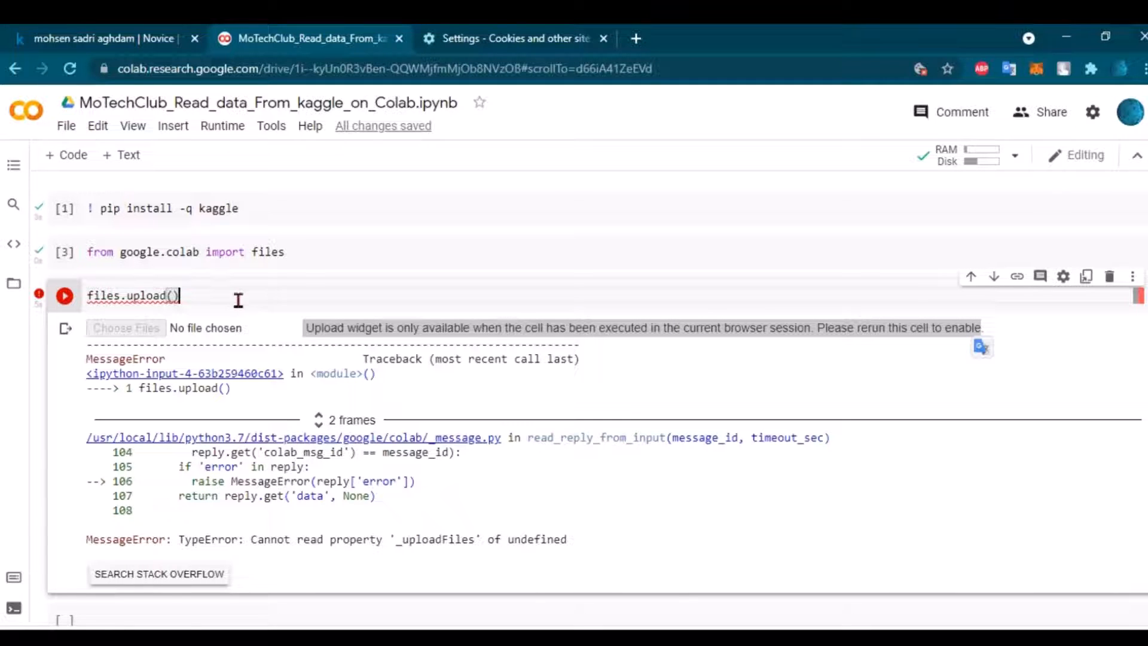
click(64, 294)
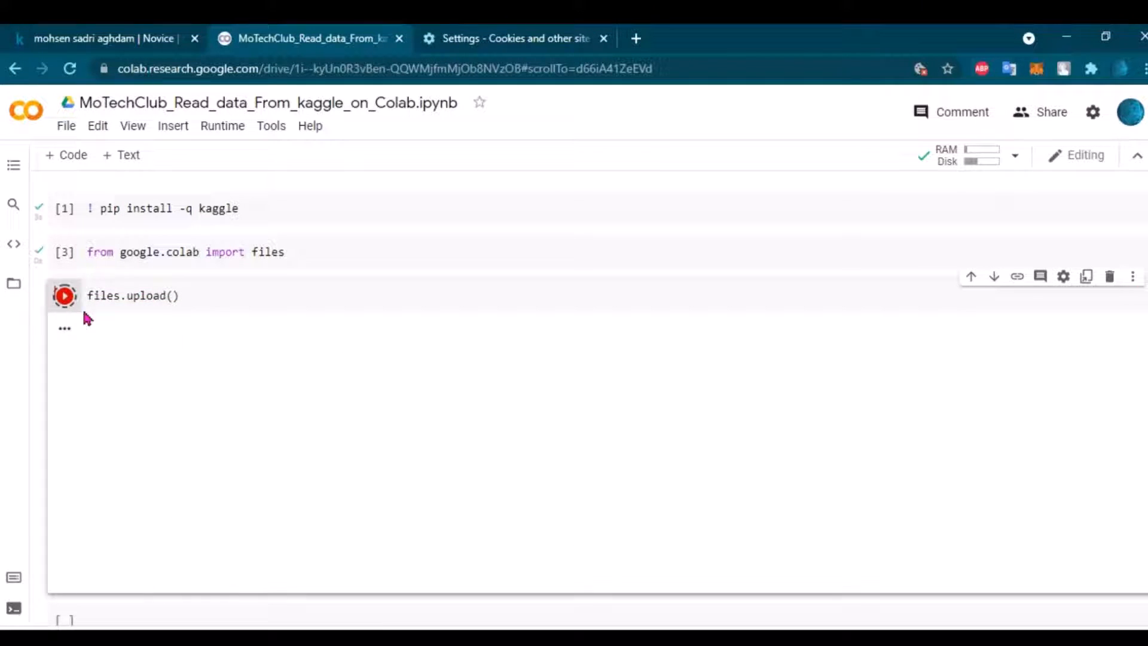
click(64, 295)
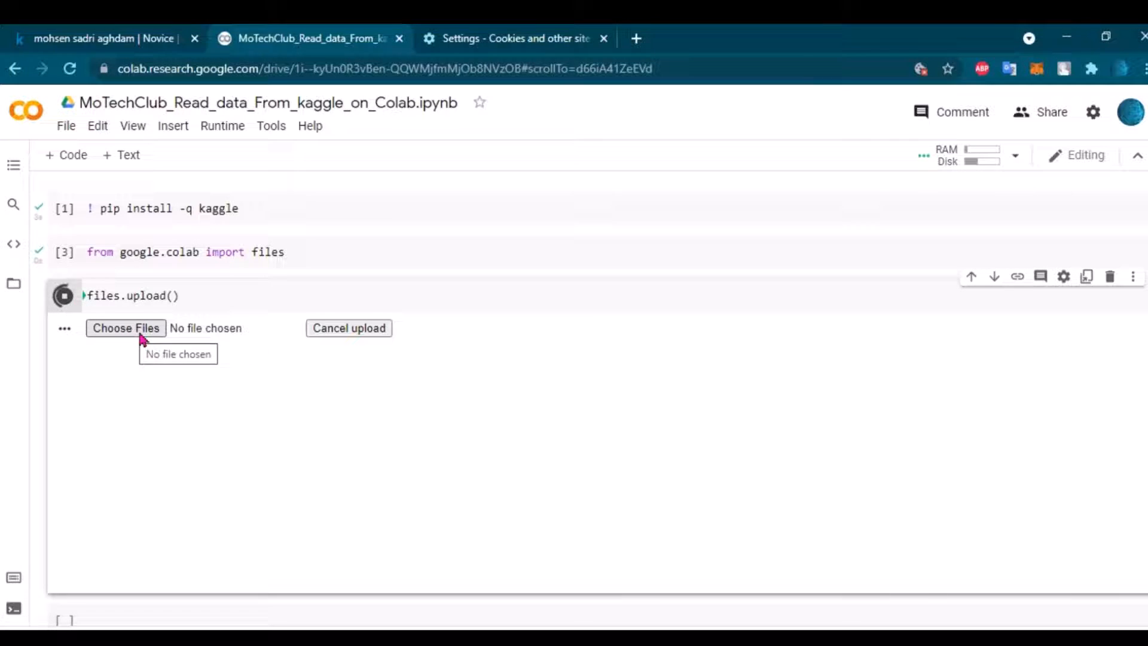
click(125, 327)
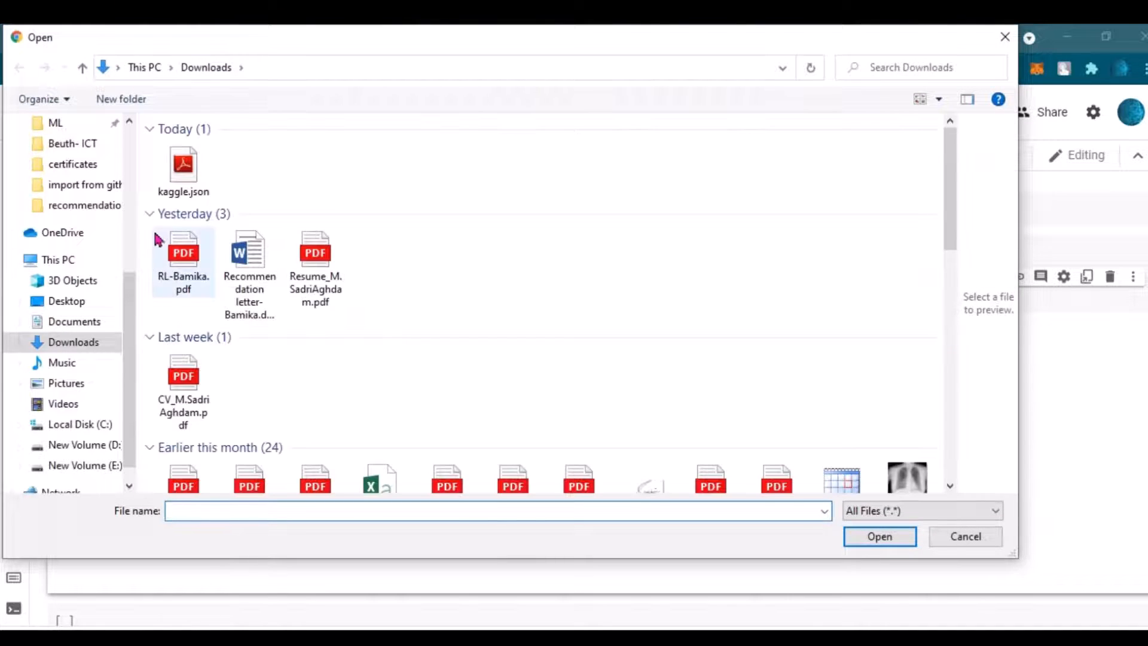
click(880, 536)
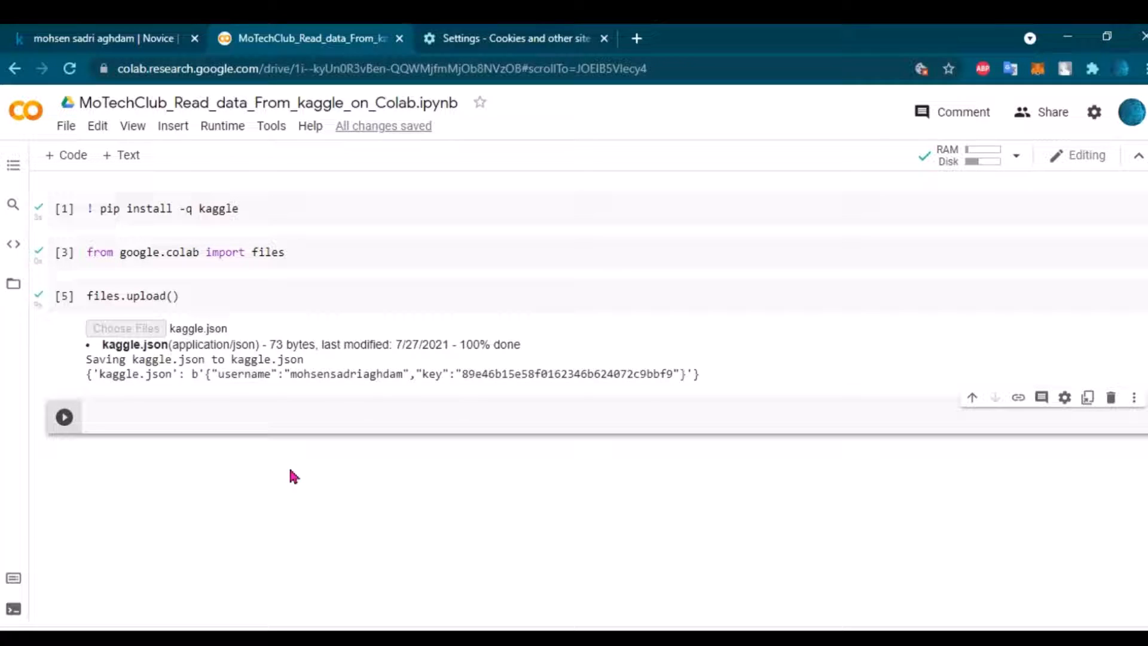
- Create the ~/.kaggle folder with '! mkdir ~/.kaggle', then begin a cp command
text(!)
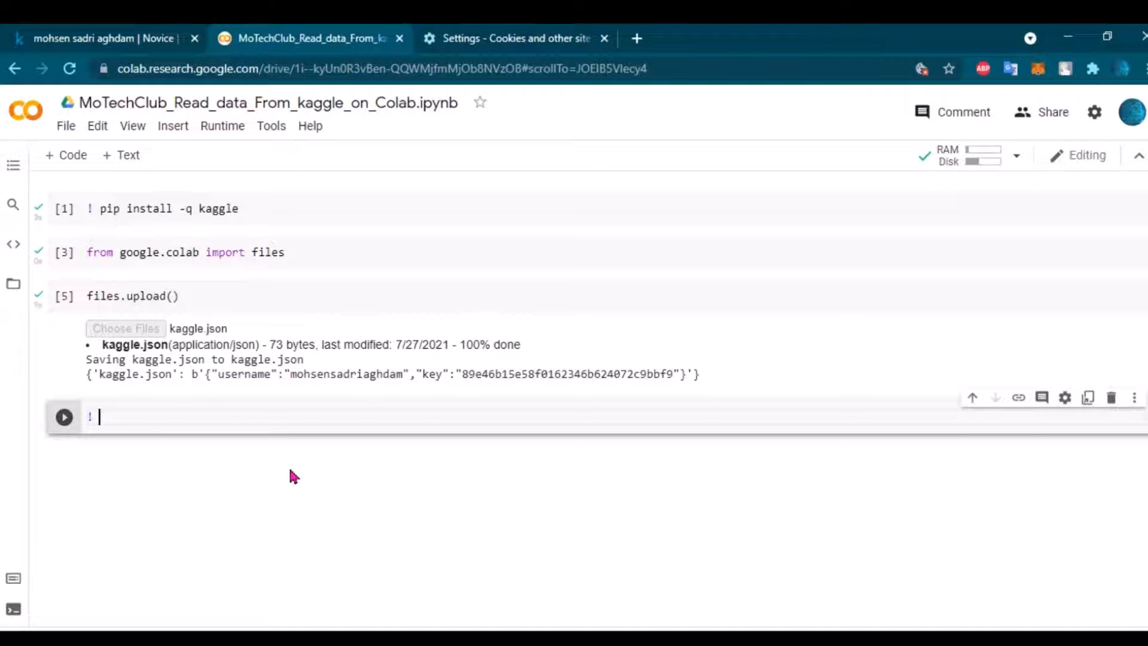
text(mkdir)
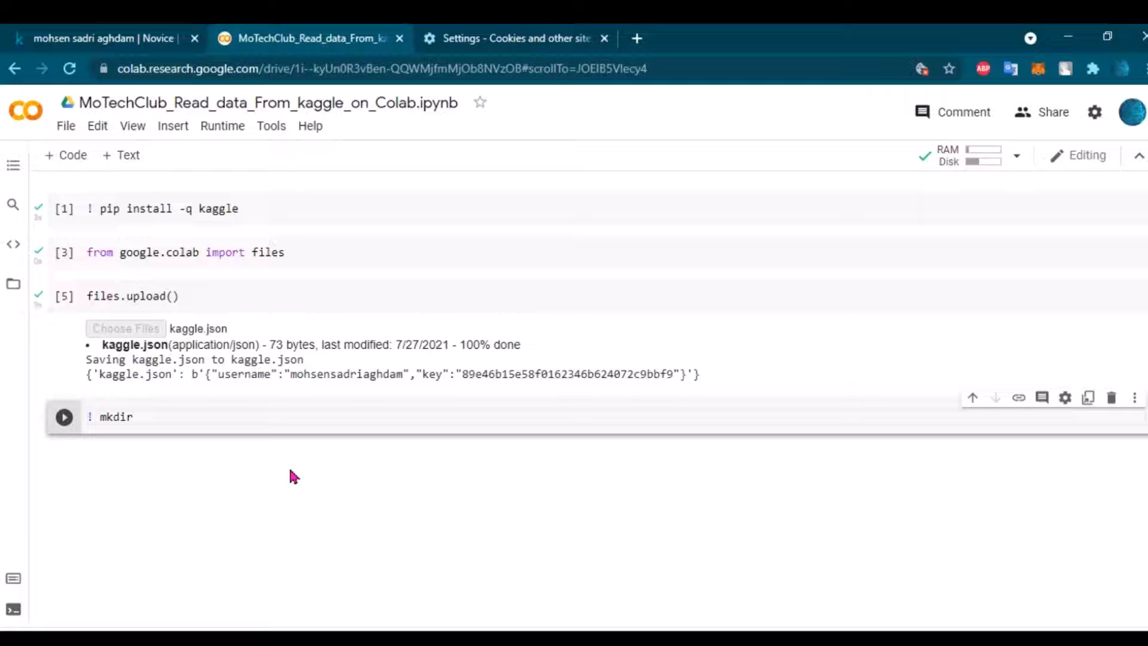
text(~)
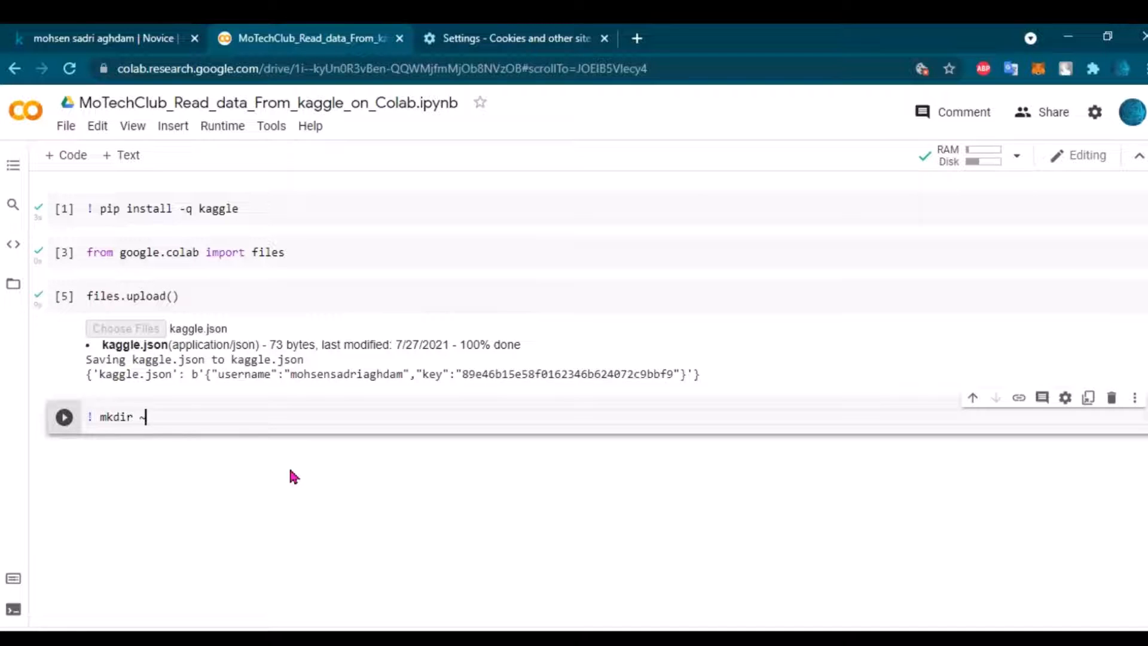
text(/.k)
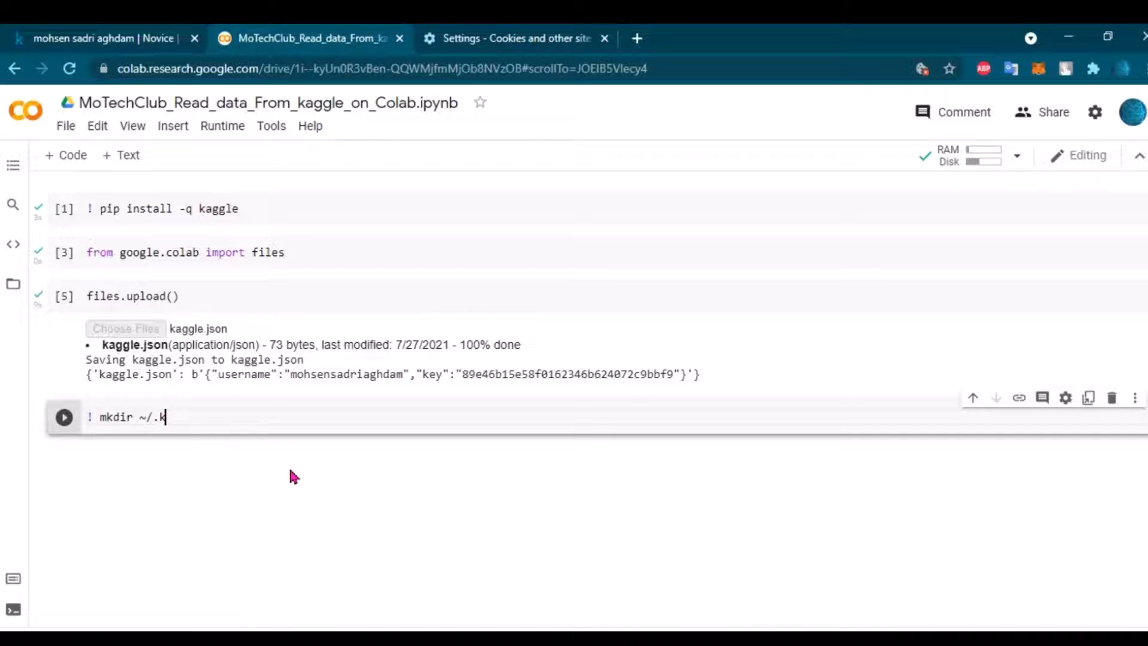
text(aggle)
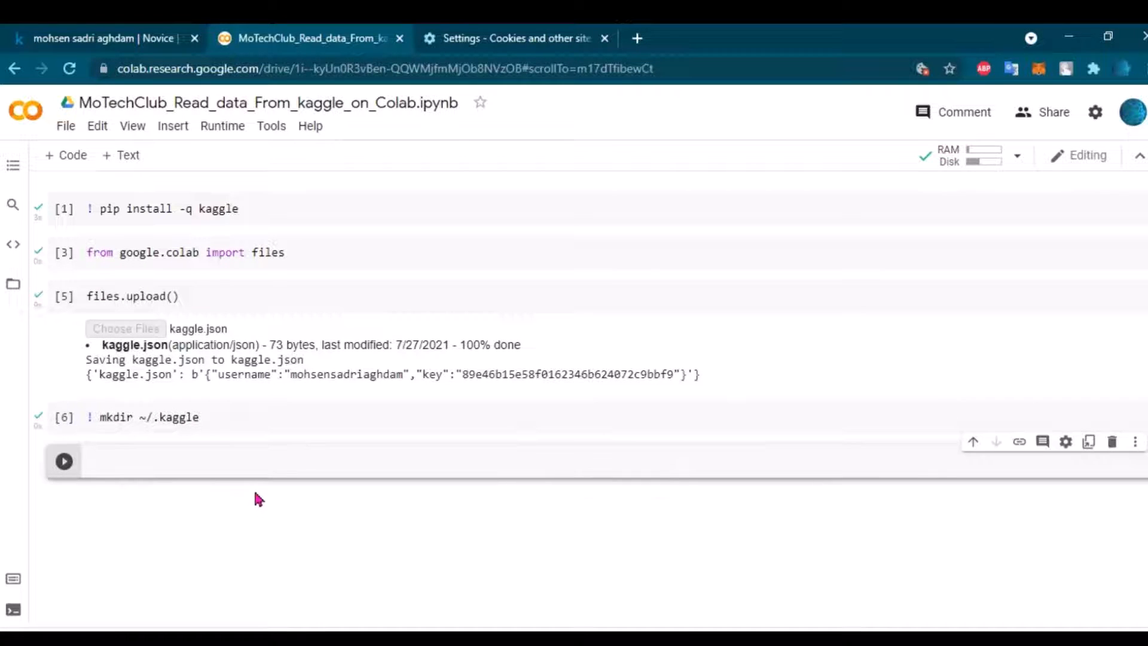
click(242, 460)
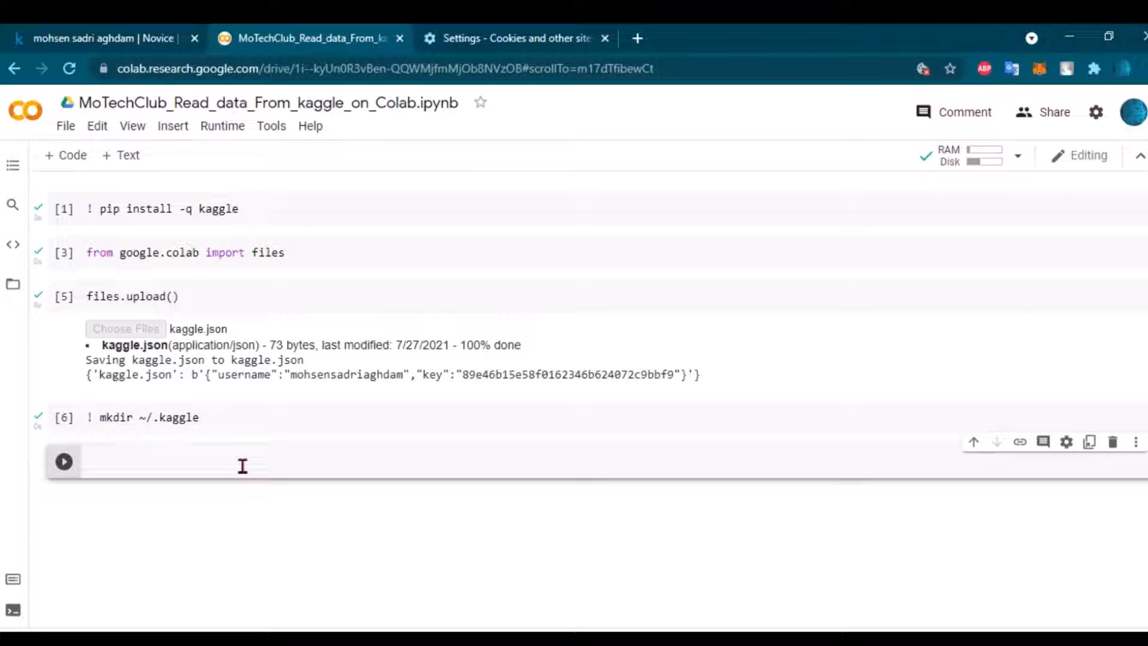
text(!)
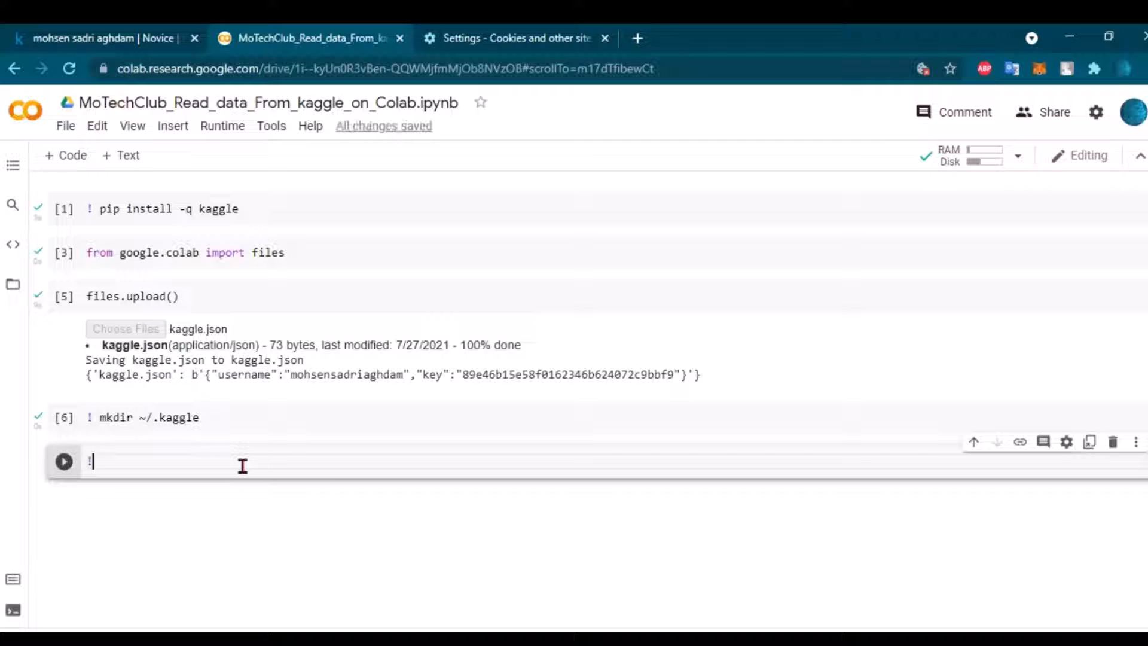
text(cp)
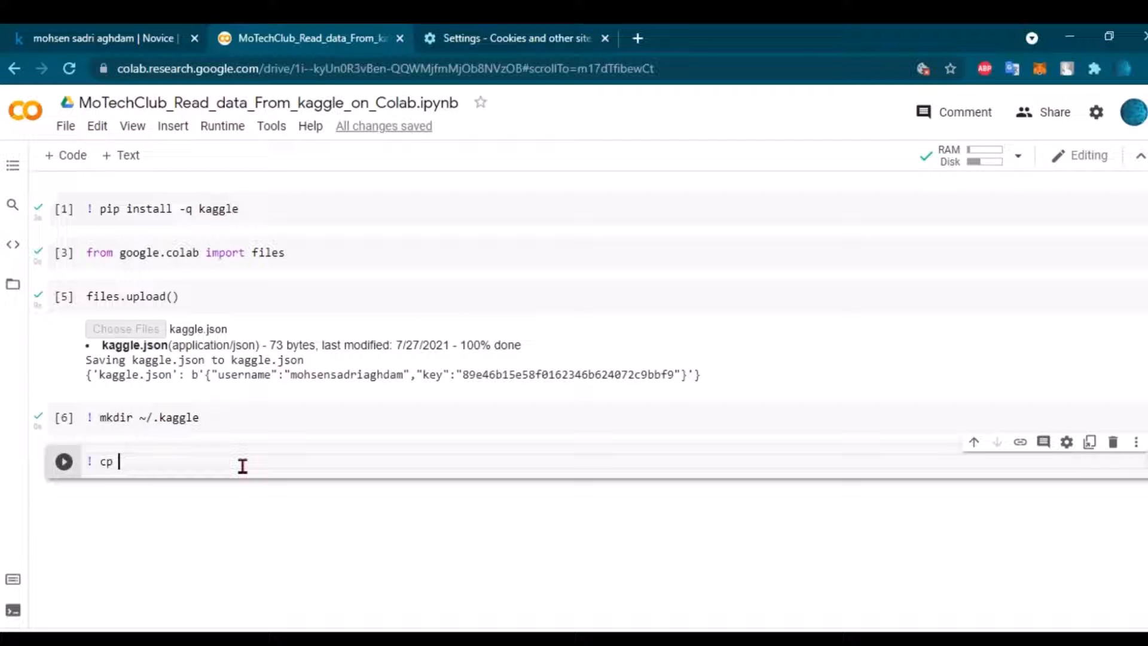
- Copy kaggle.json into ~/.kaggle/ with '! cp kaggle.json ~/.kaggle/'
text(kaggle.json)
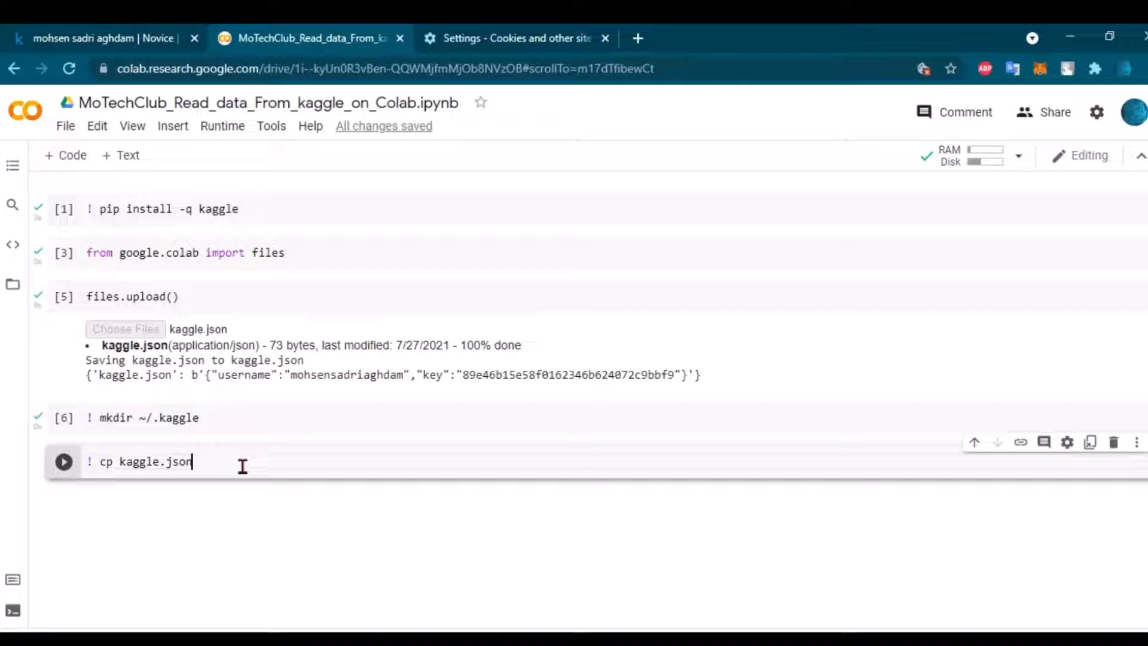
text(~)
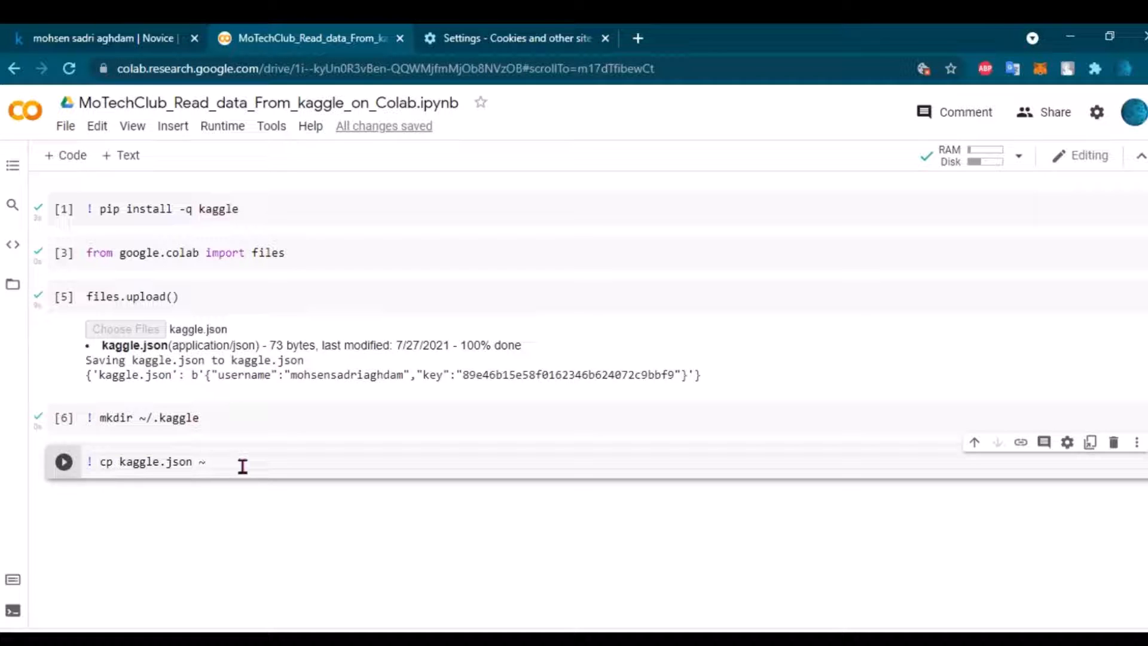
text(/)
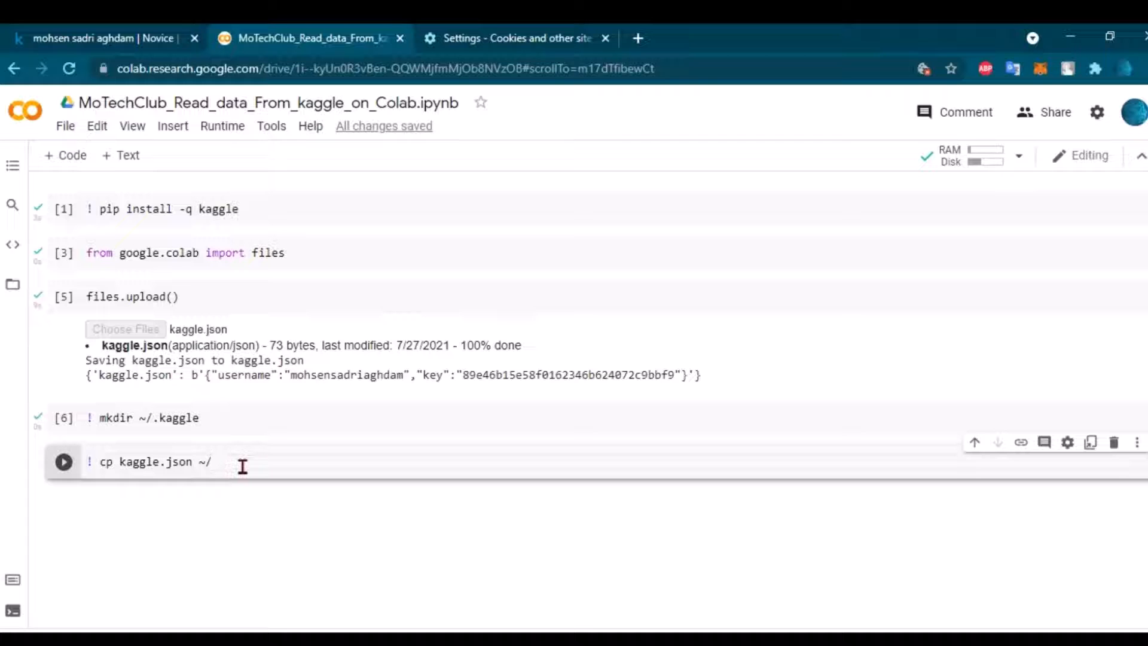
text(.)
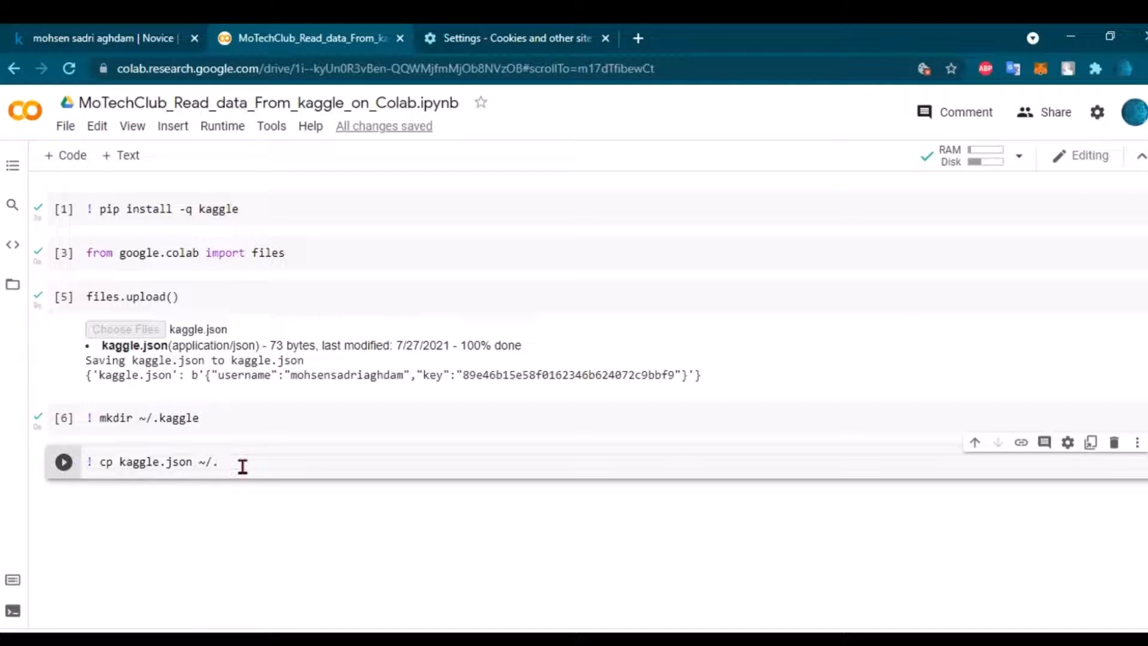
text(kaggle/)
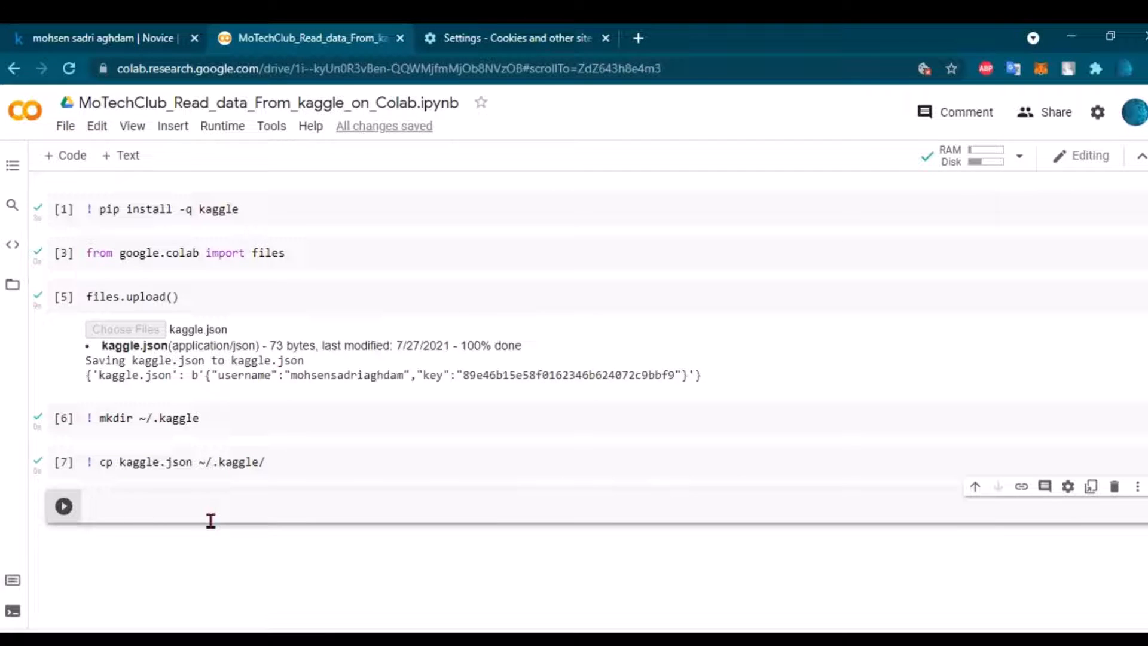
text(!)
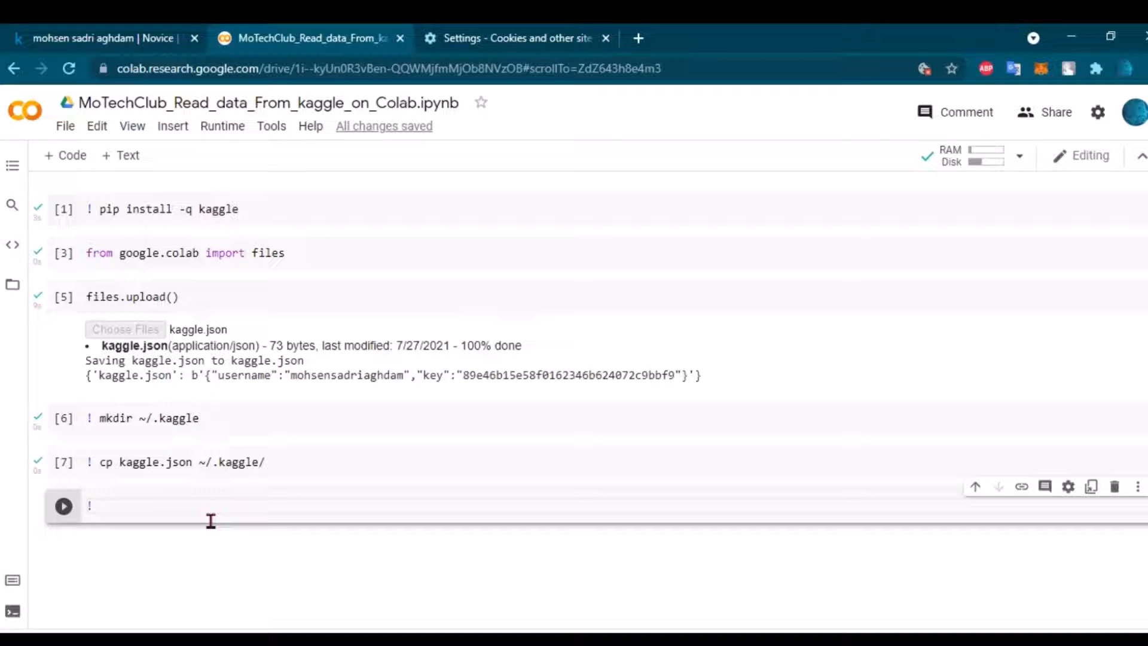
- Type '! chmod 600 ~/.kaggle/kaggle.json' into the new cell
text(c)
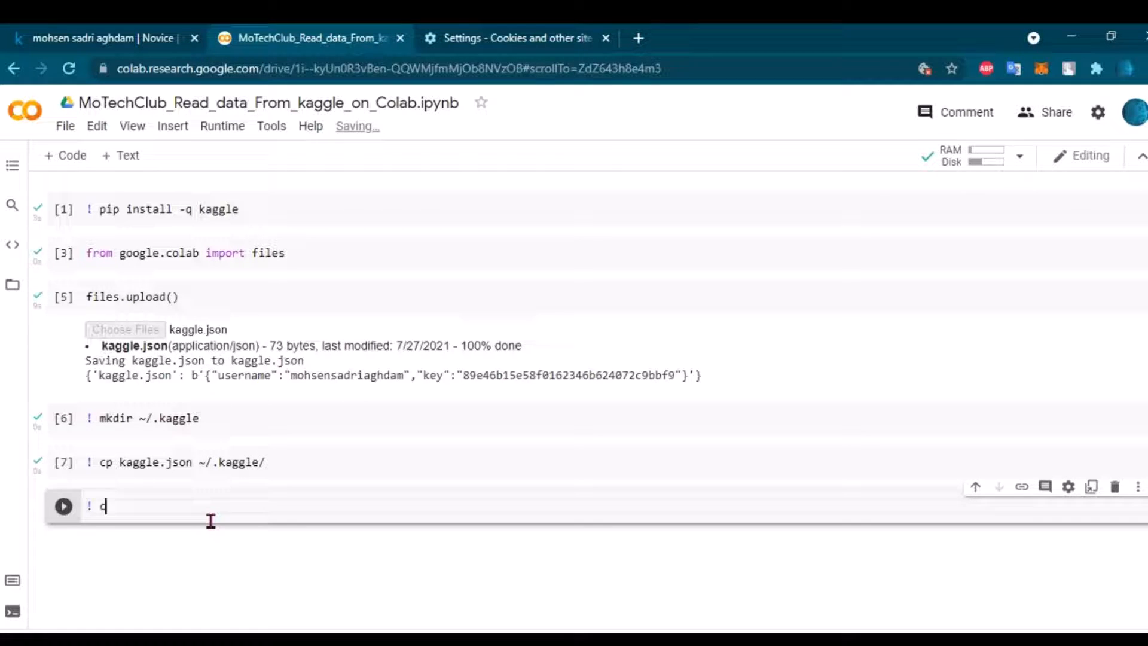
text(hom)
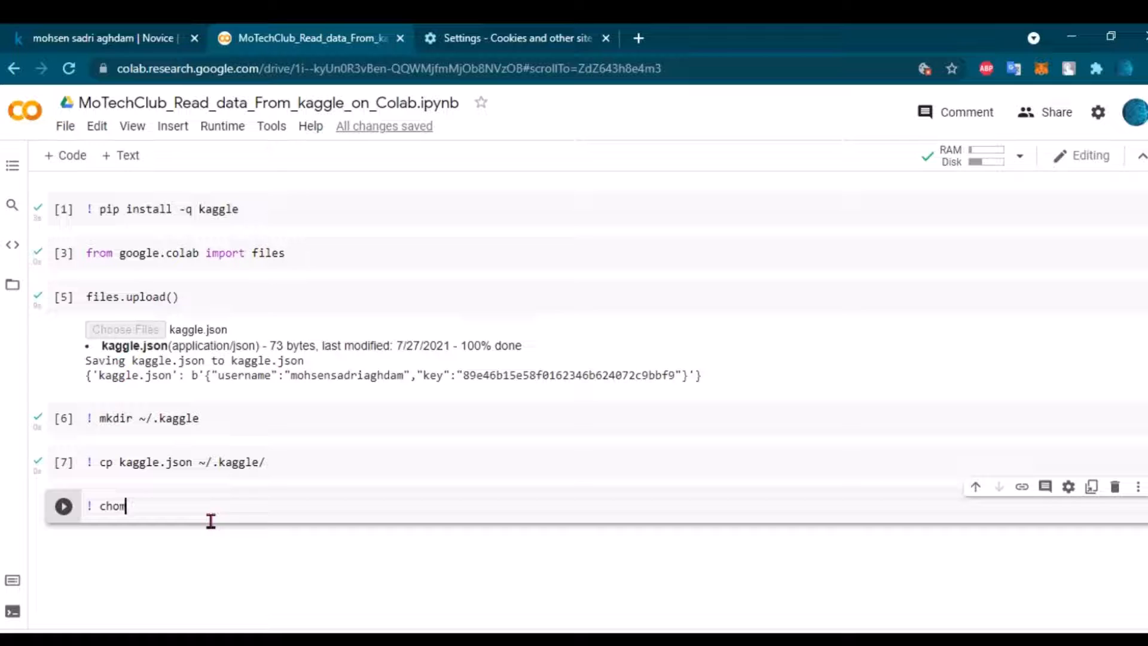
text(60)
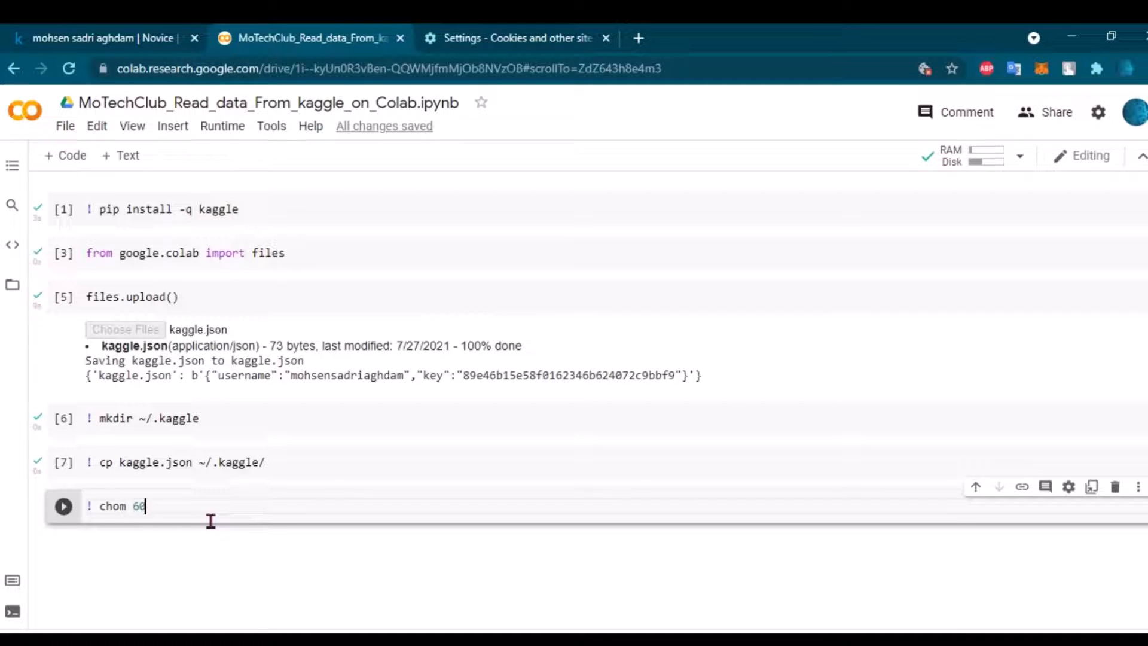
text(00 ~)
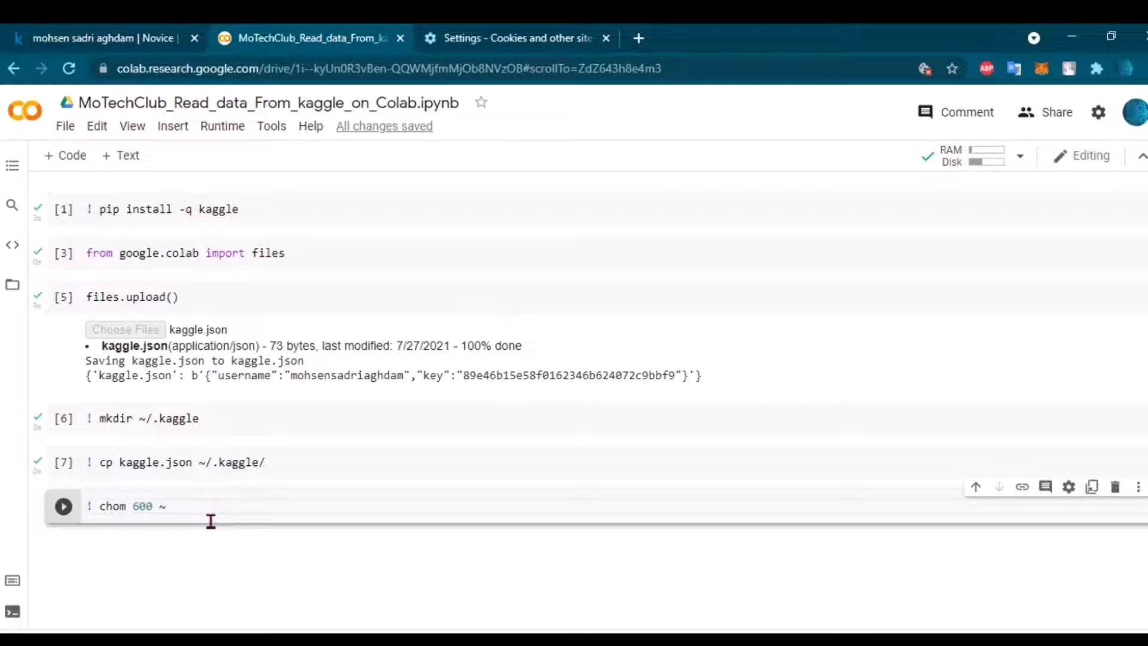
text(/)
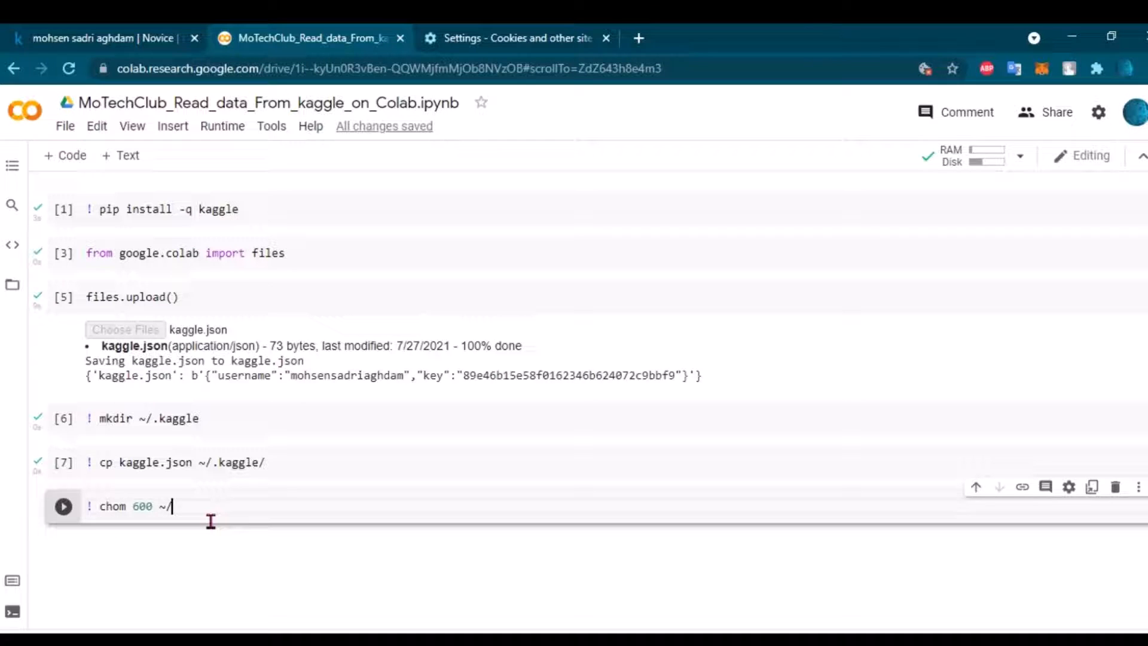
text(.kaggle)
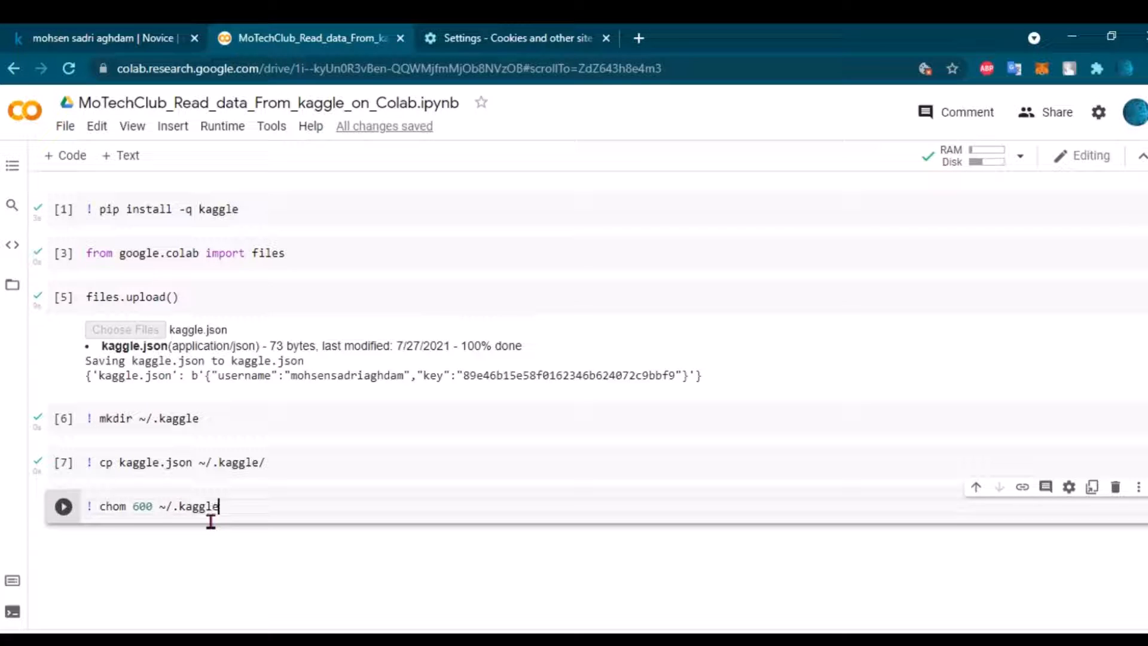
text(/)
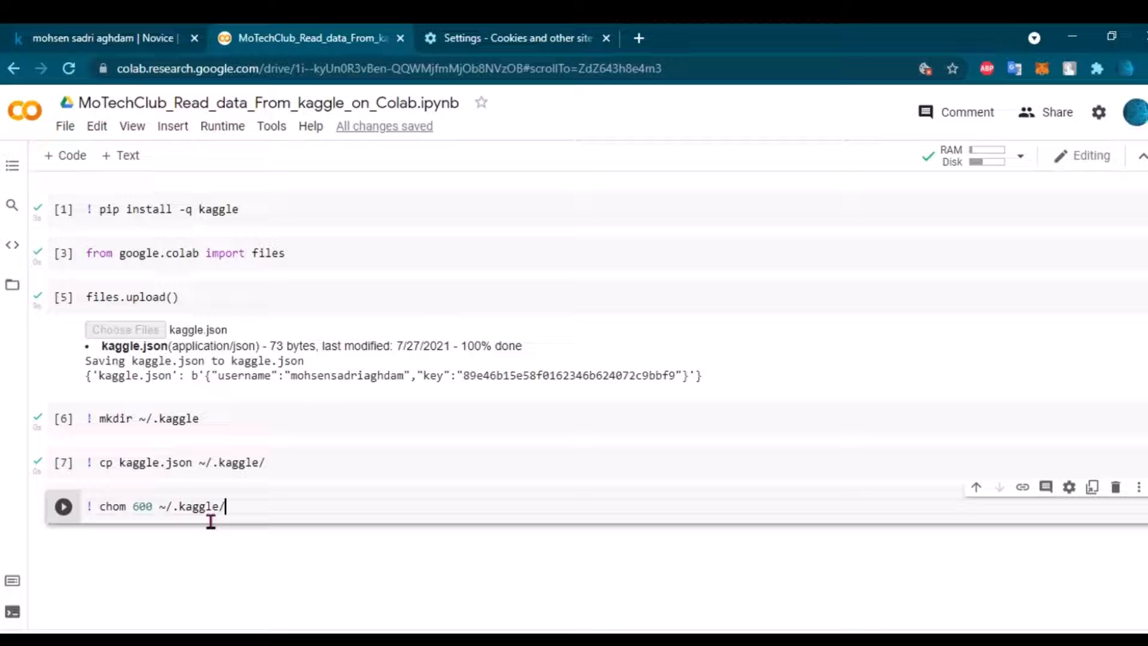
text(ka)
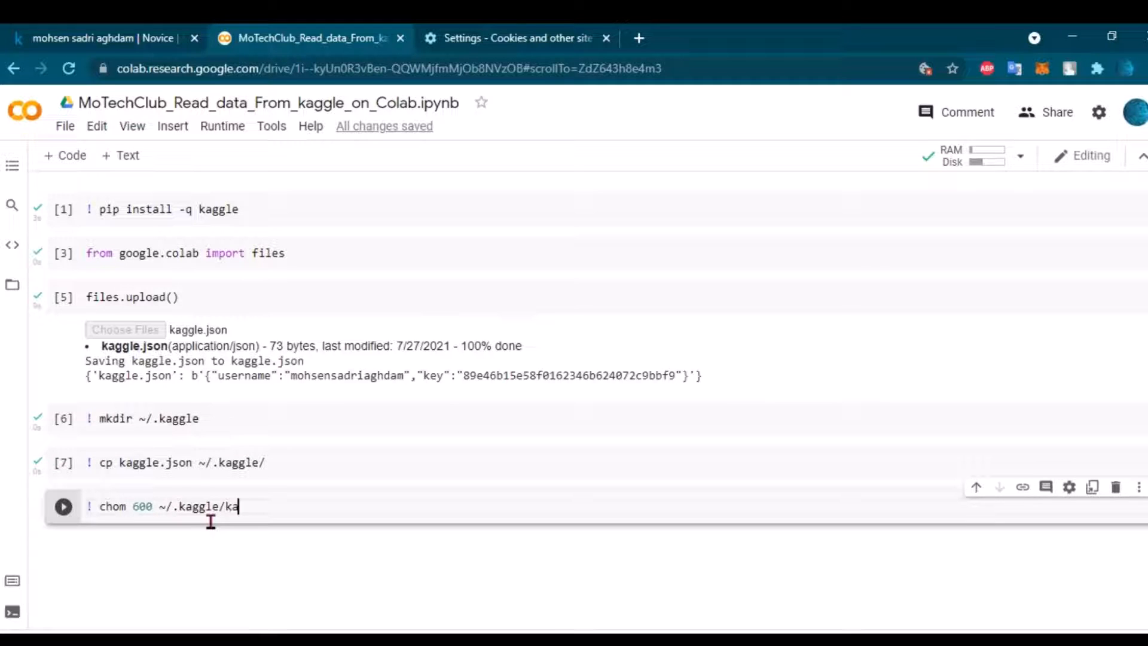
text(ggle.)
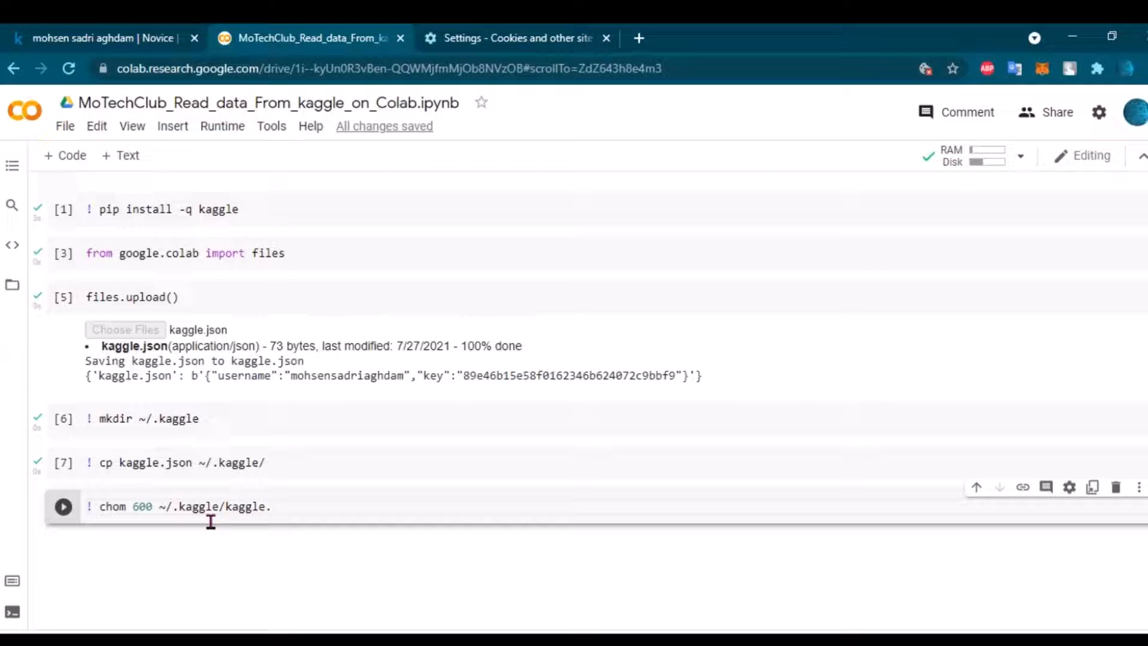
text(json)
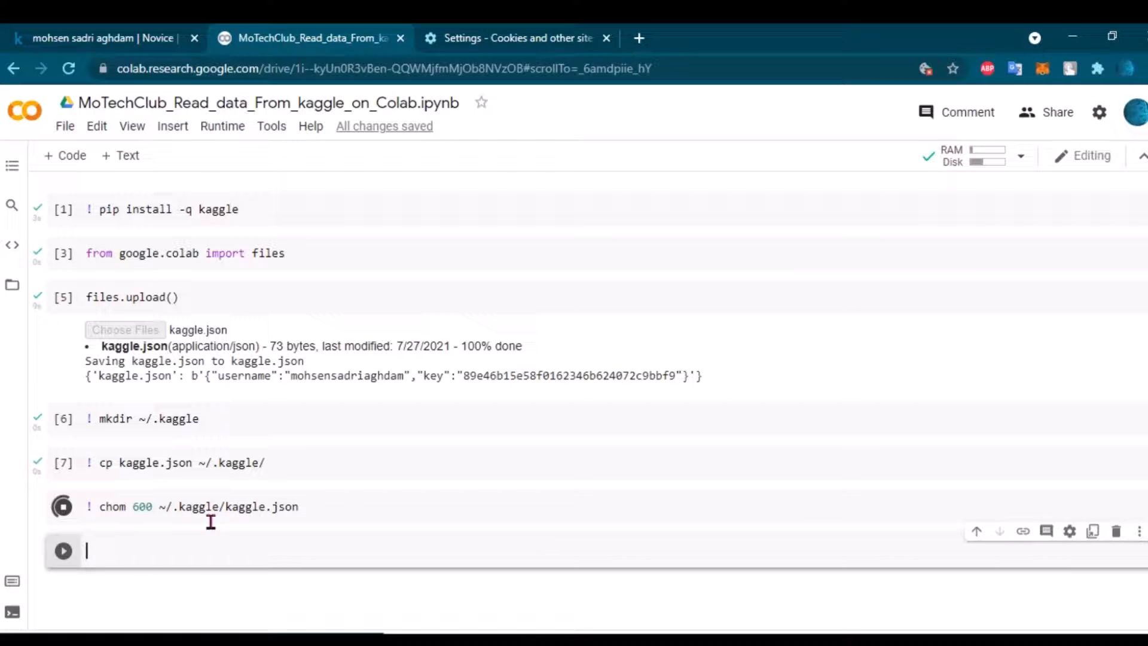
- Run the chmod cell, fix the 'chomd' typo, and rerun it successfully
click(62, 506)
text(d)
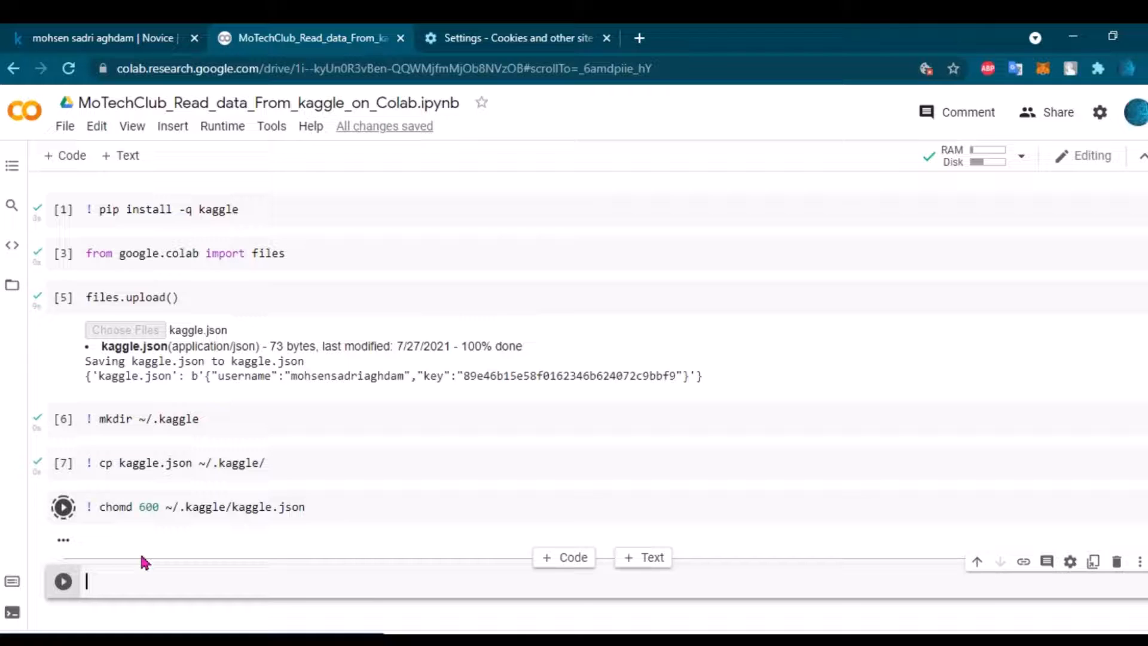
click(63, 507)
text(m)
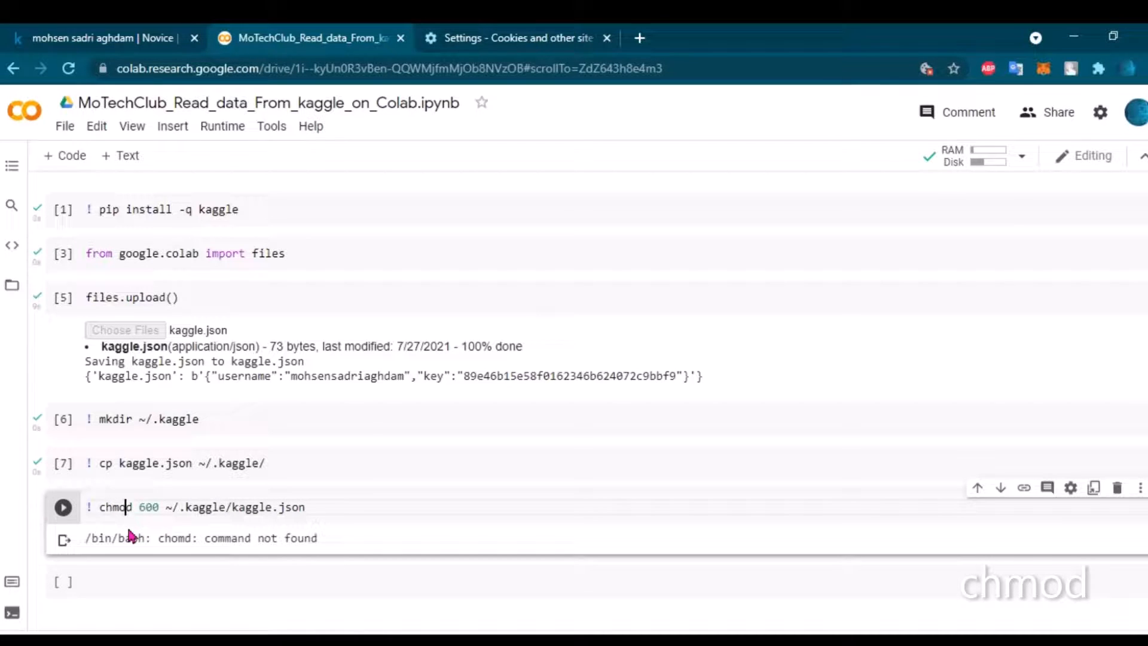
click(62, 506)
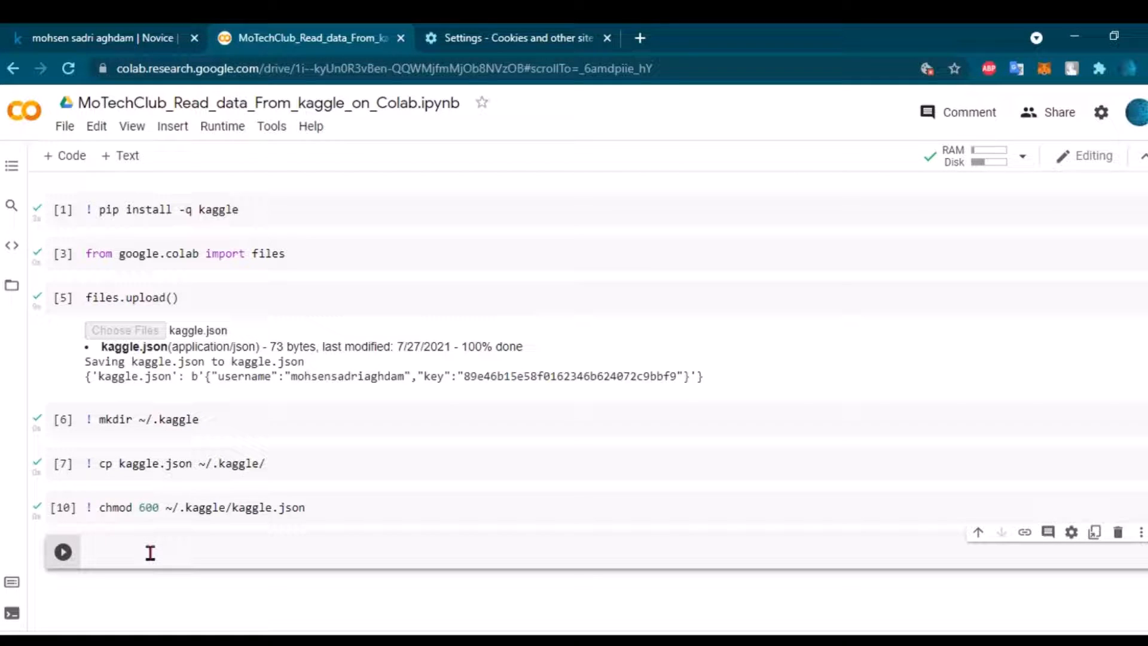
- Run '! kaggle datasets list' and highlight the Ramen Ratings dataset in the output
text(!)
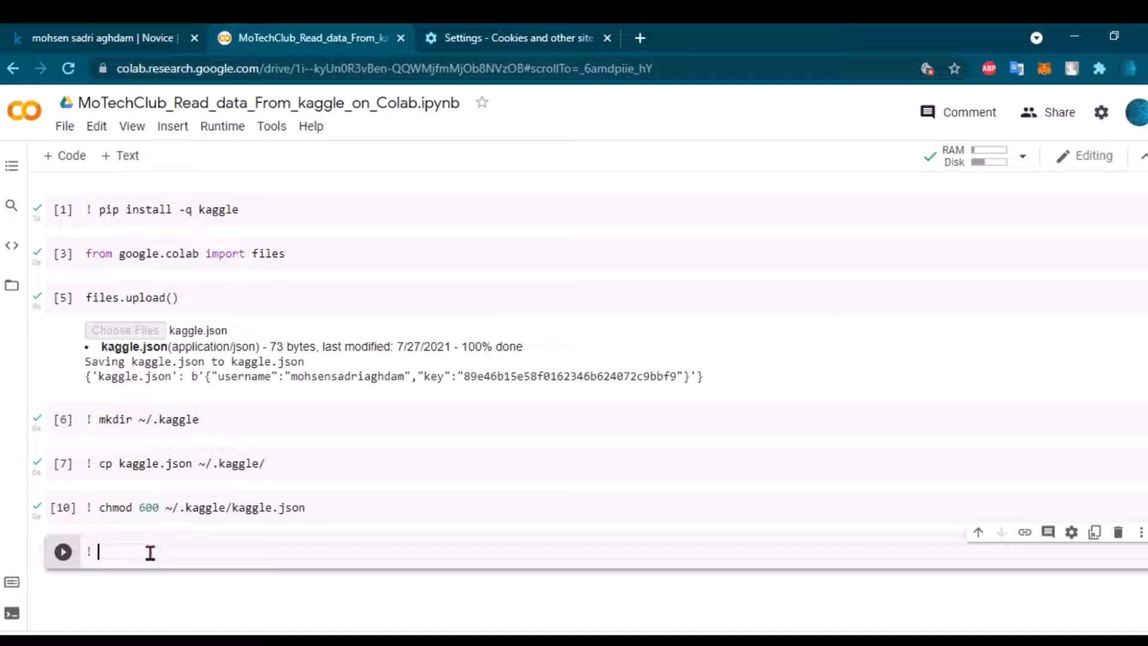
text(kaggle)
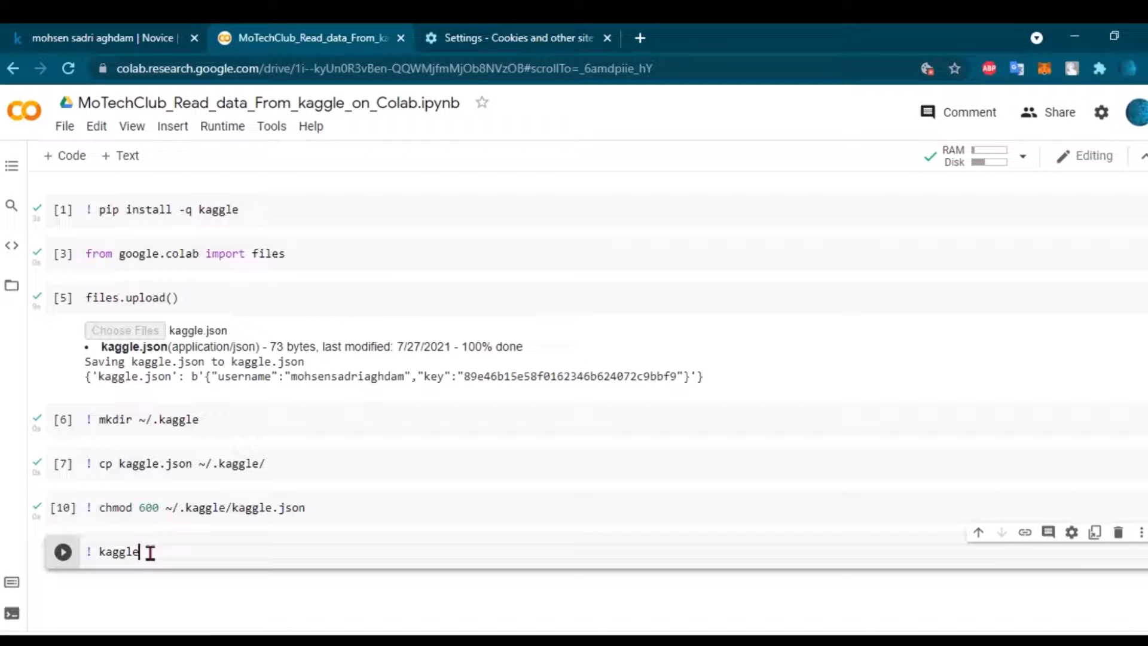
text(dataset)
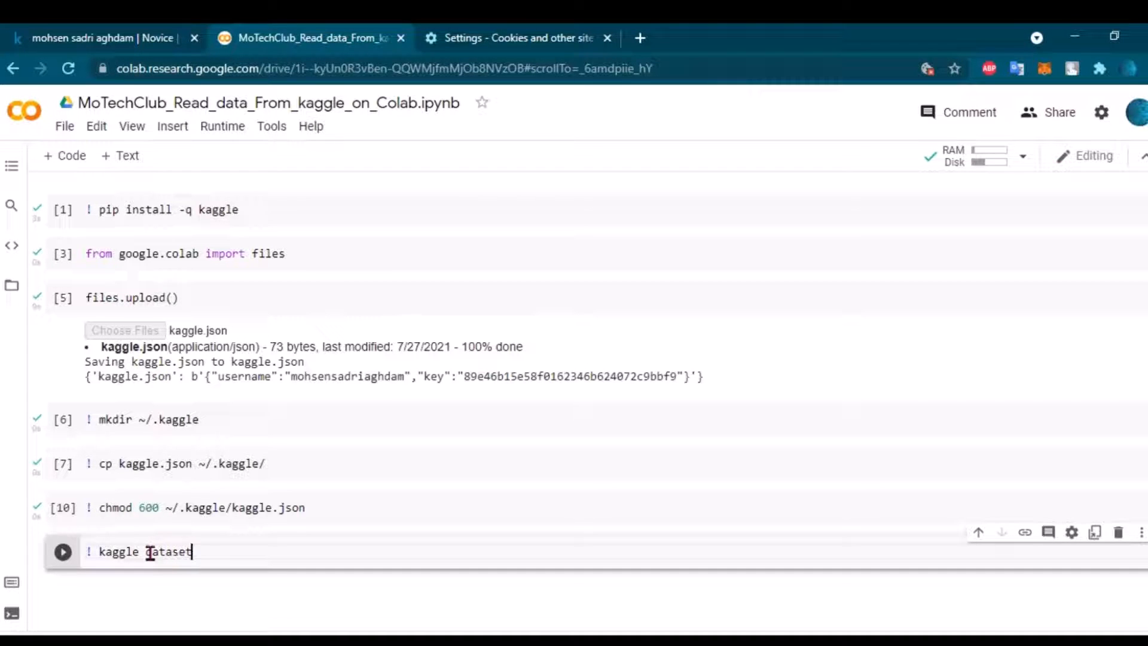
text(list)
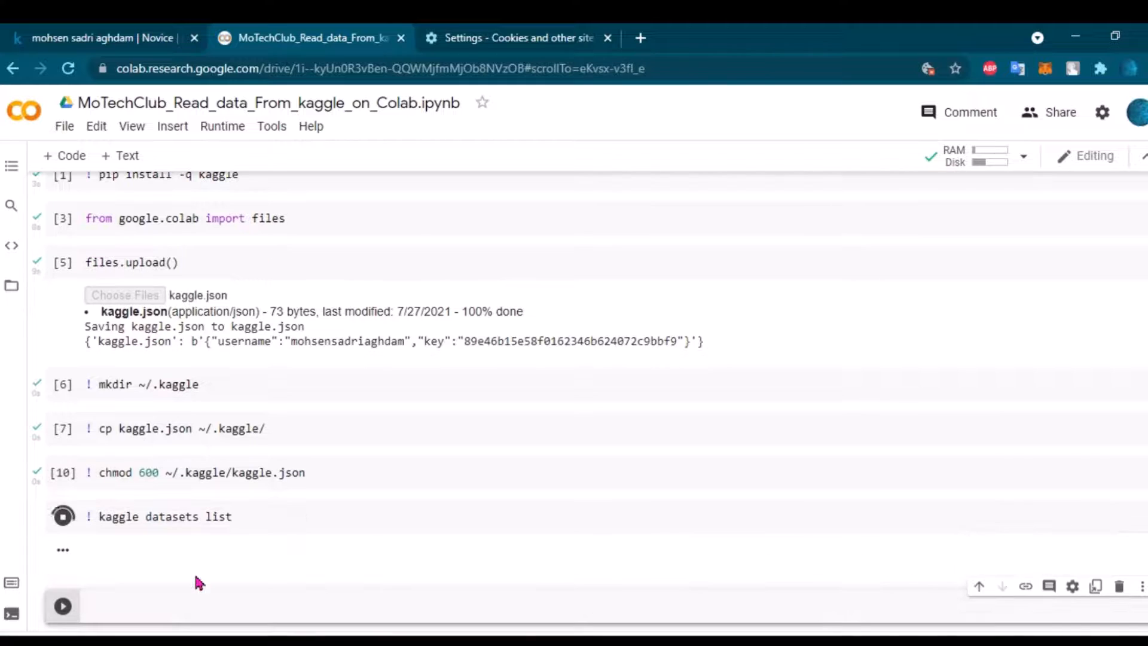
click(63, 516)
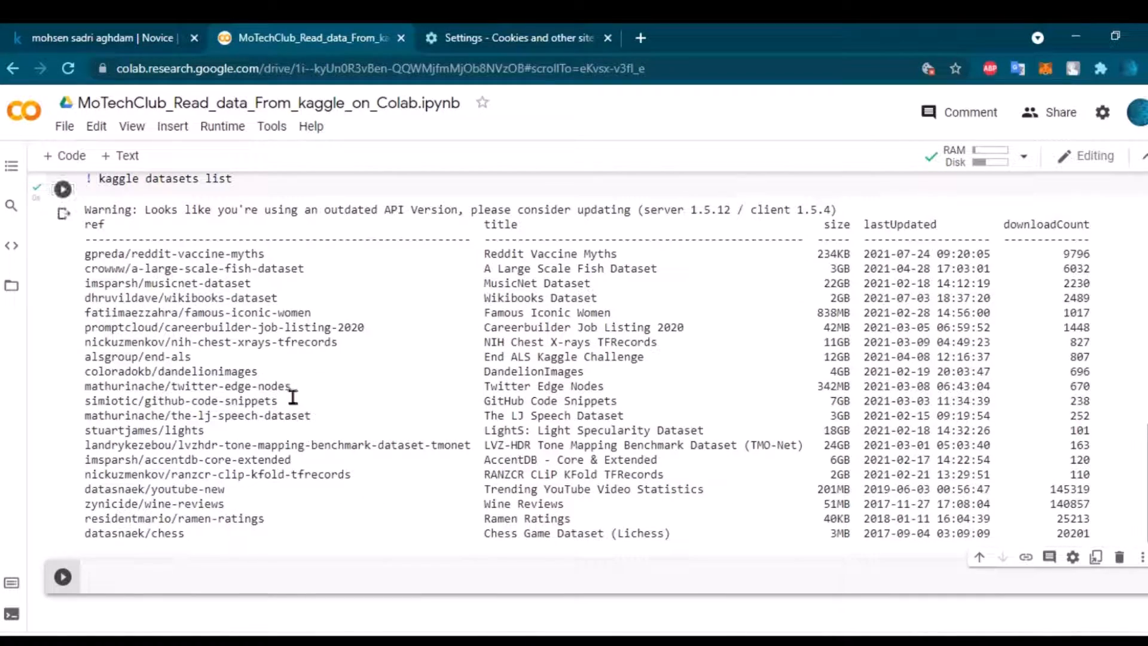
mouse_move(297, 489)
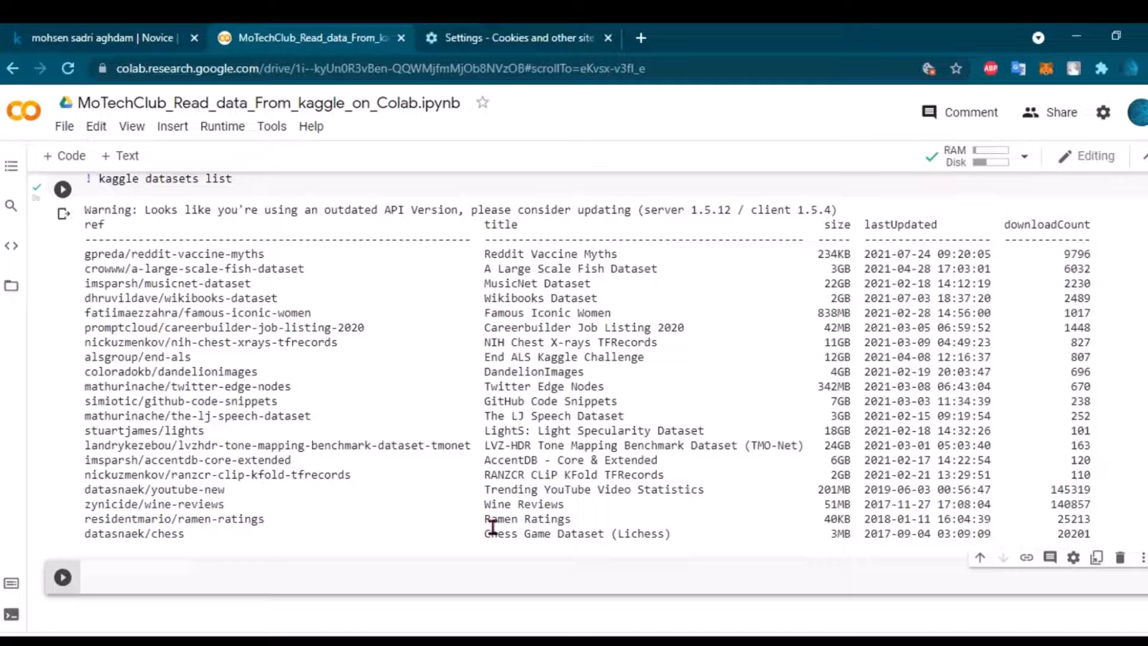
double_click(526, 518)
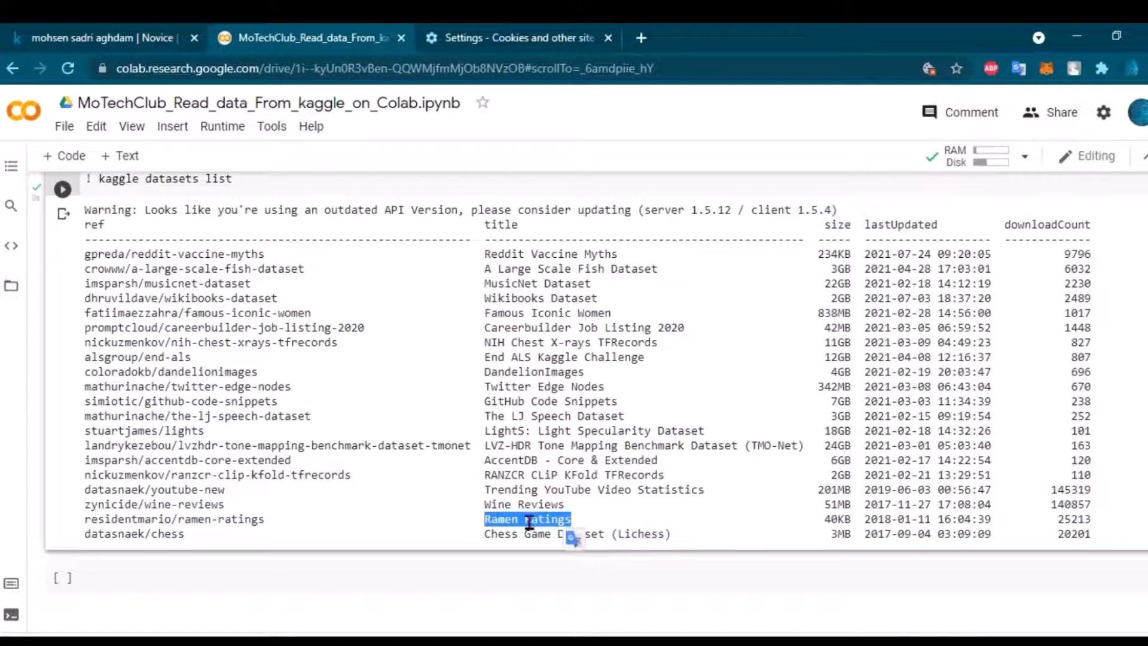
- Copy the 'Ramen Ratings' title from the Colab dataset list output and switch back to the notebook
right_click(527, 528)
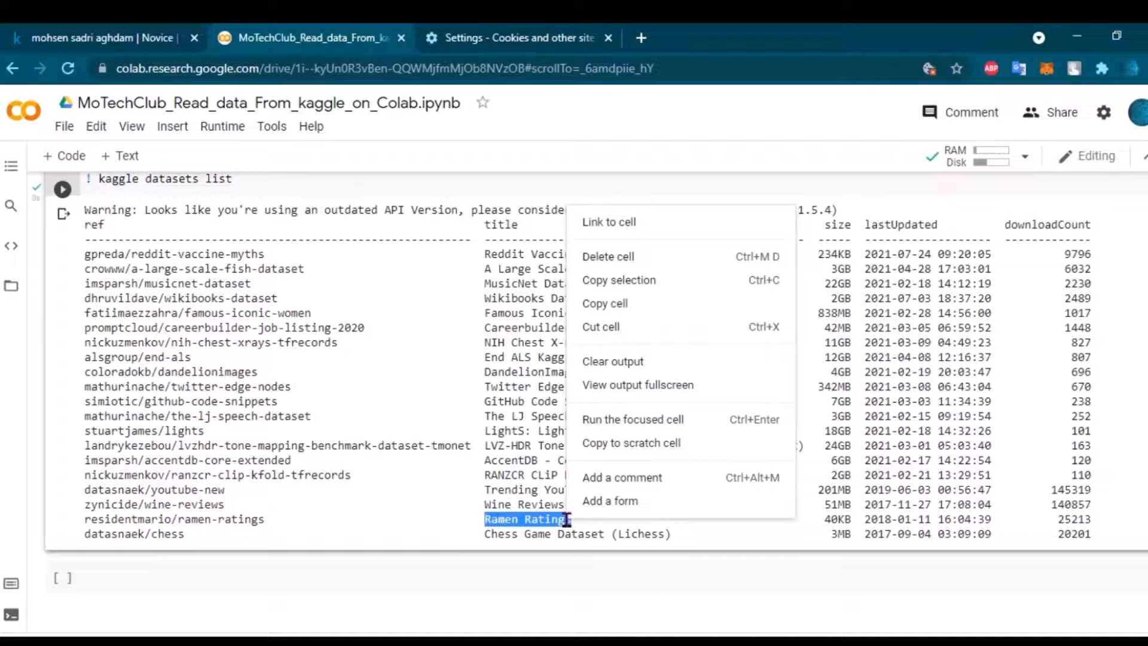
mouse_move(555, 525)
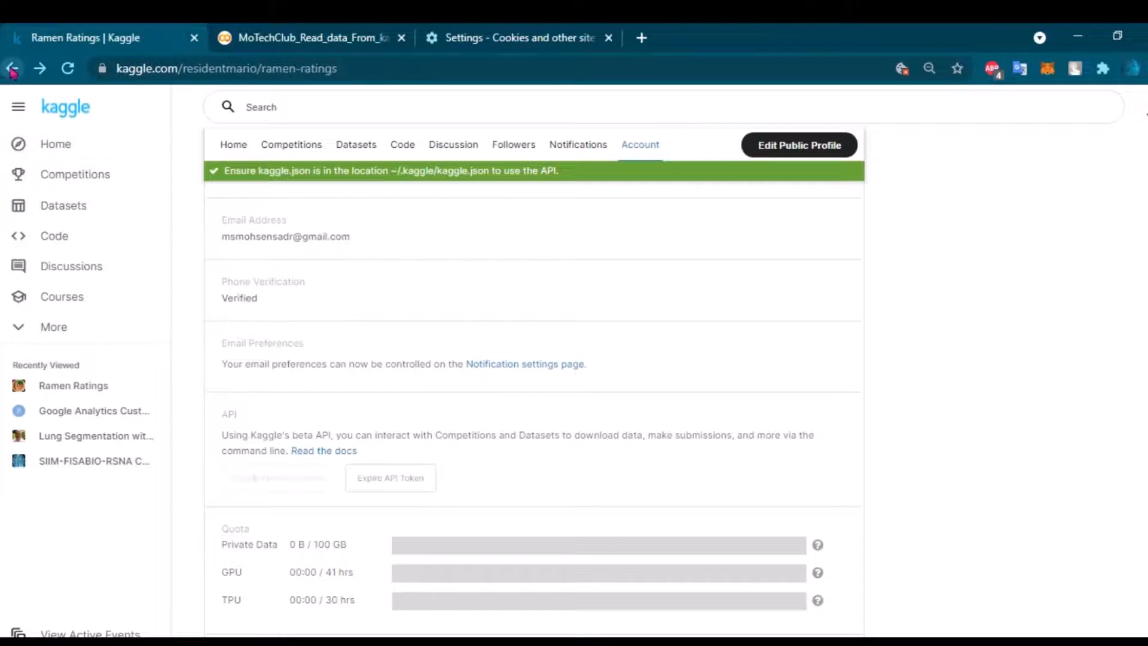
click(518, 38)
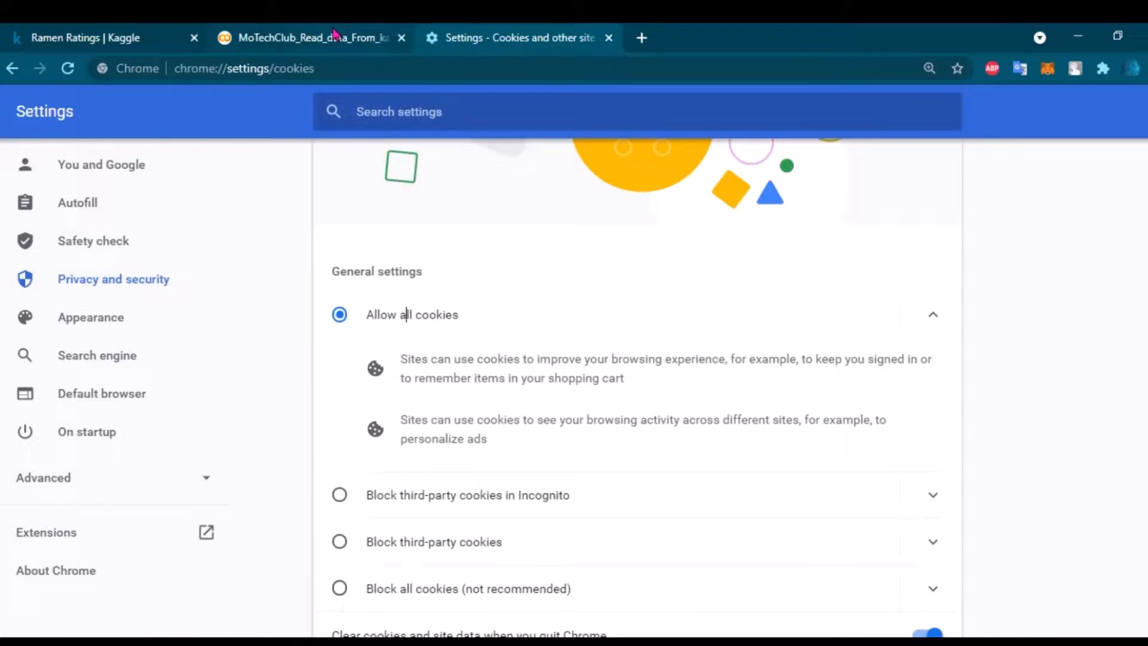
click(308, 37)
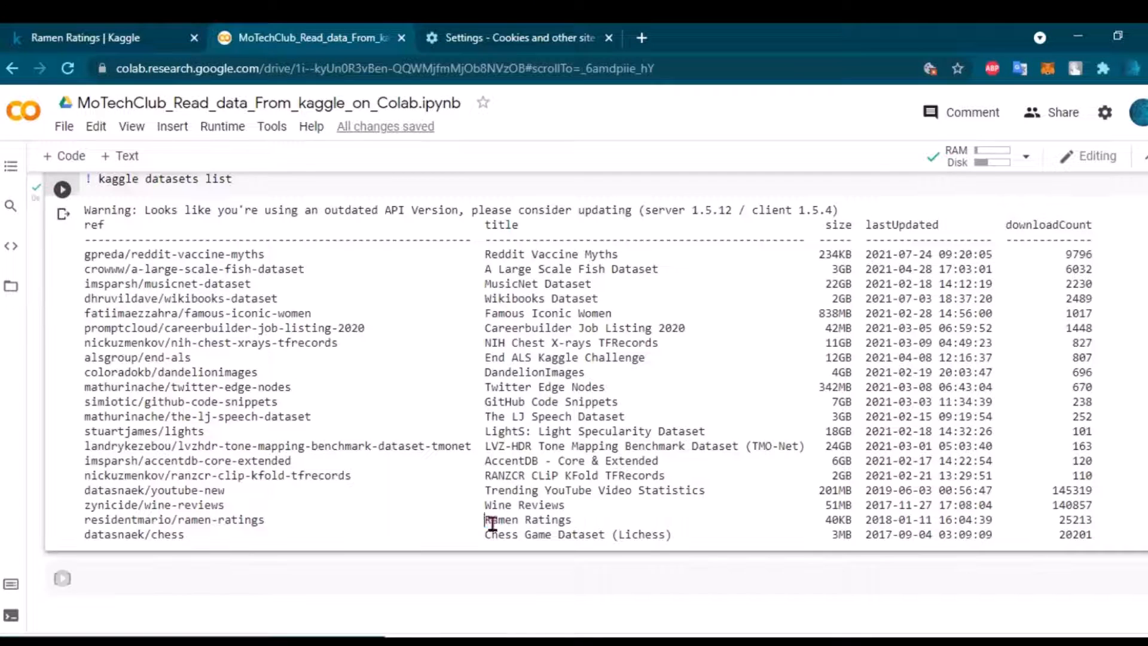
double_click(527, 519)
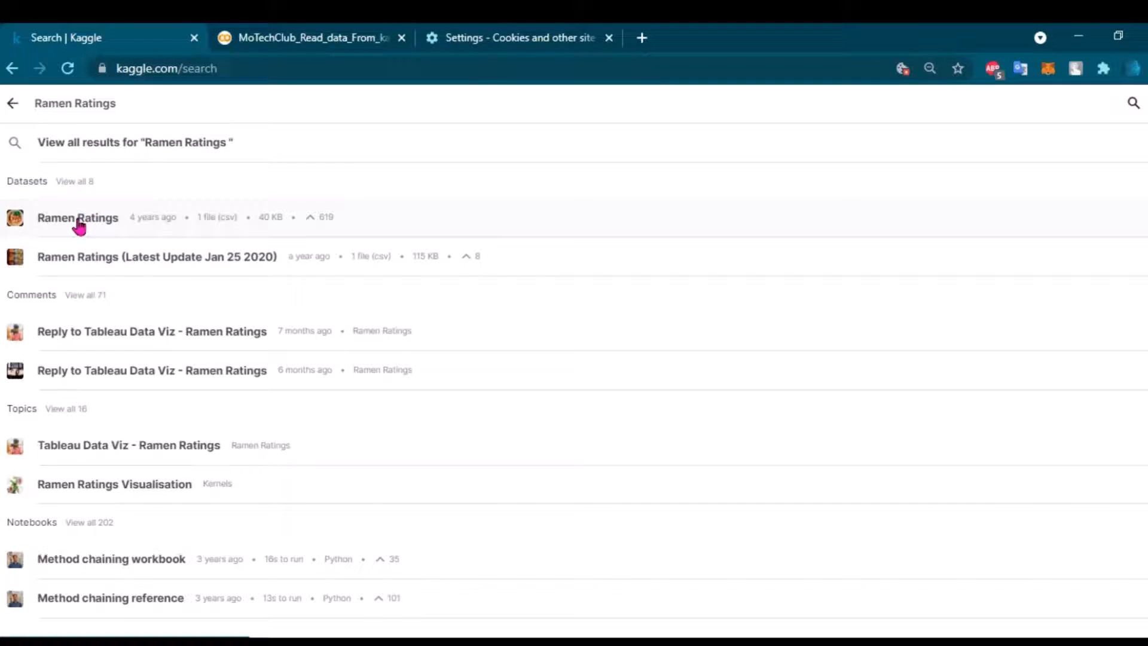
- Open the Kaggle Ramen Ratings dataset page and copy its API download command
click(78, 218)
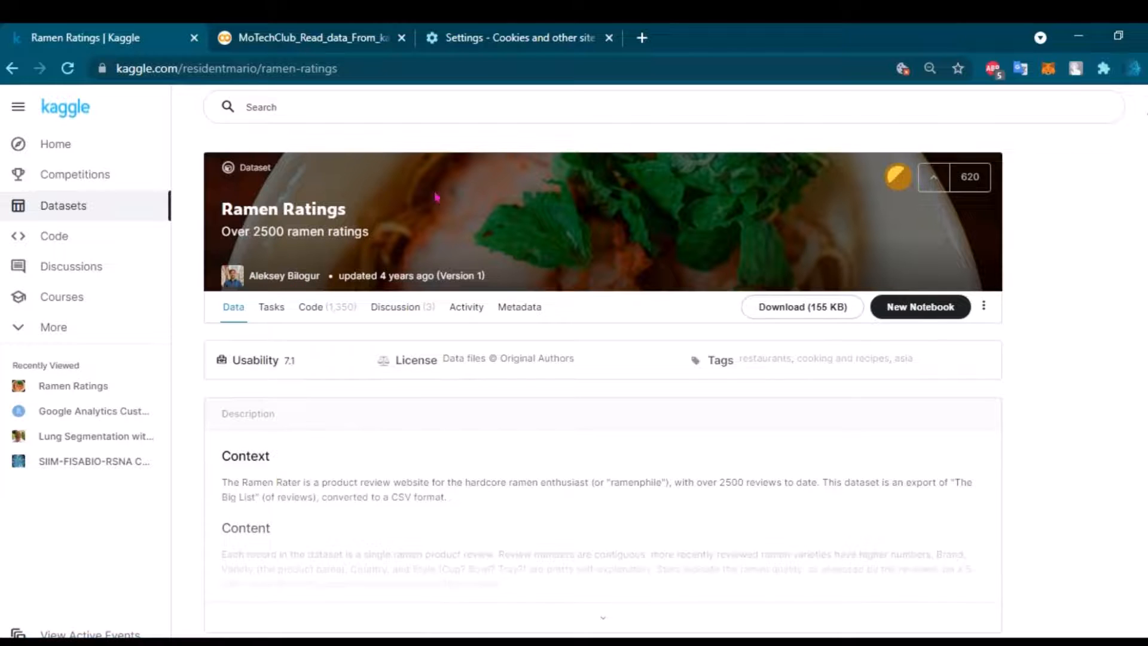
scroll(down, 3)
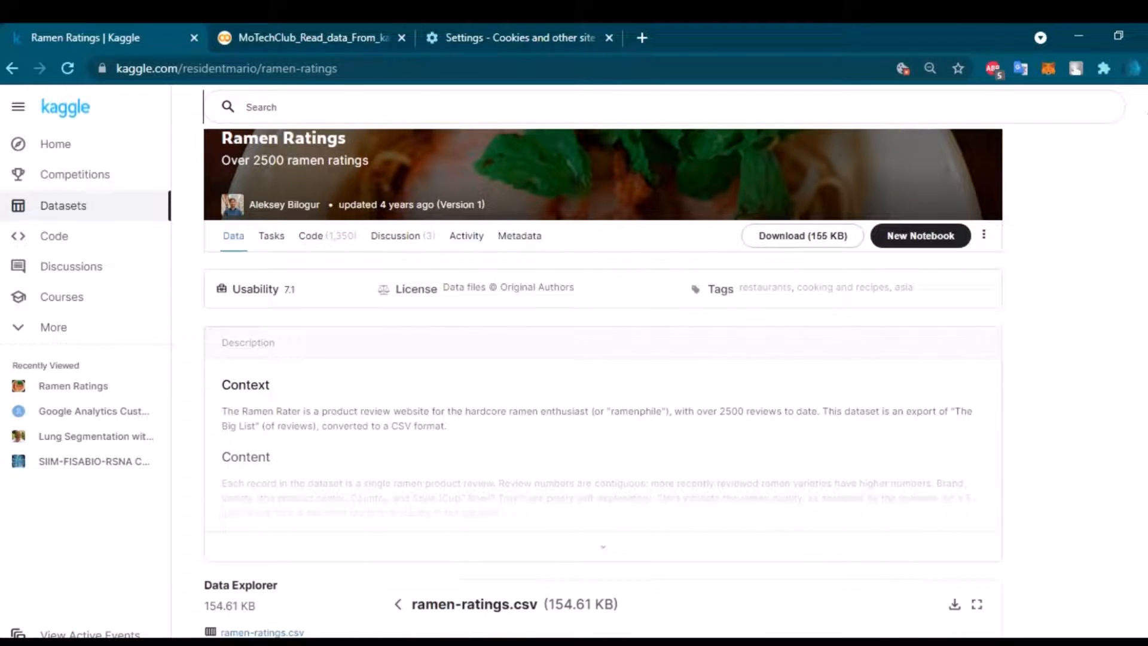
scroll(down, 3)
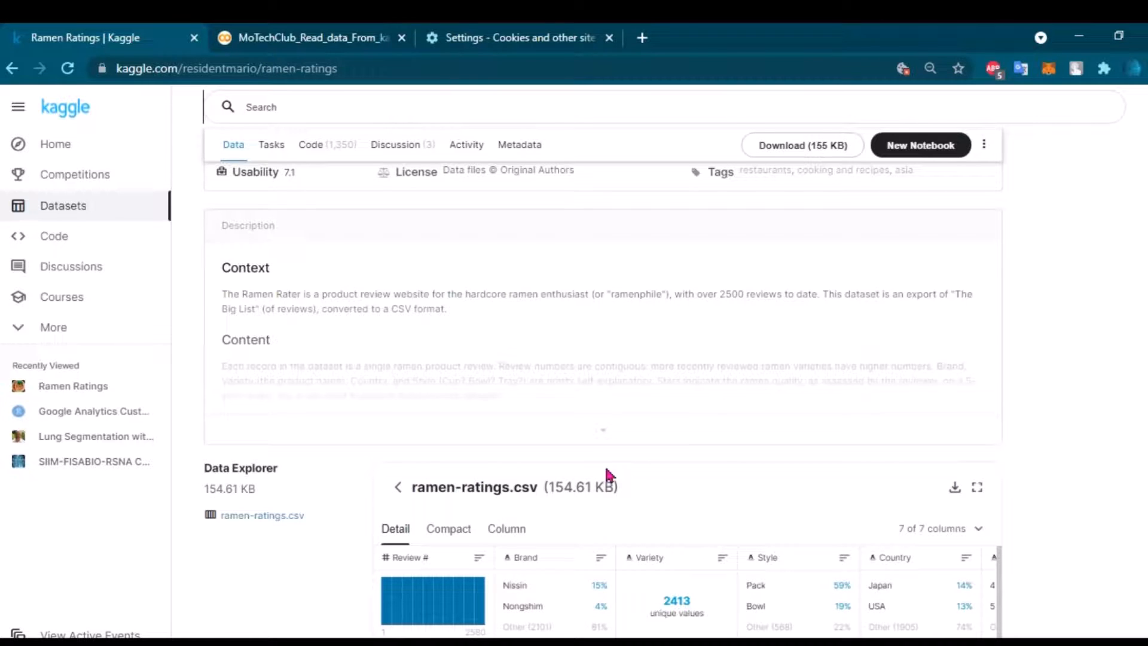
mouse_move(992, 159)
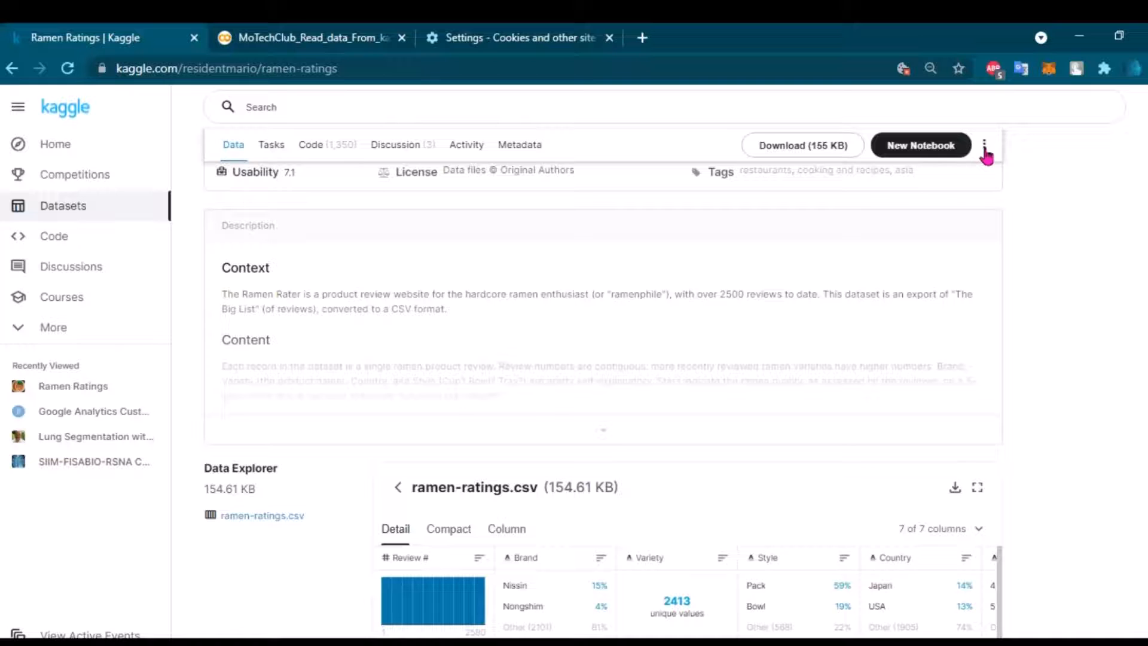
click(985, 144)
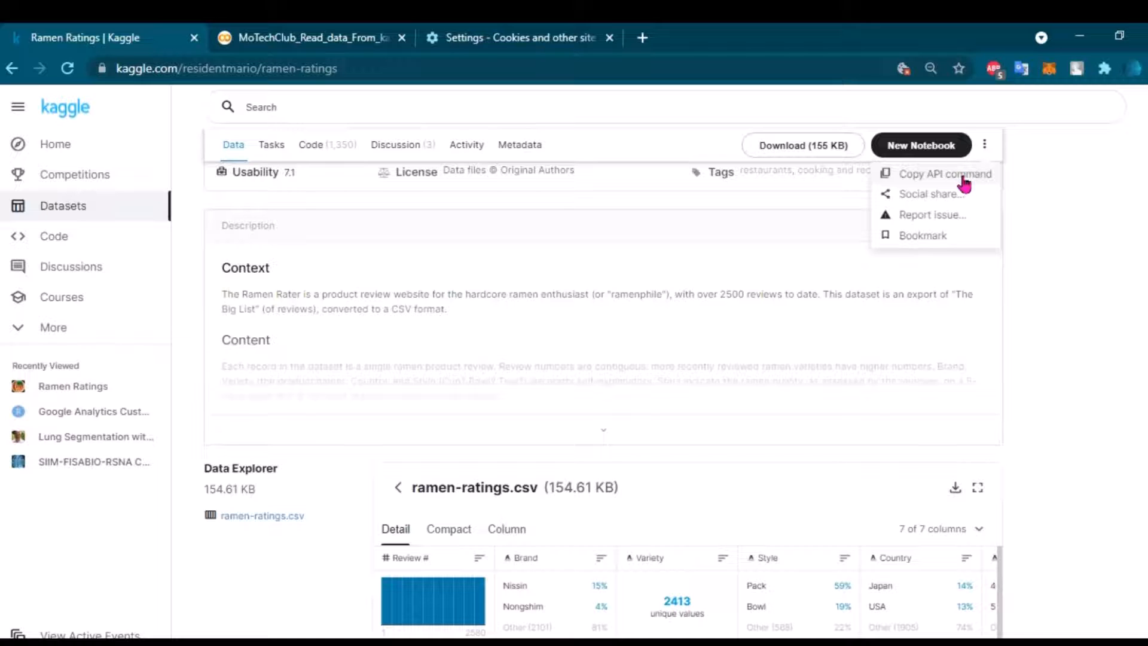
click(307, 37)
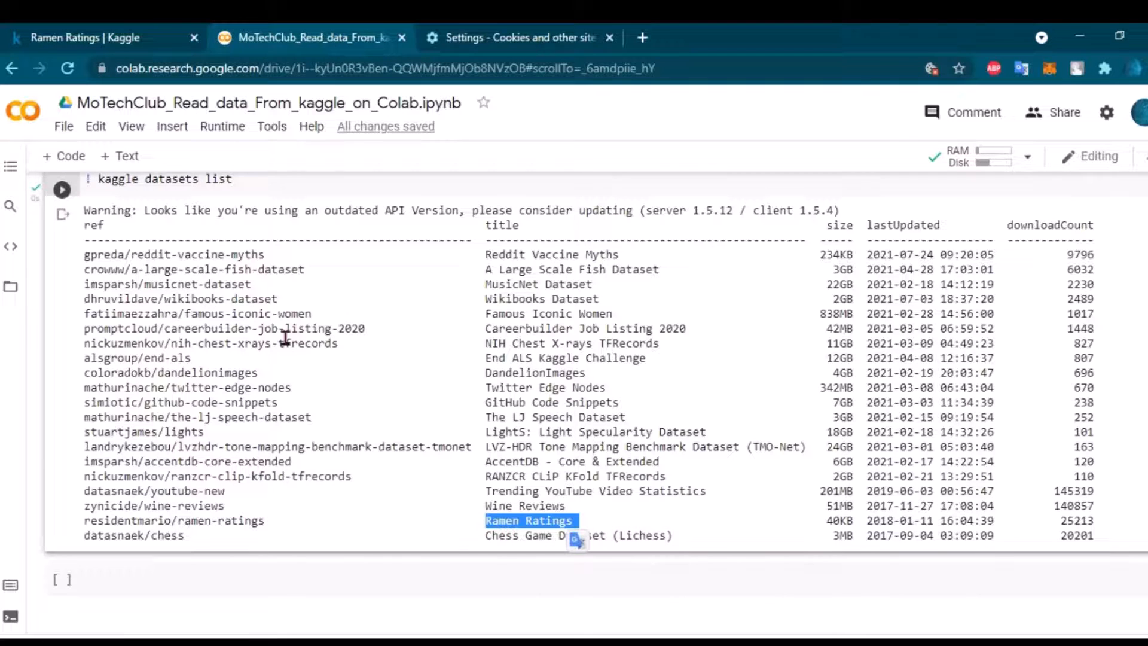
- Run '!kaggle datasets download -d residentmario/ramen-ratings' and check the Files sidebar
click(286, 578)
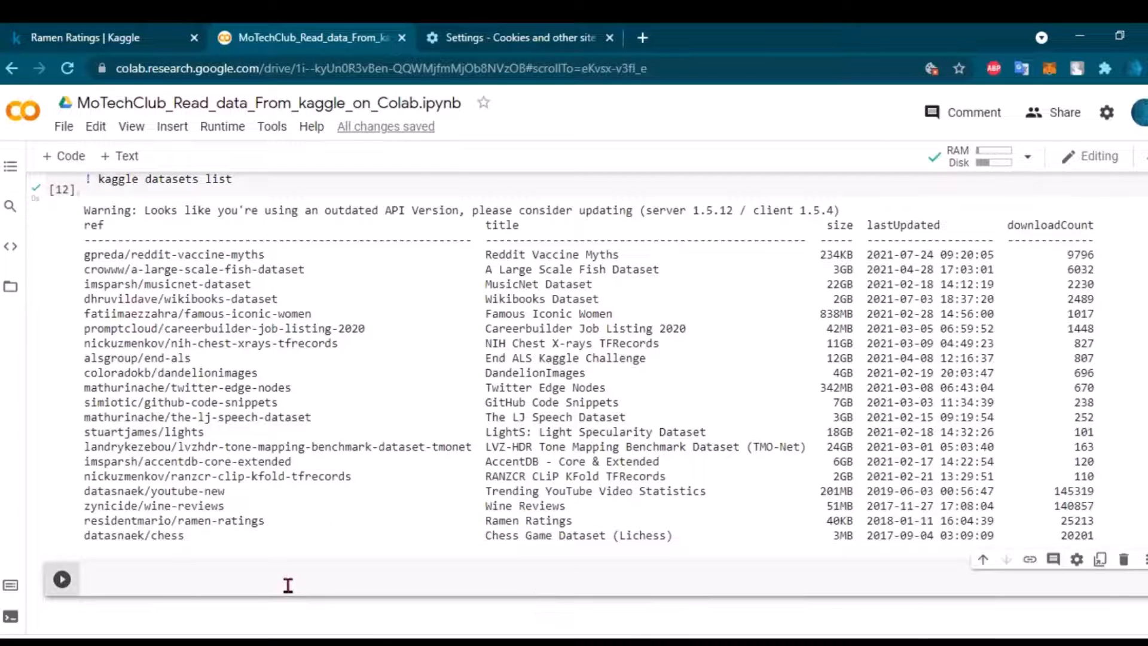
text(kaggle datasets download -d residentmario/ramen-ratings)
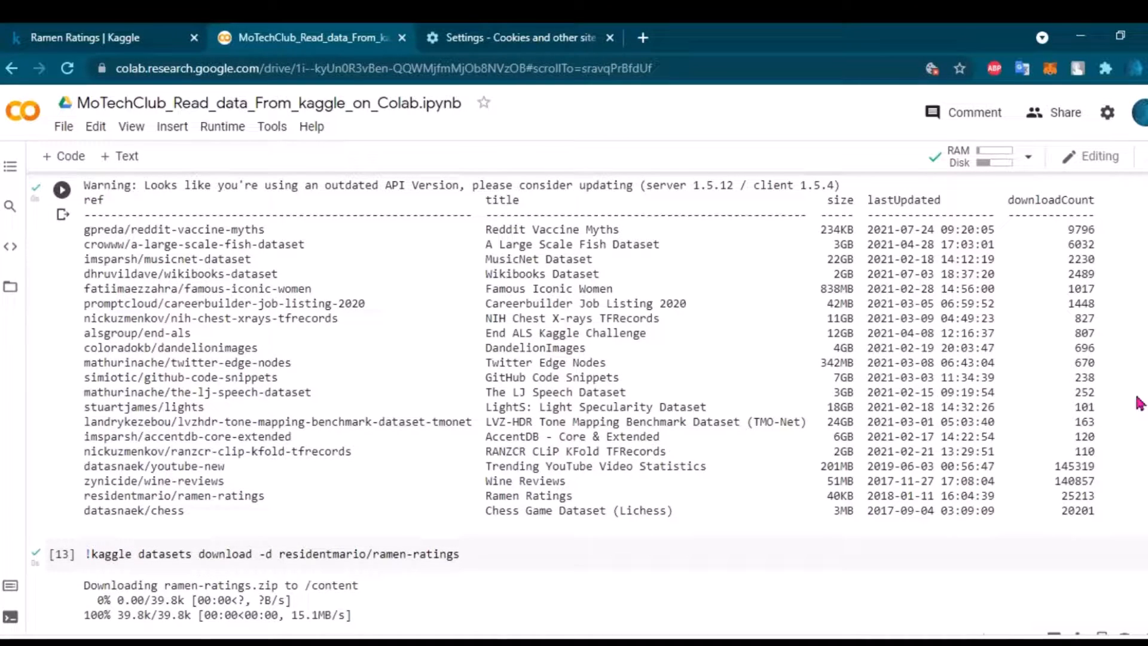
scroll(down, 3)
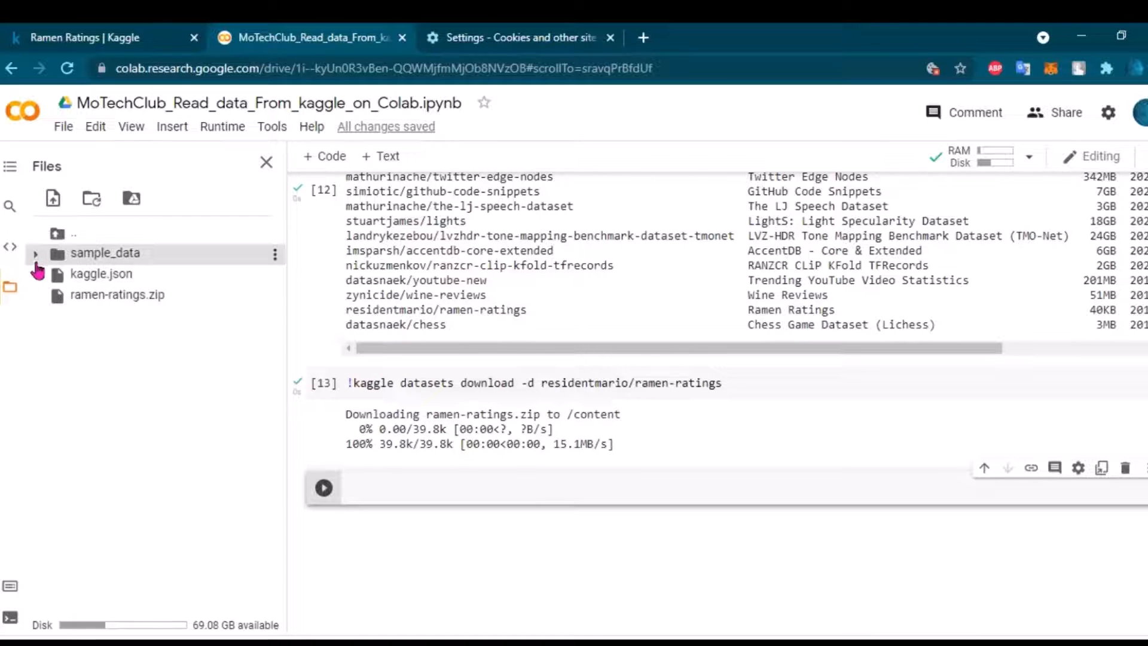
click(35, 252)
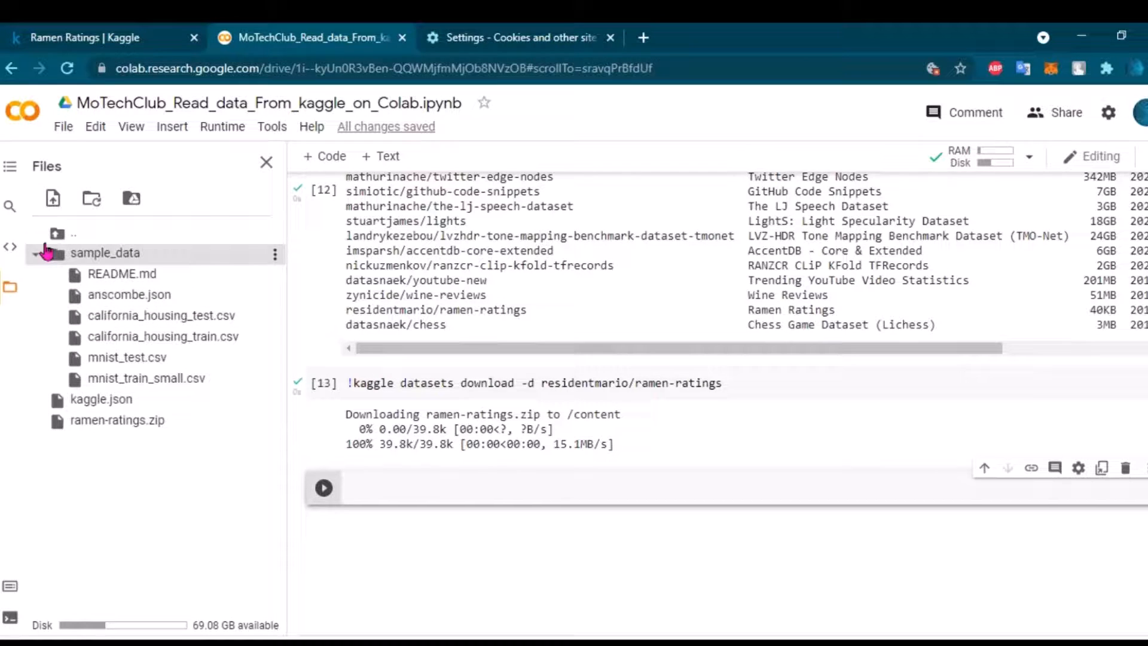
- Go to the root directory, expand content, and locate ramen-ratings.zip
click(72, 234)
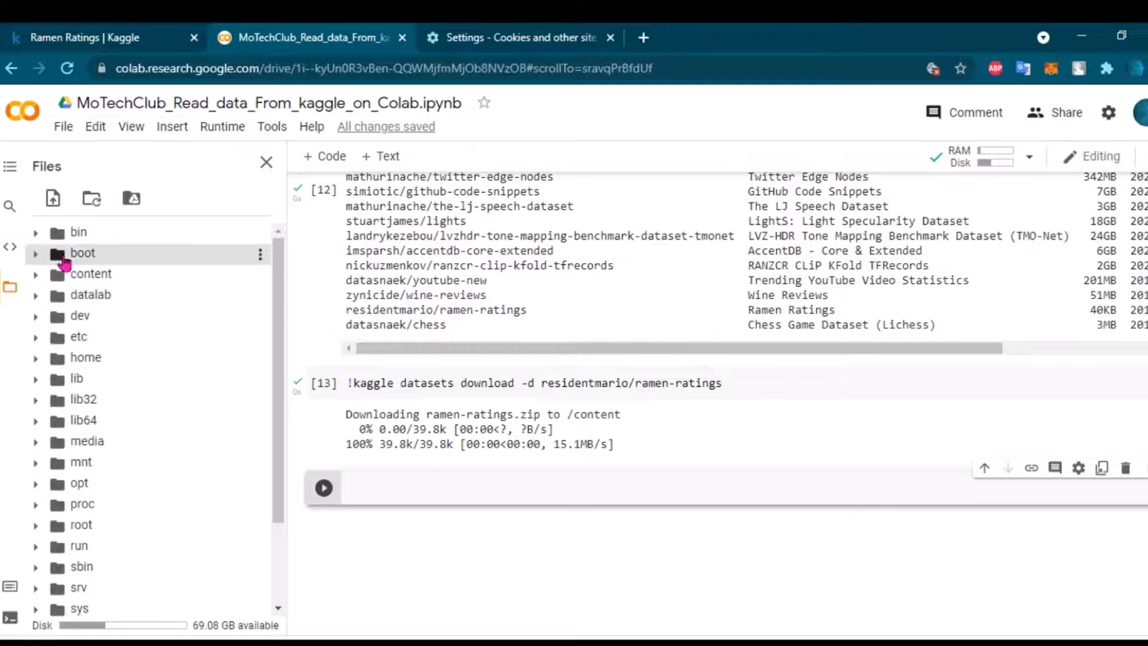
click(35, 274)
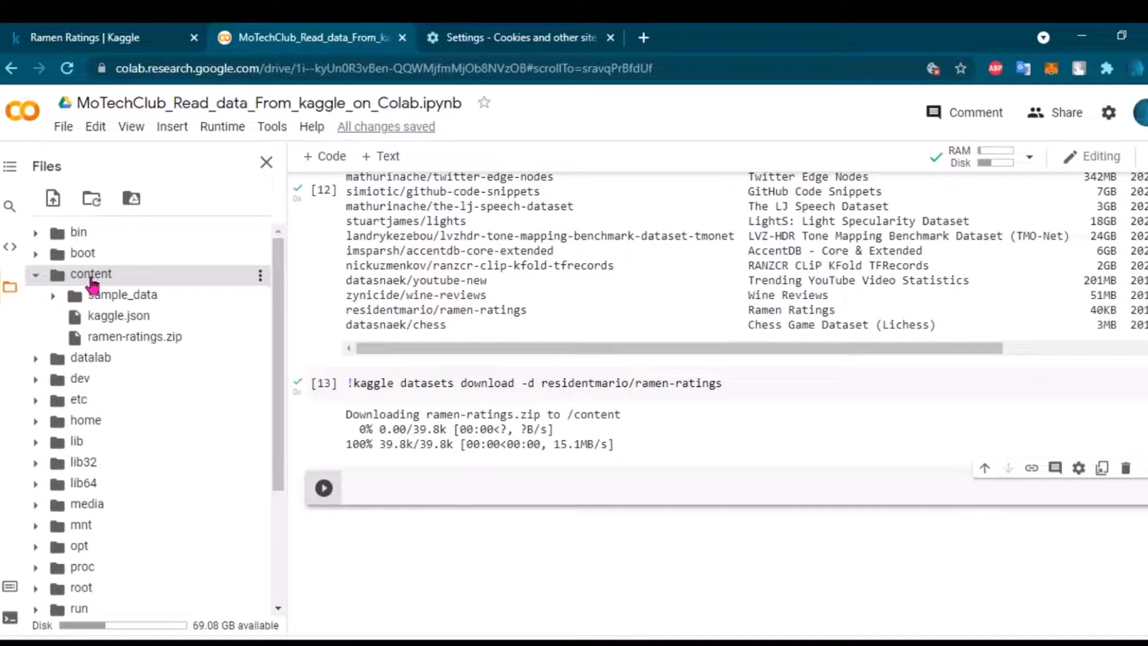
click(134, 336)
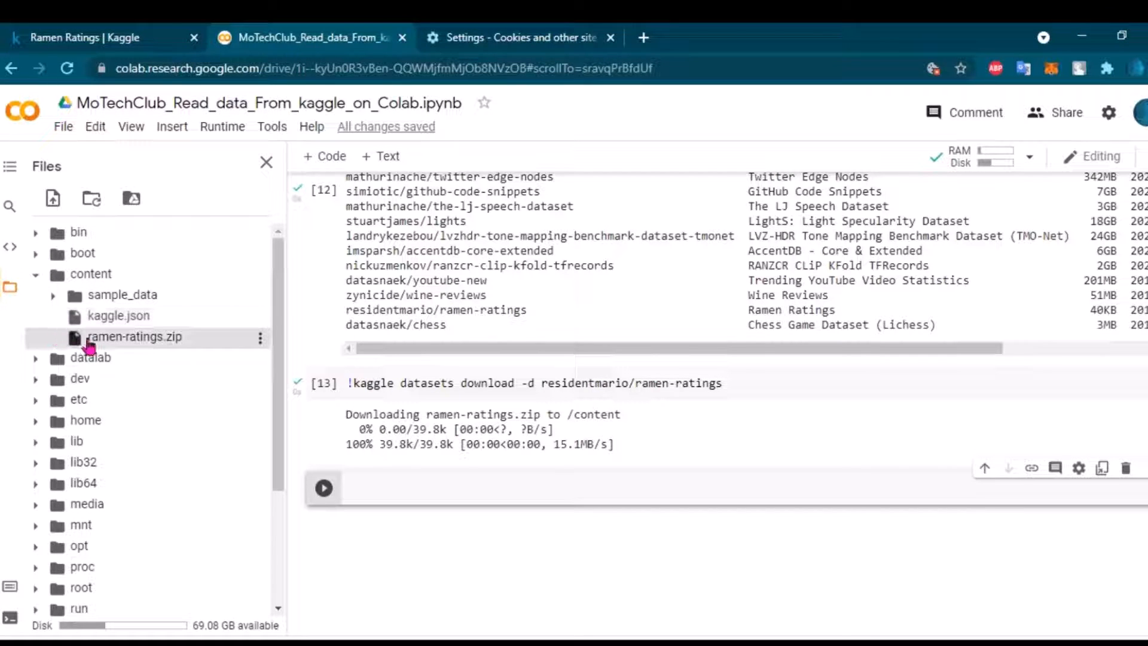
click(260, 337)
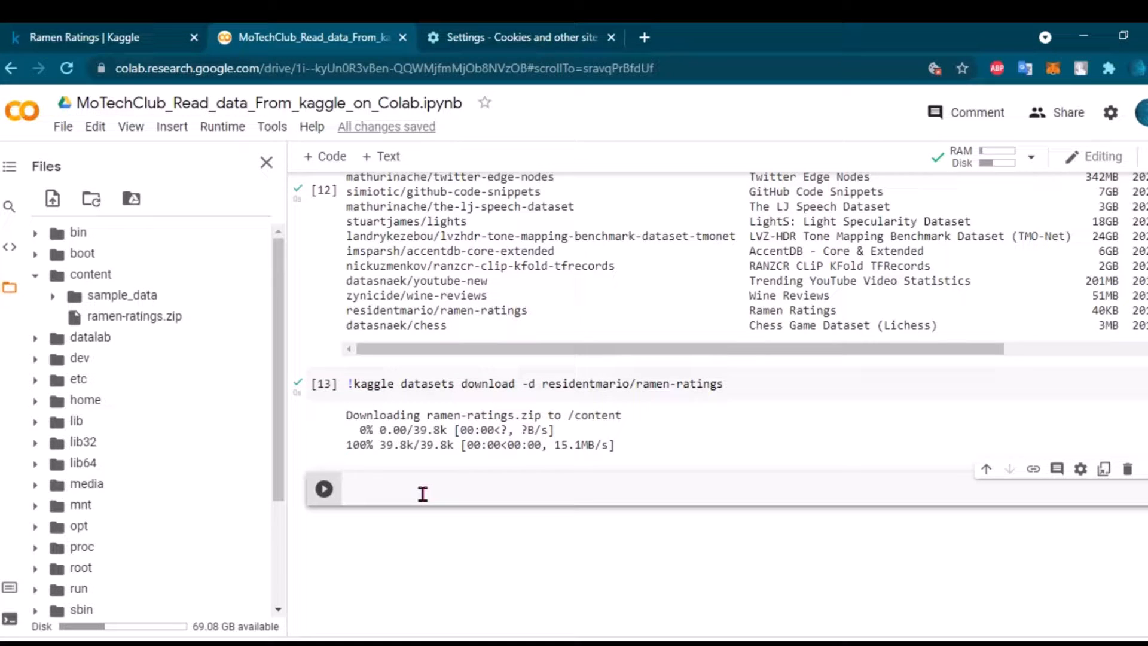
- Start a new command cell and copy the ramen-ratings.zip name from the output
text(!mkdi)
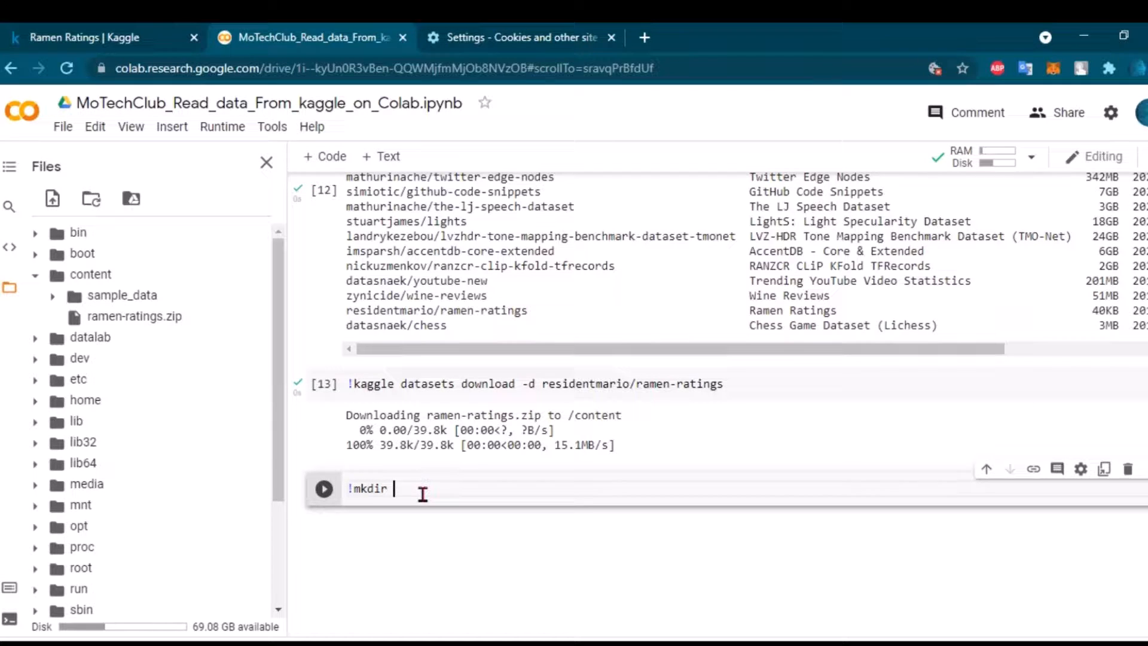
text(r)
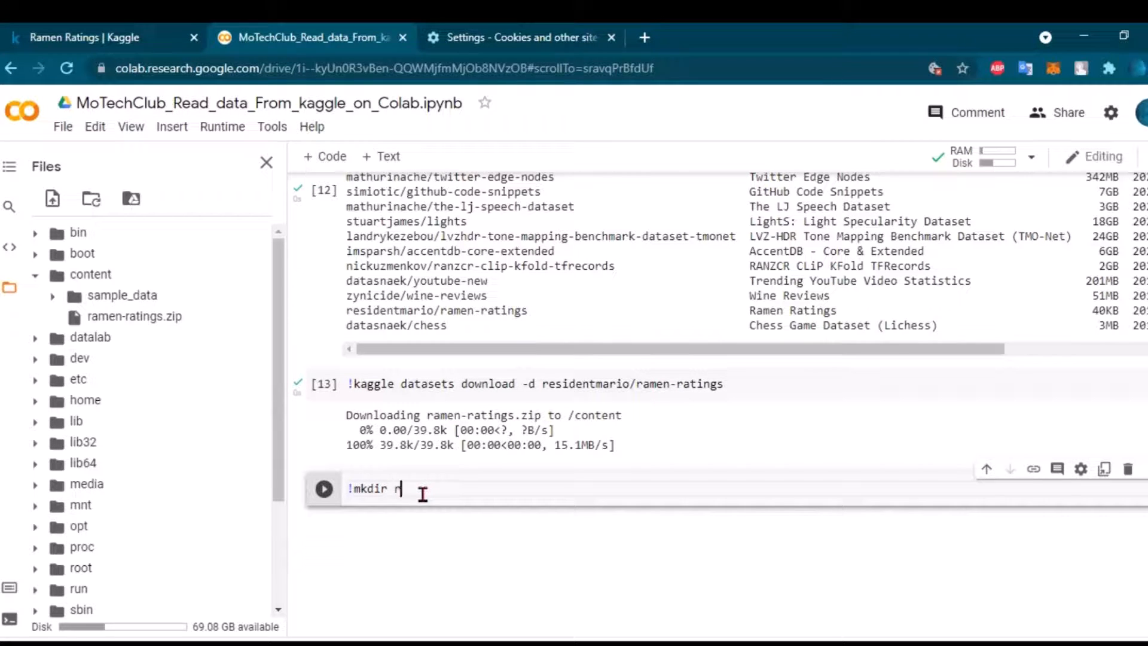
text(amen)
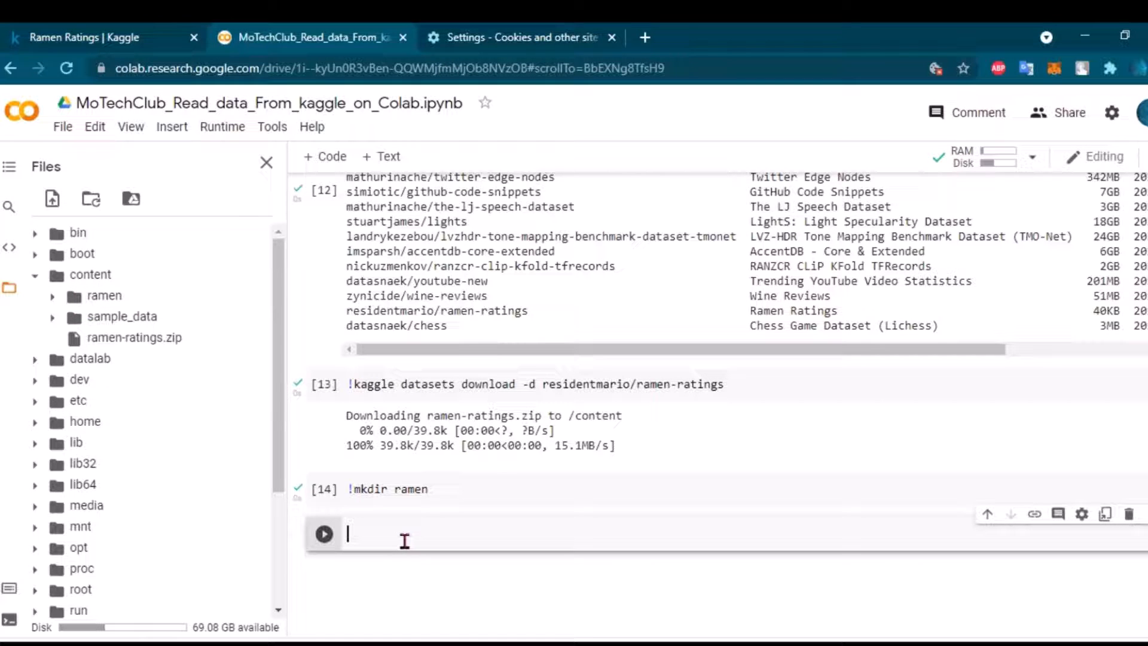
text(!)
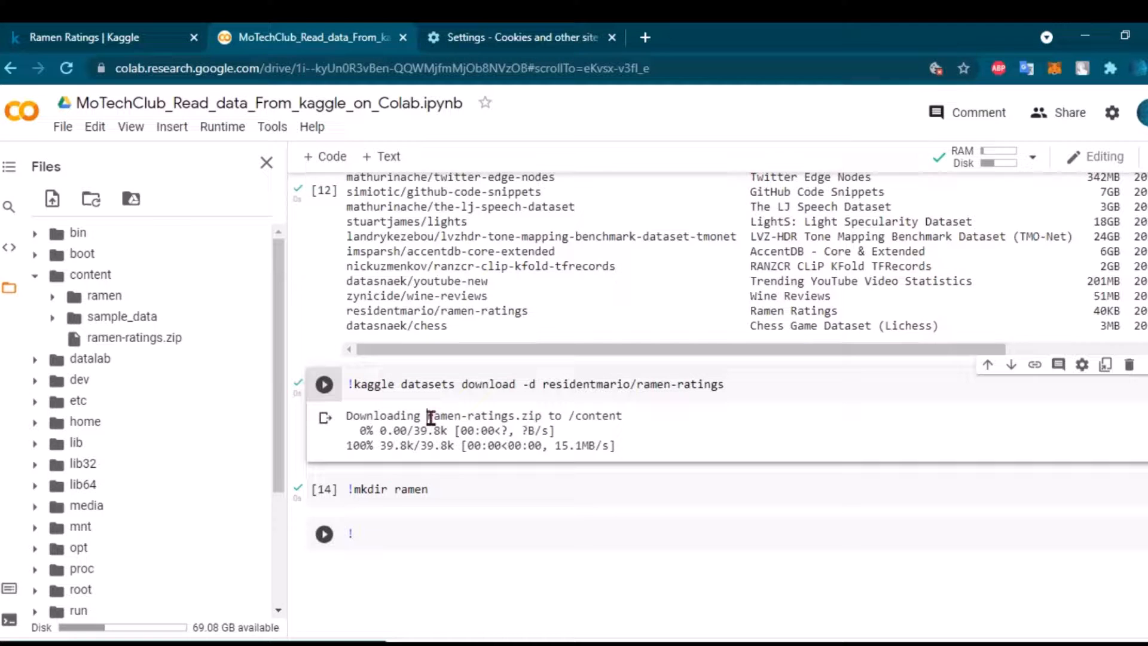
double_click(483, 415)
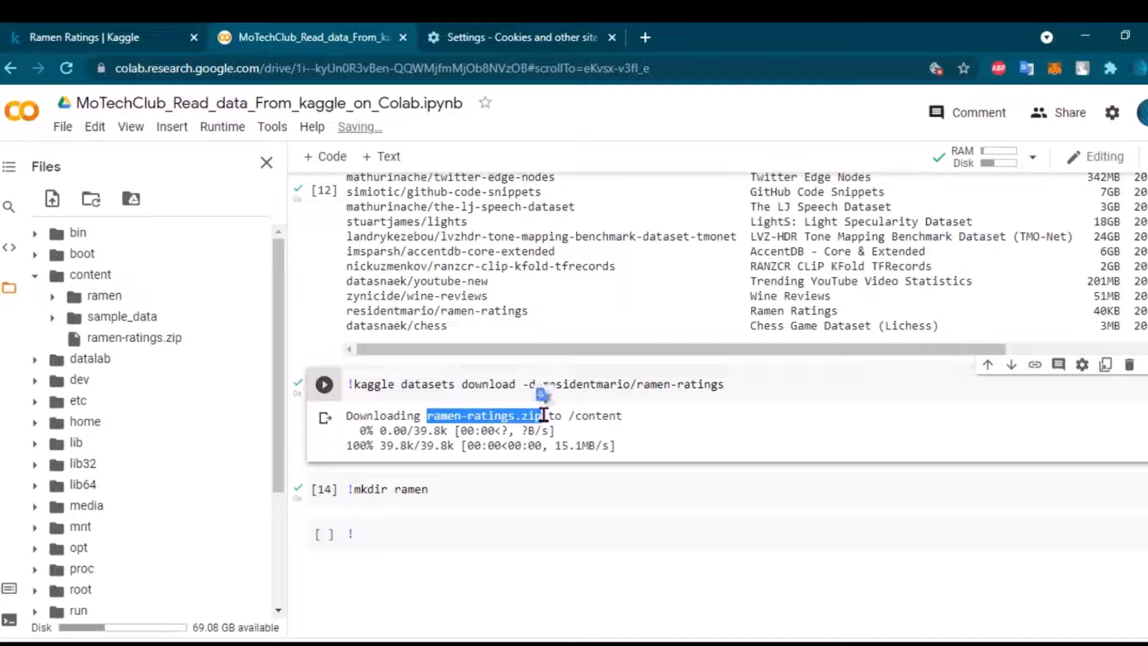
click(439, 534)
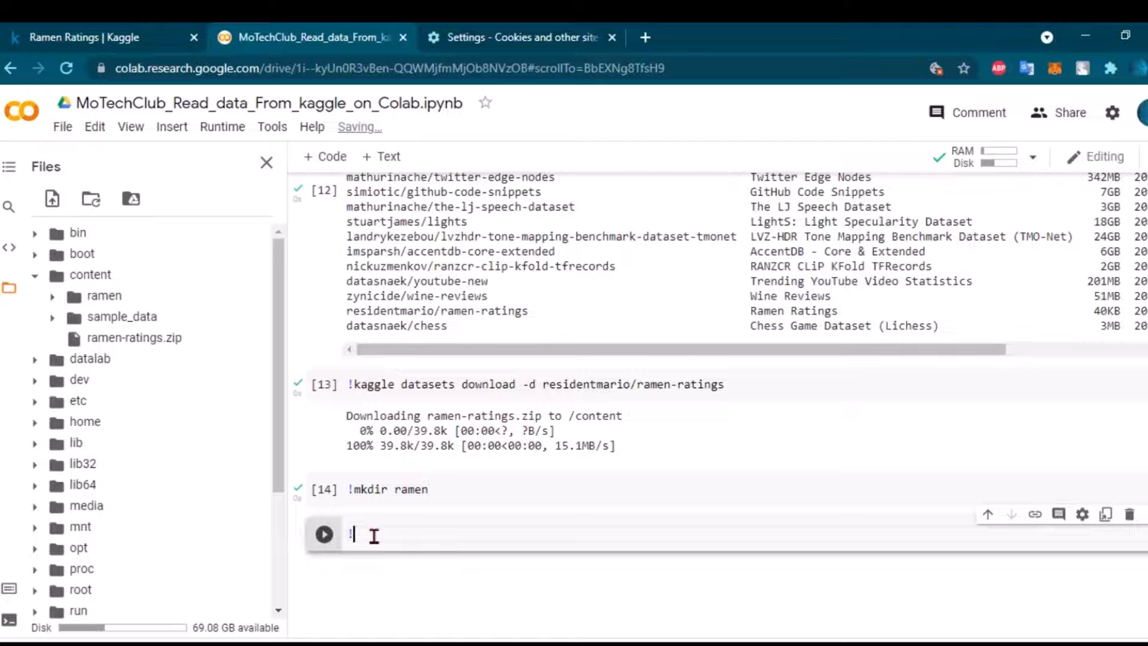
- Run '! unzip ramen-ratings.zip -d ramen' to extract the archive into ramen
text(unzip)
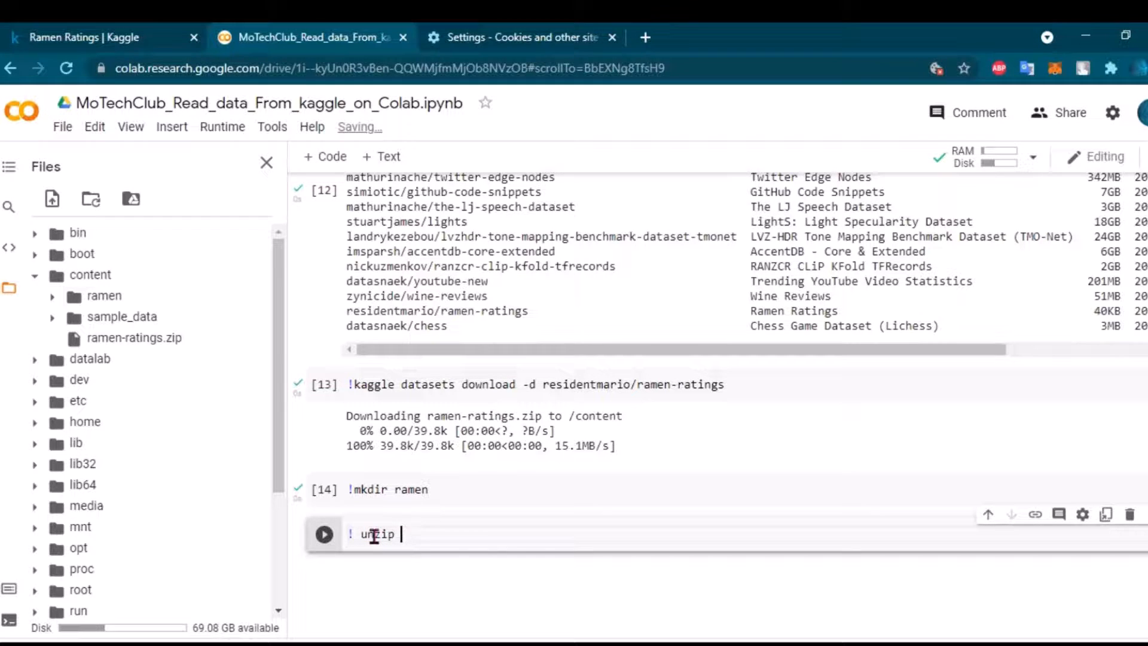
text(ramen-ratings.zip)
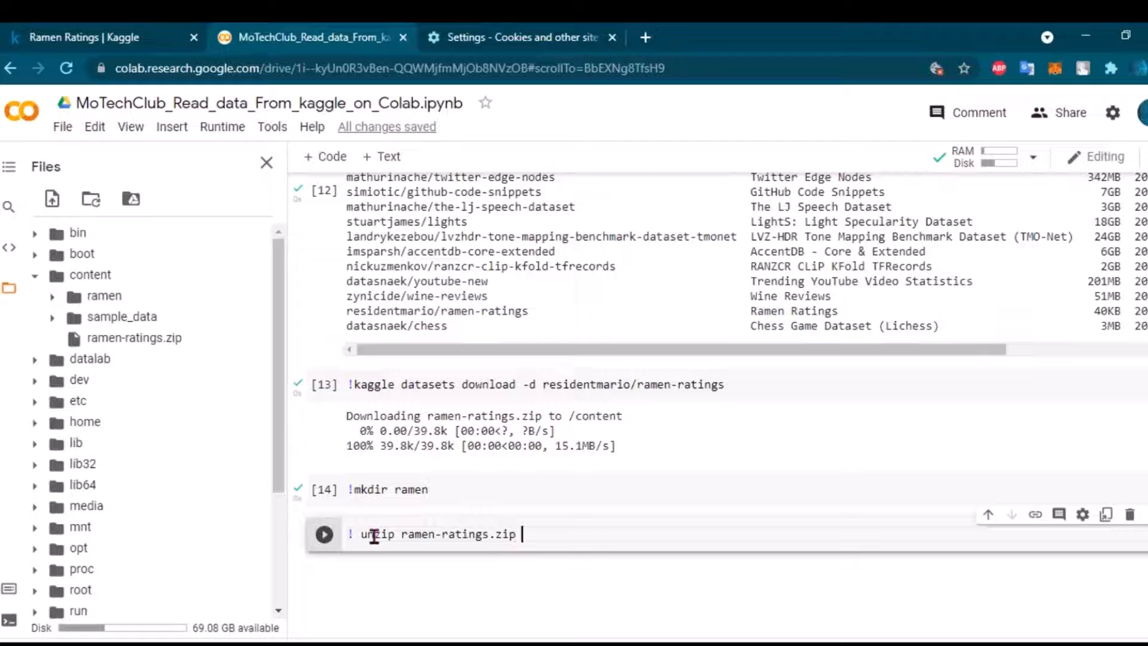
text(-d)
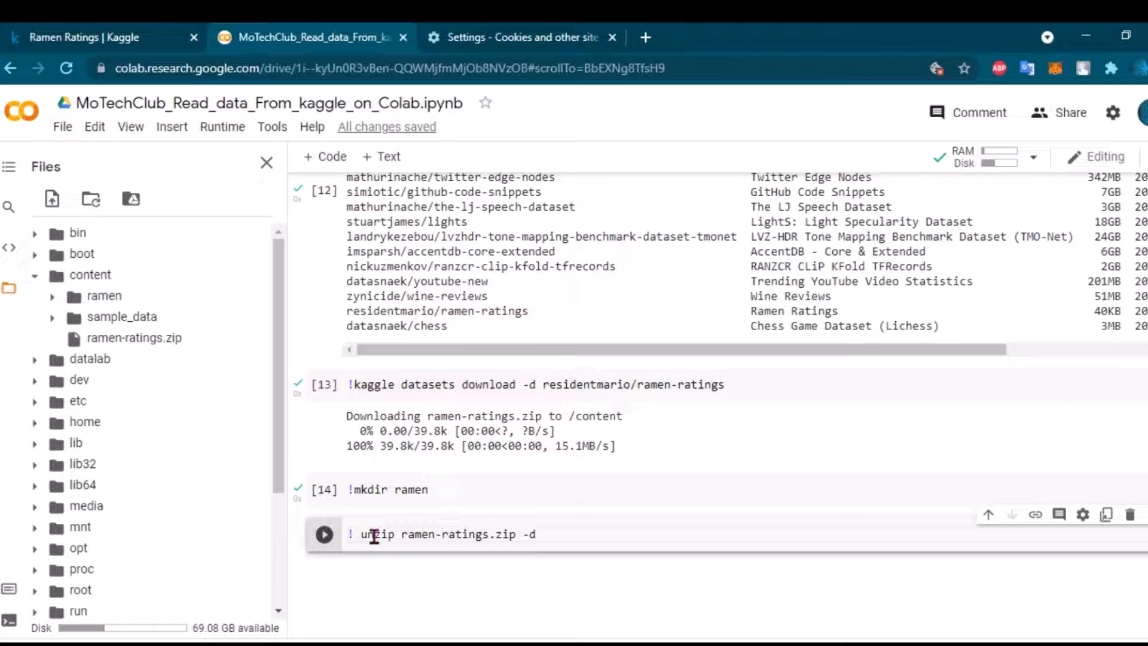
text(ramen)
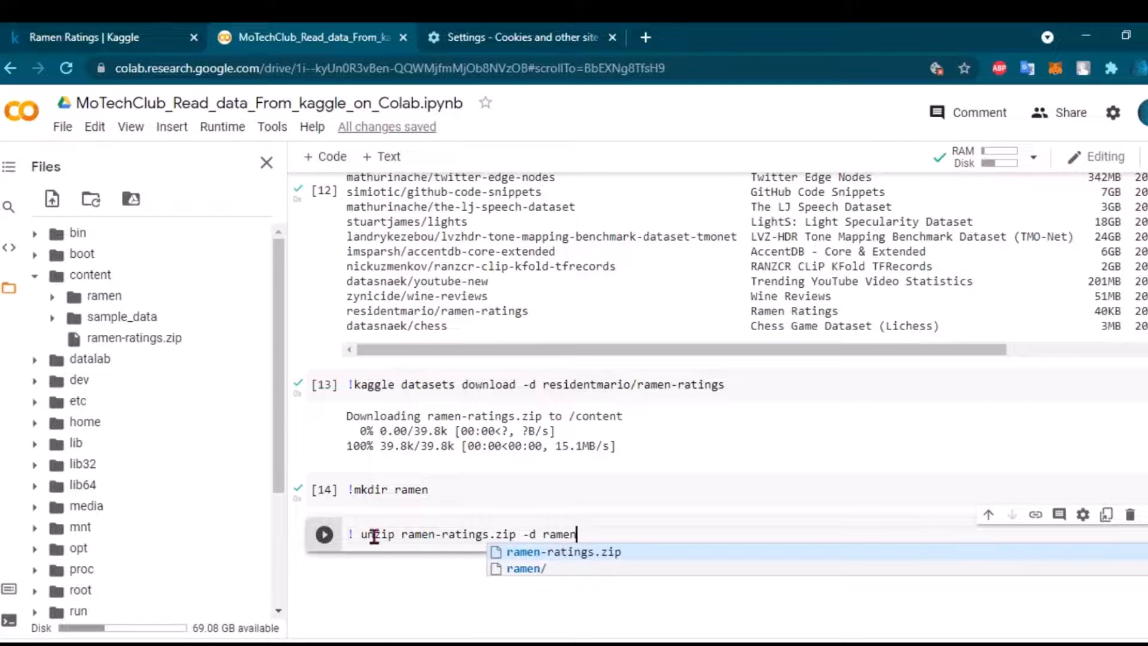
click(324, 534)
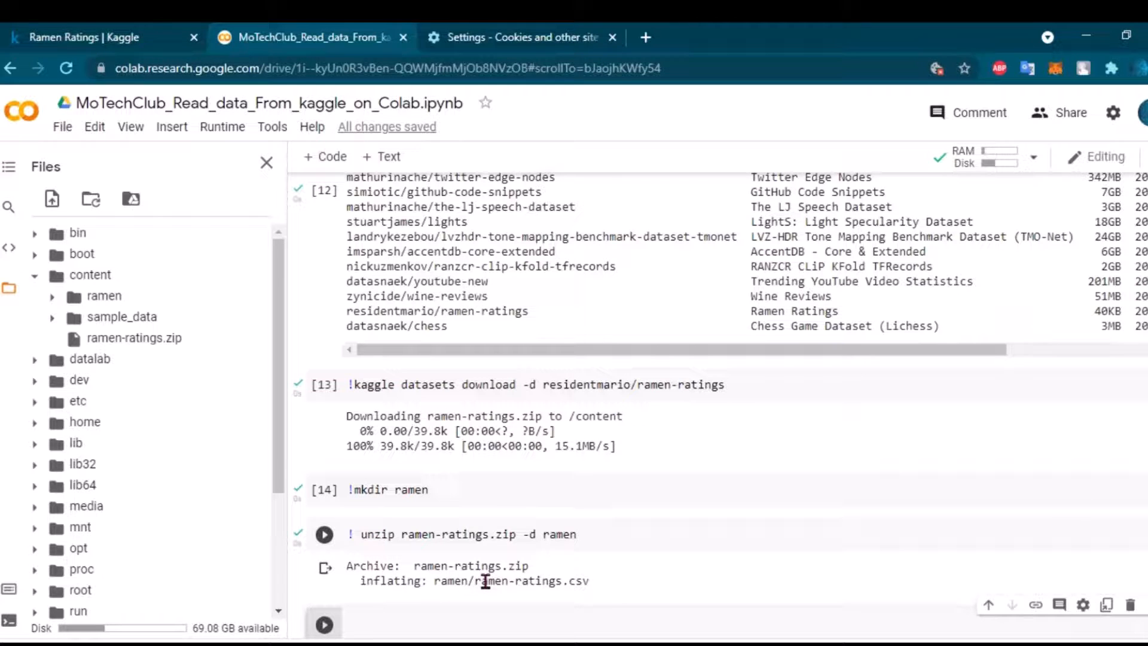
click(323, 534)
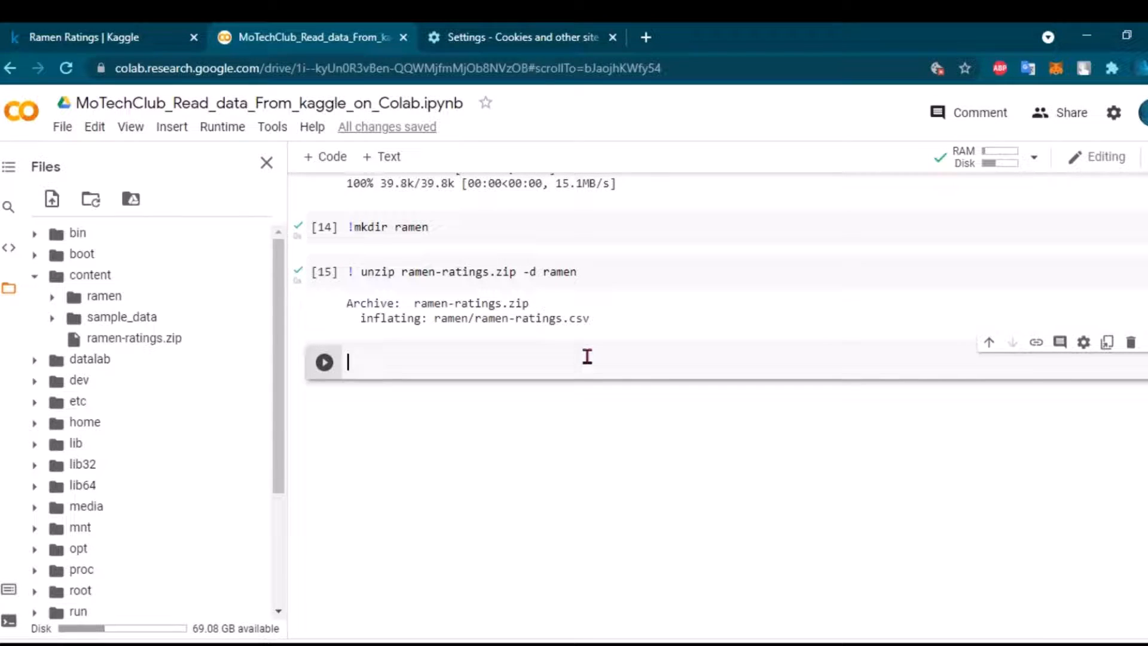
mouse_move(516, 358)
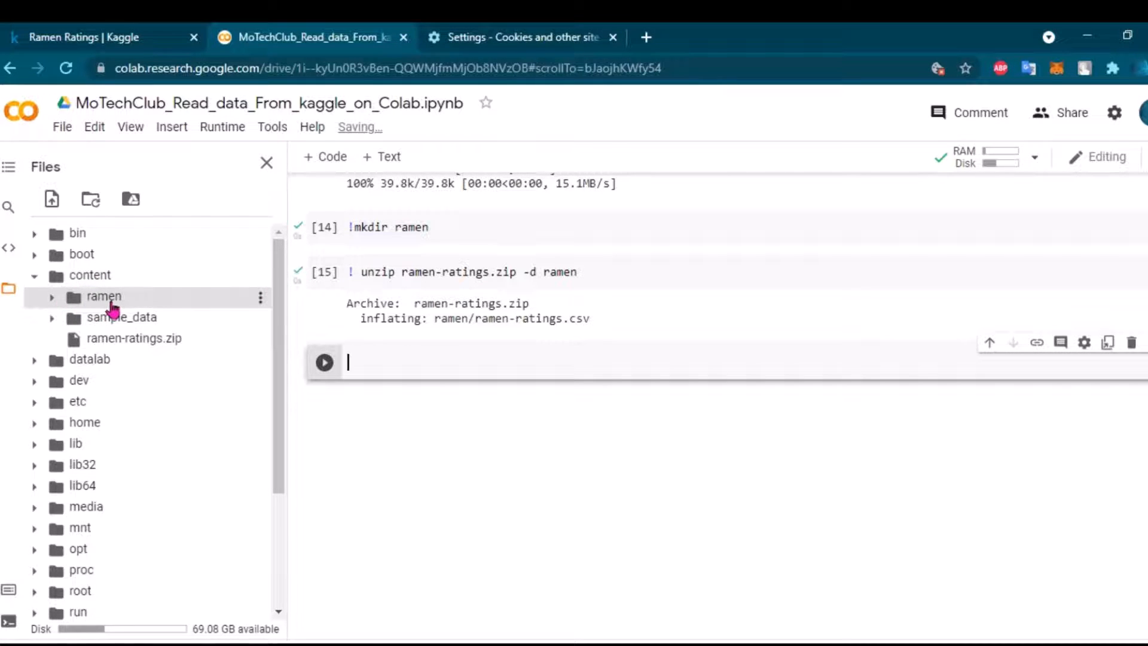
- Expand the ramen folder to reveal ramen-ratings.csv, then run 'cd /content/ramen/'
click(52, 299)
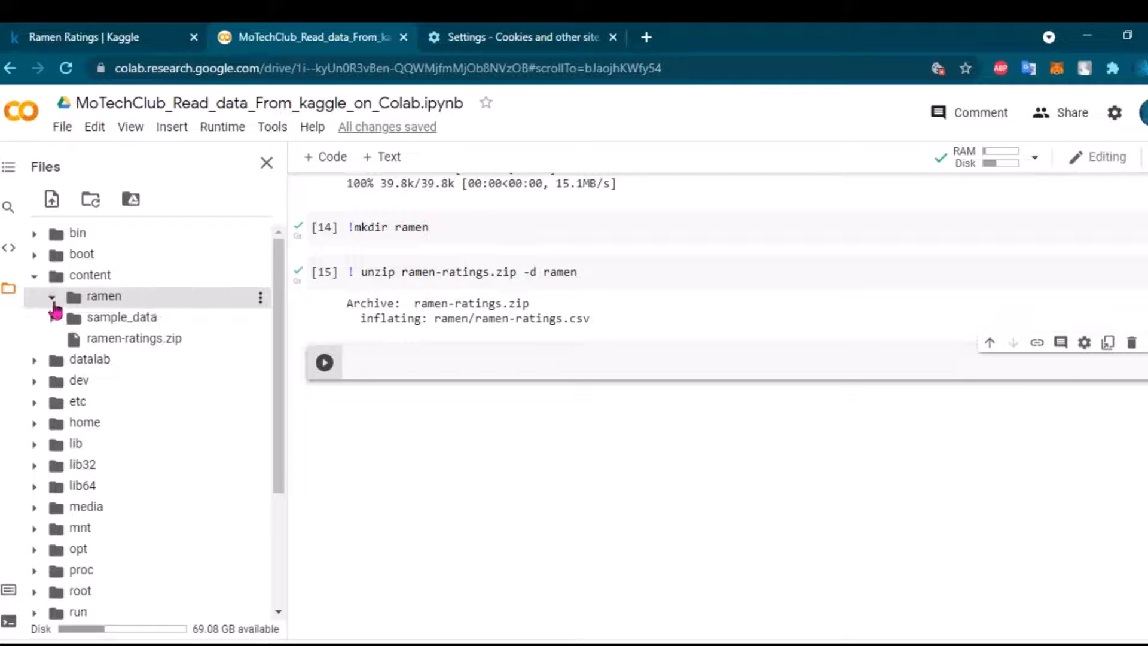
click(53, 297)
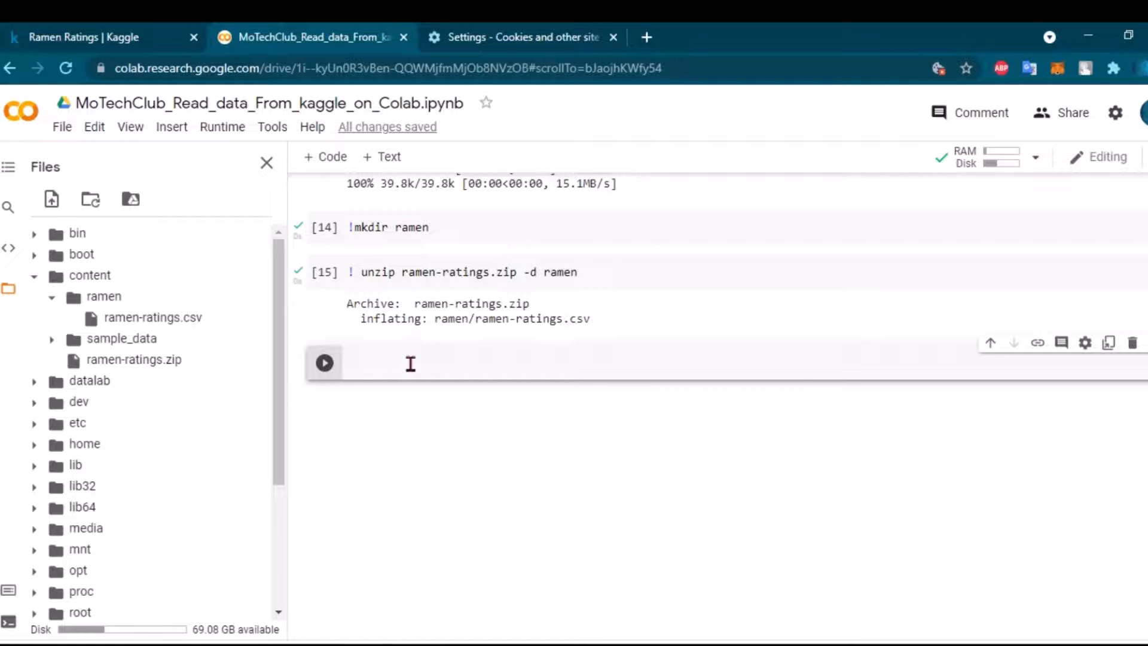
text(cd /content/)
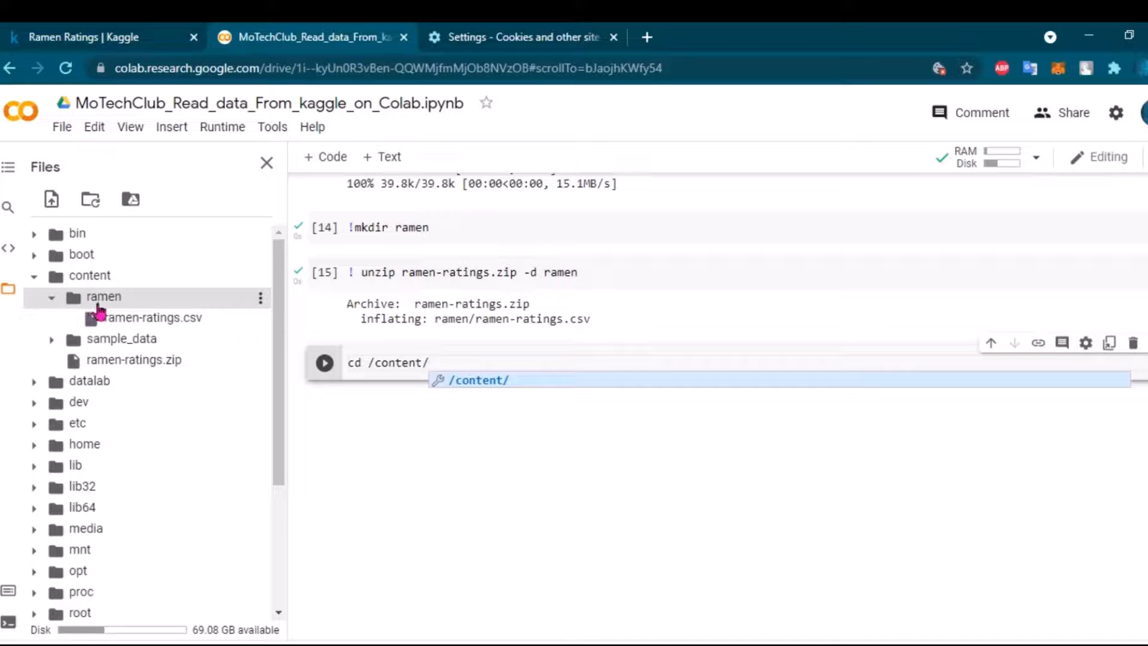
text(ramen/)
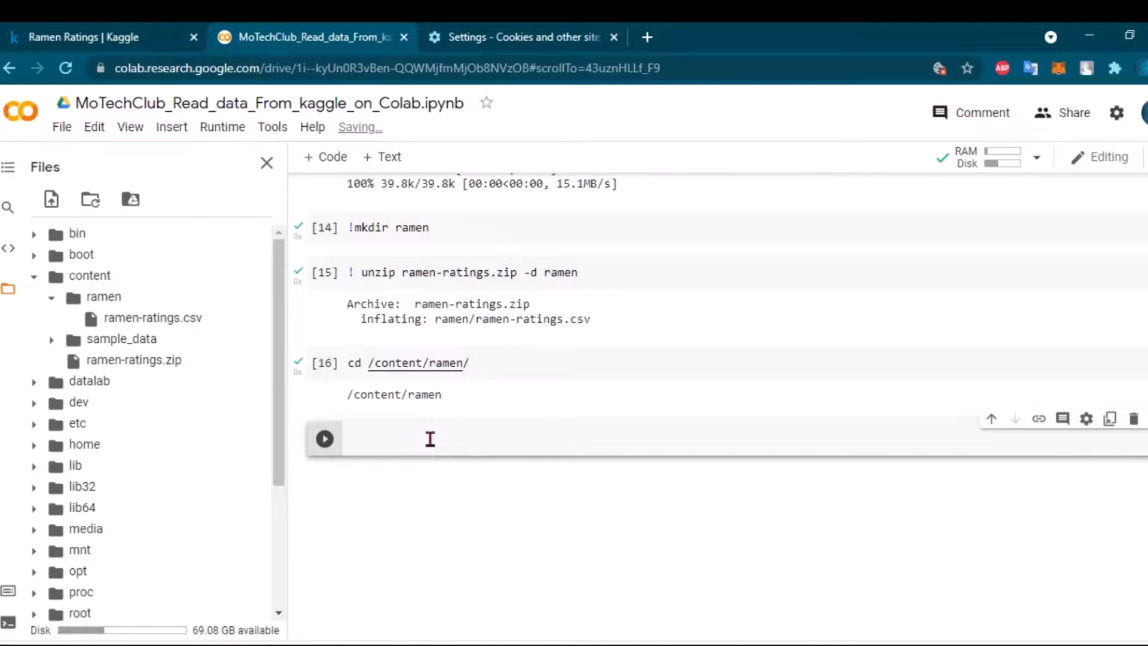
- Import pandas as pd and run df = pd.read_csv on the ramen ratings CSV
text(import pa)
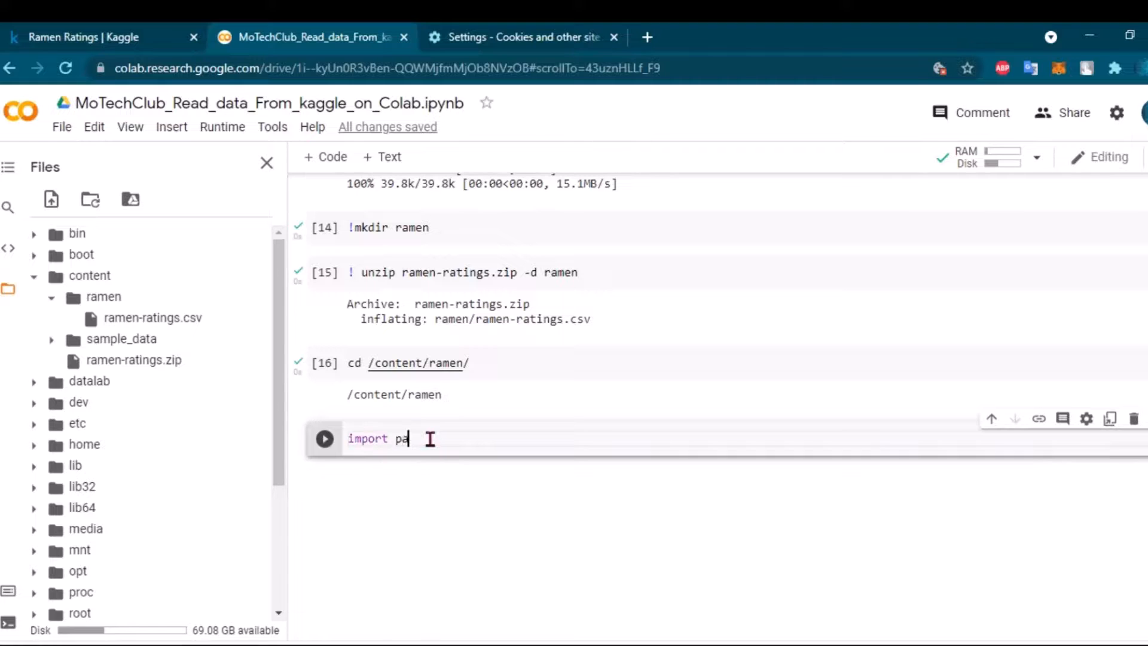
text(ndas as pd)
text(df)
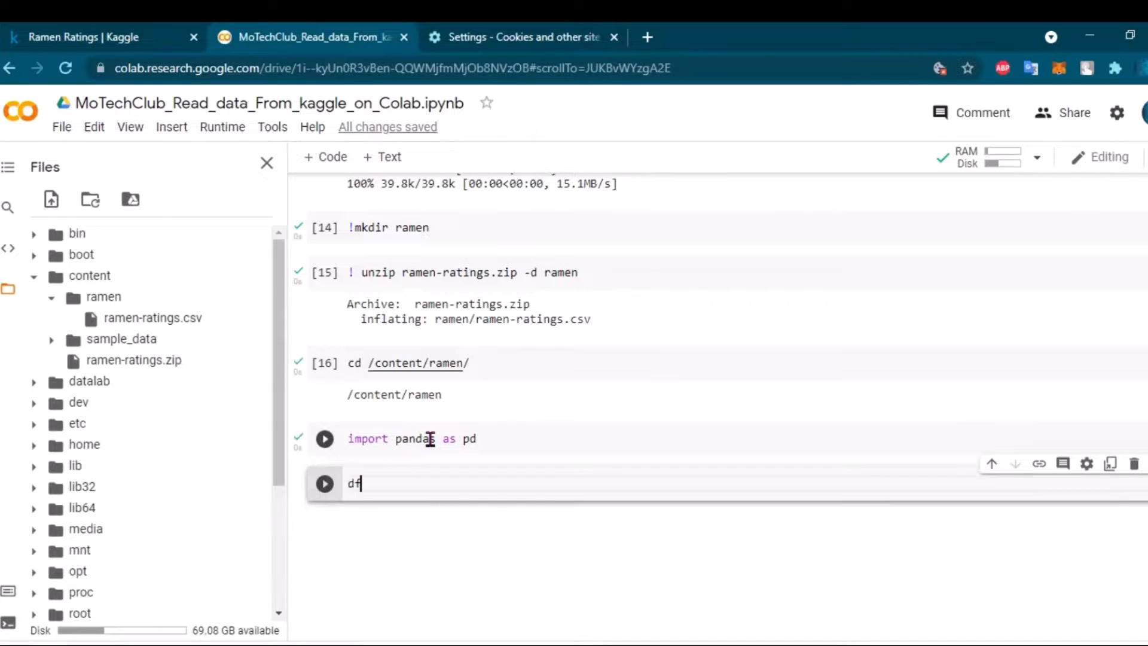
text(=)
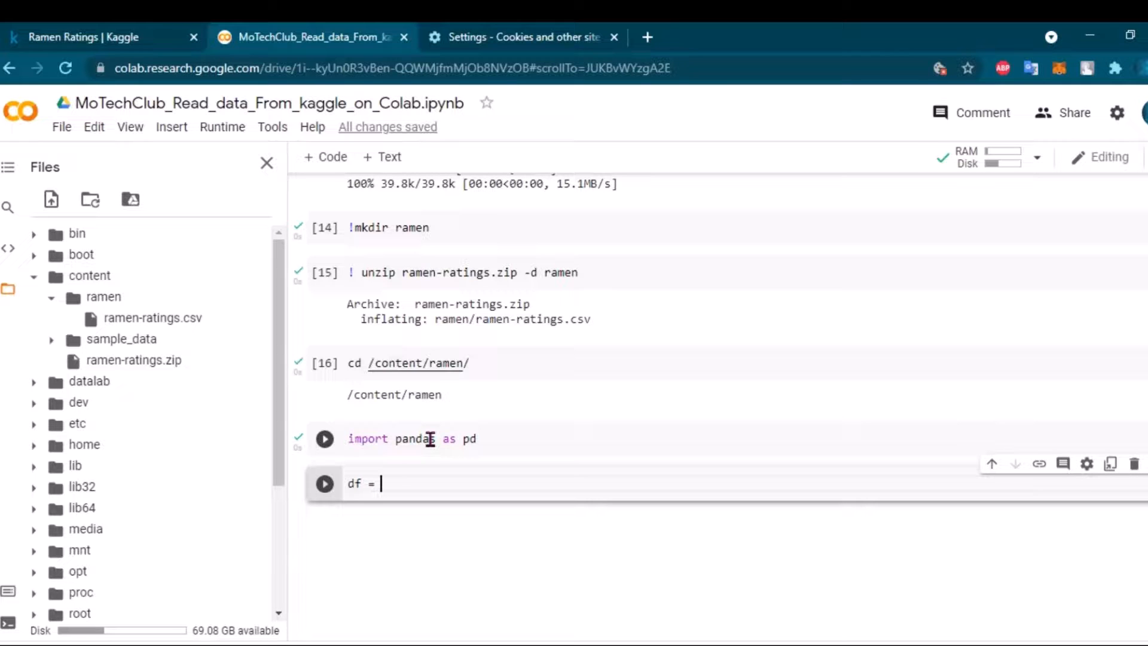
text(pd.read)
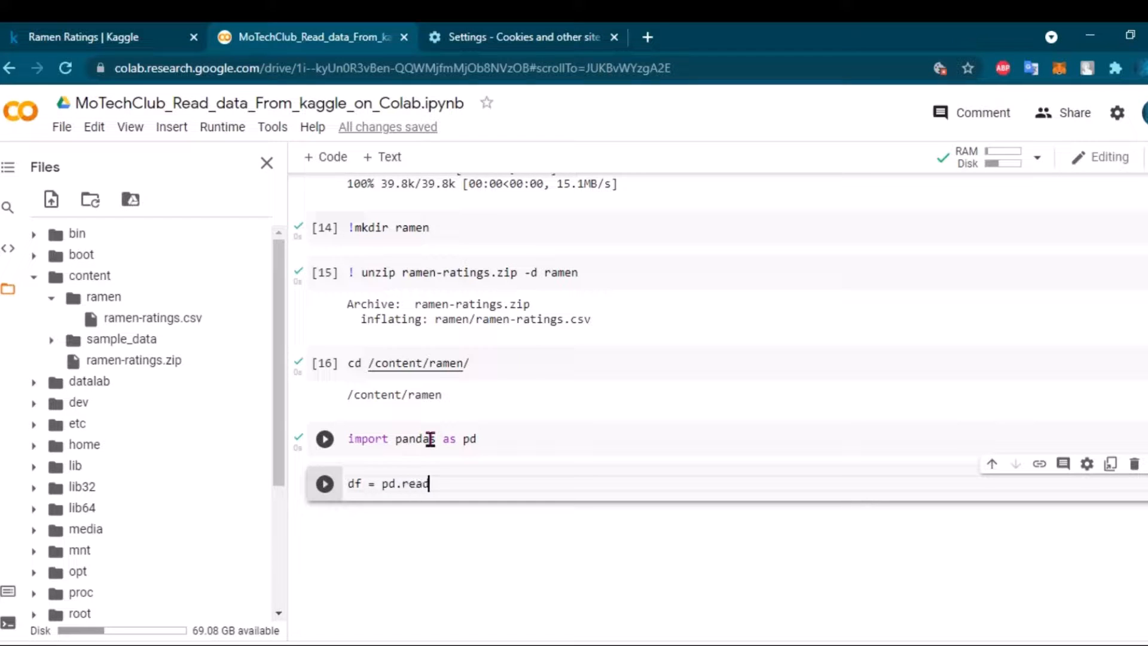
text(-csv)
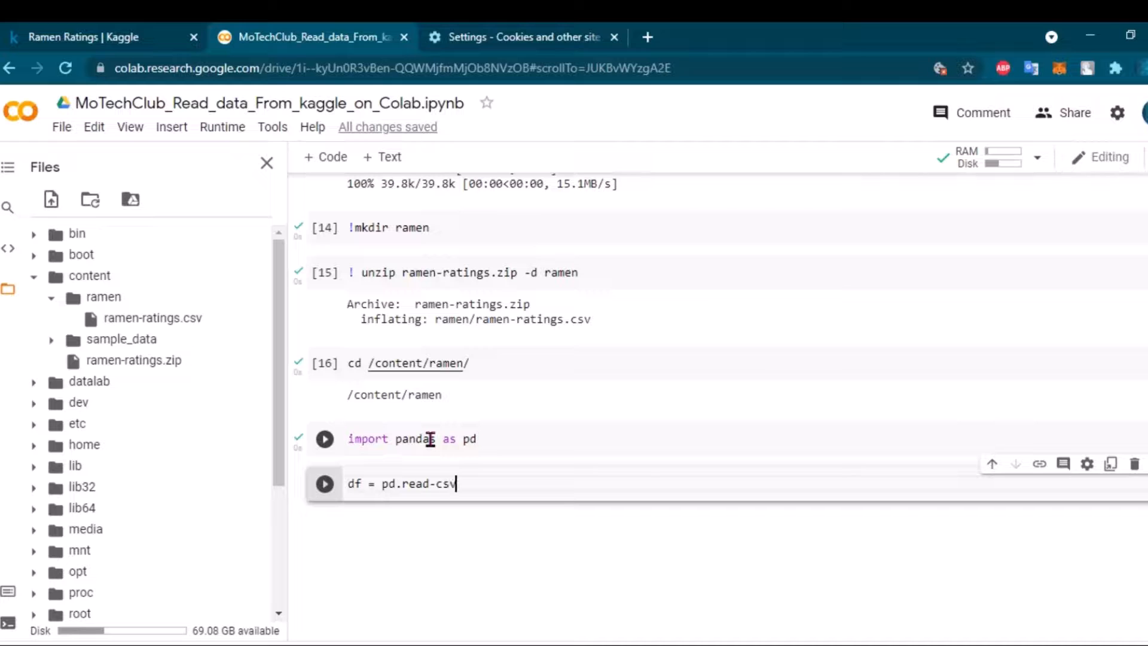
key(BackSpace)
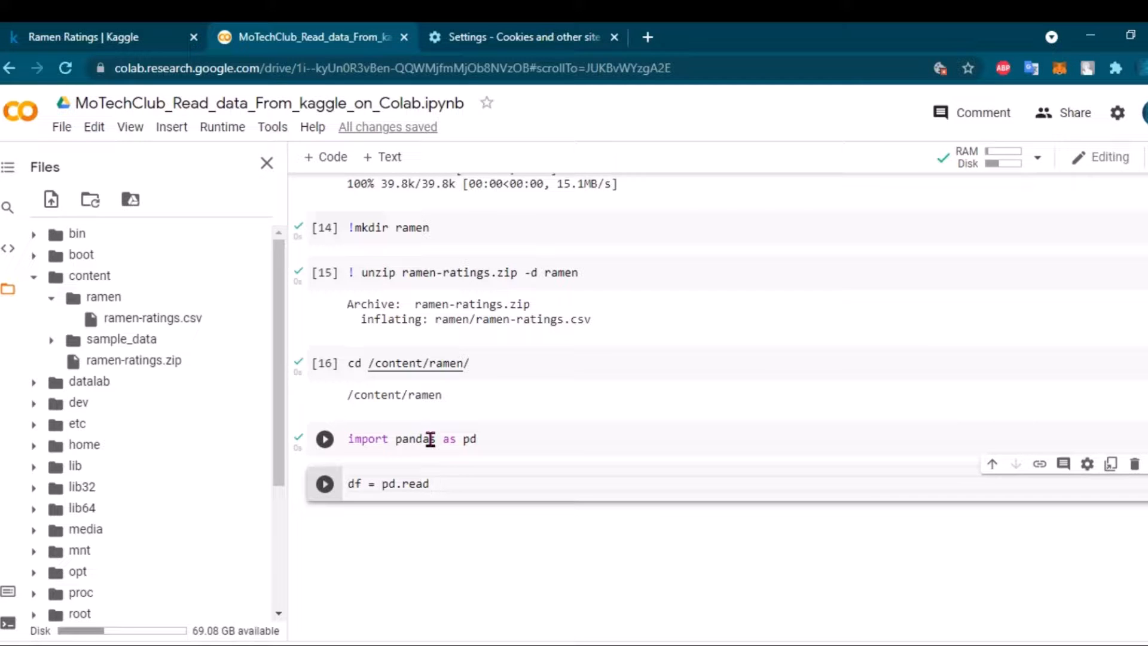
text(_csv)
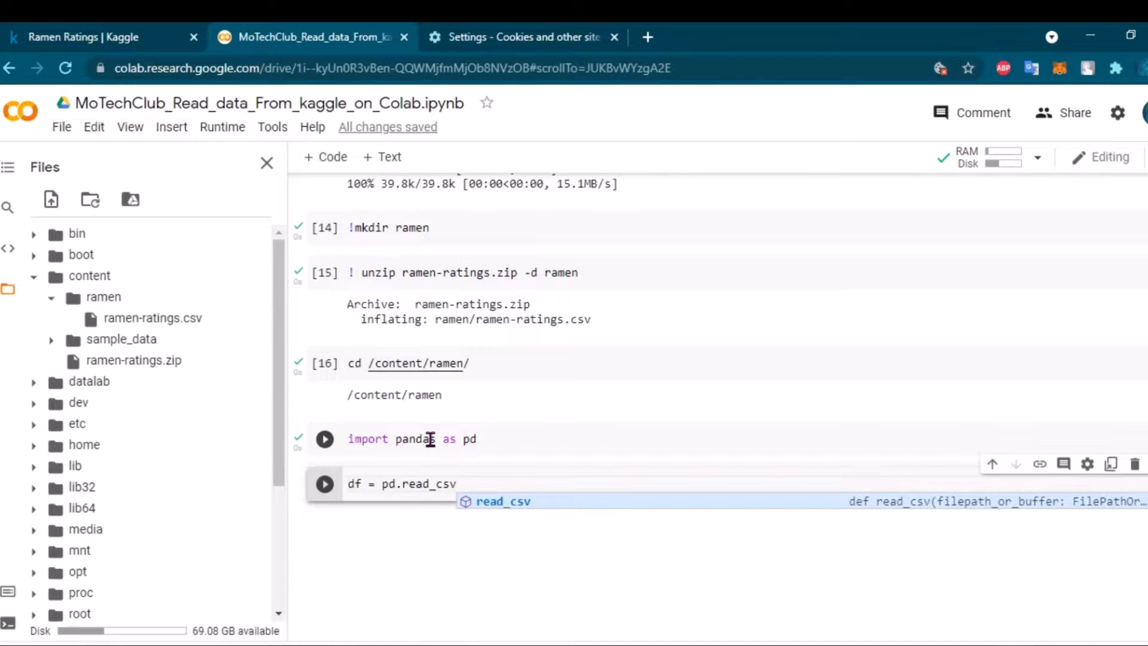
text(())
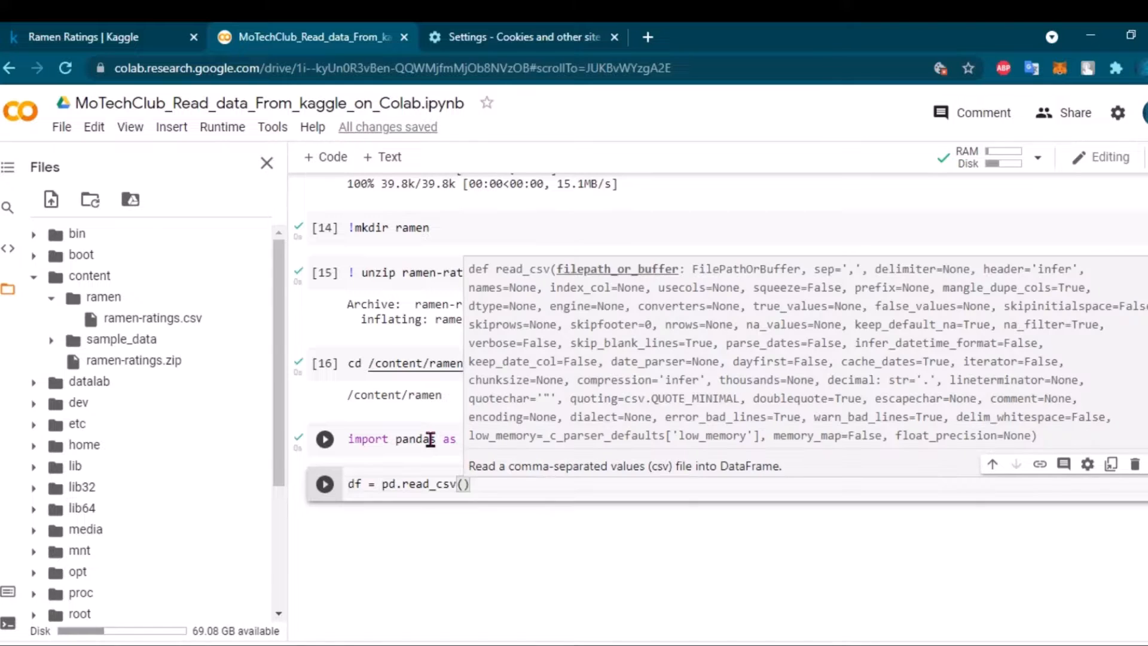
text("")
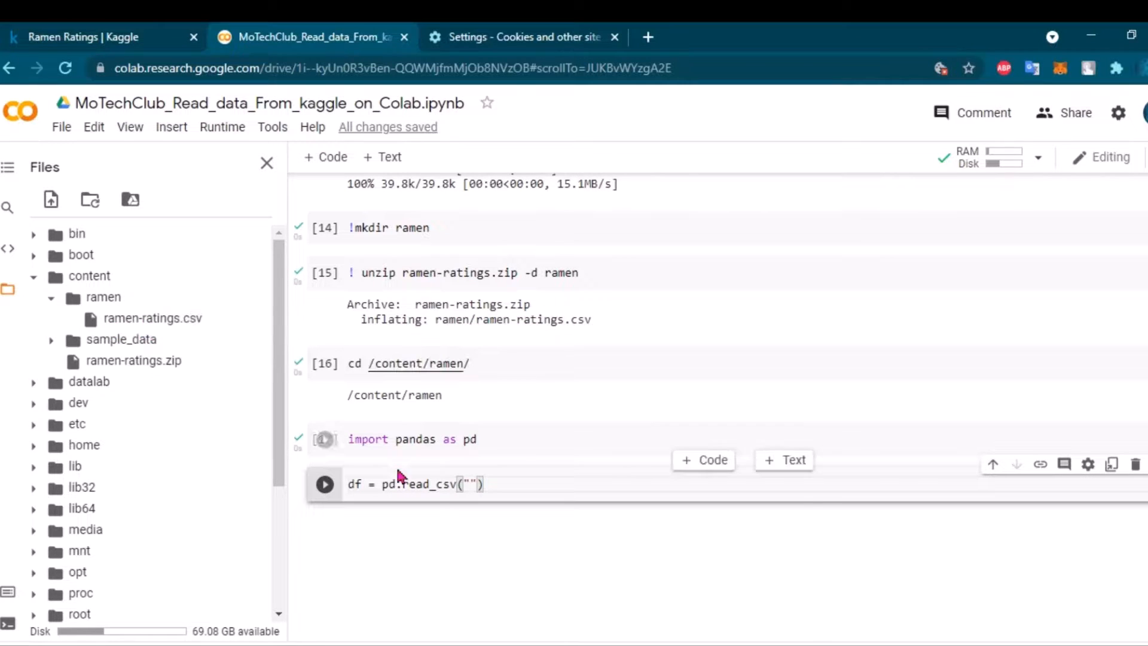
text(ramen-rating.)
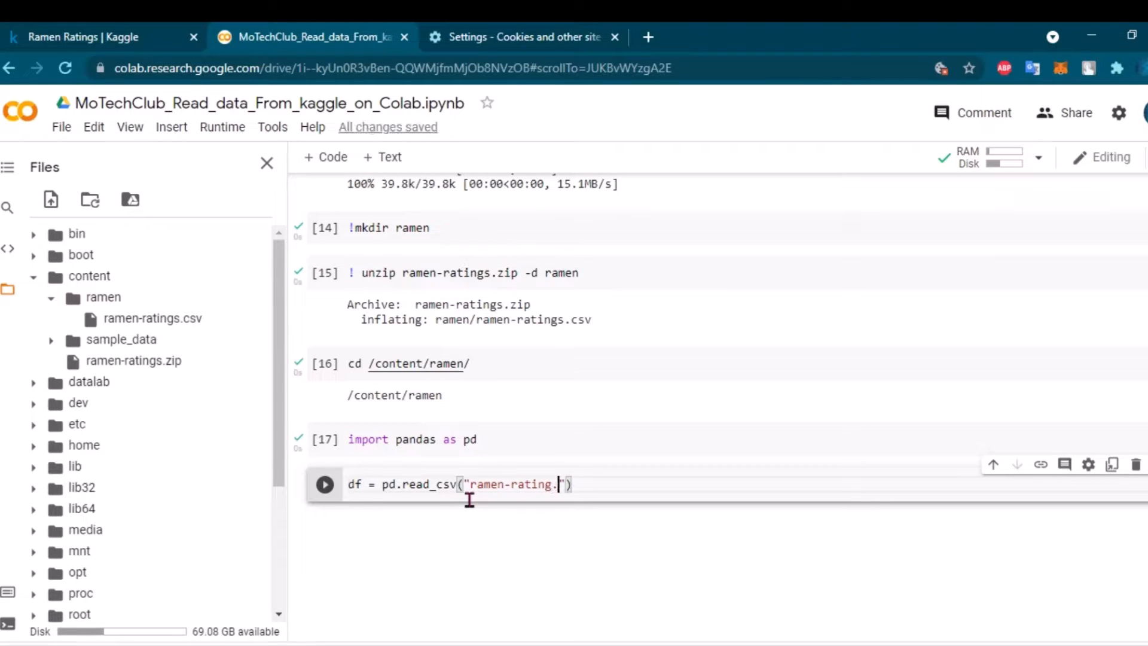
text(csv)
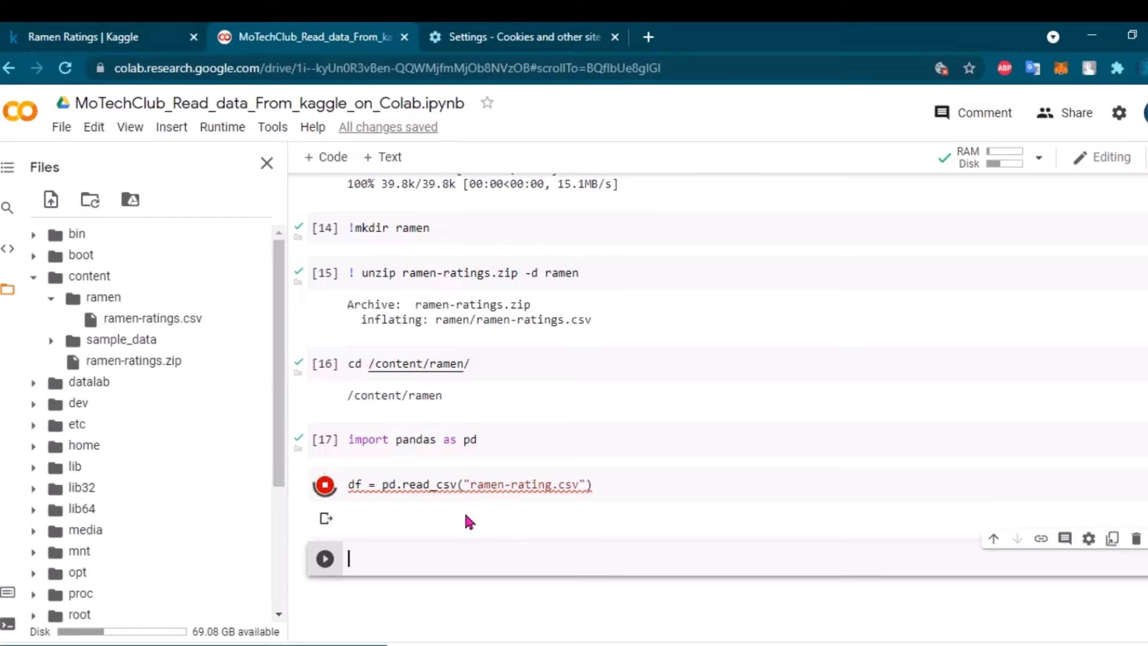
click(324, 485)
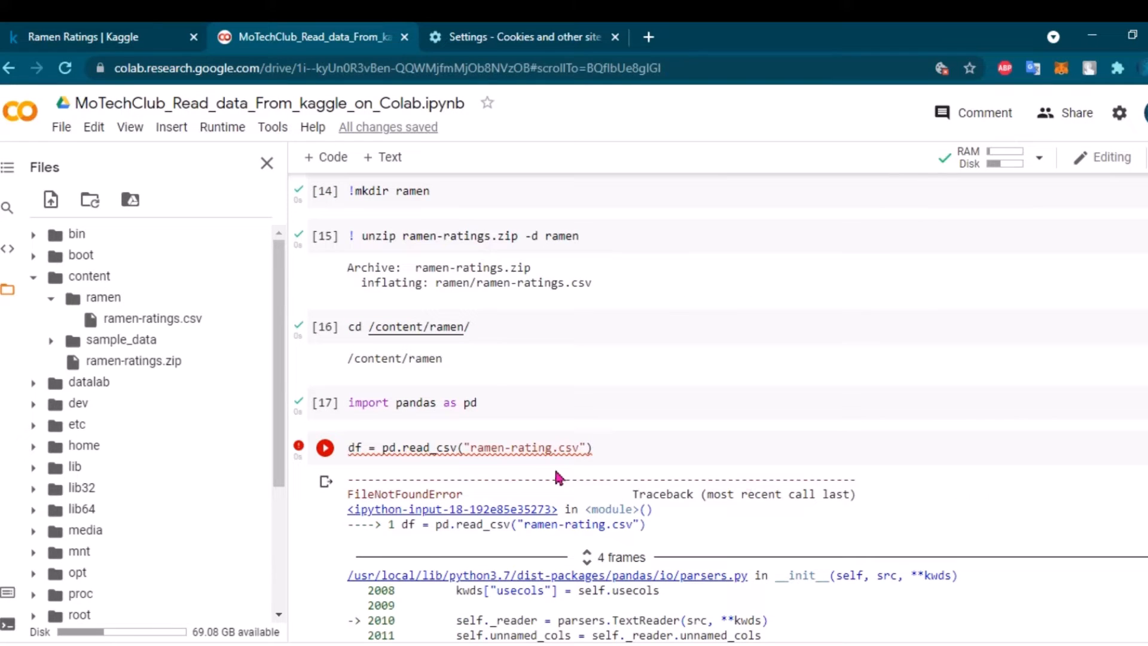
mouse_move(549, 473)
text(s)
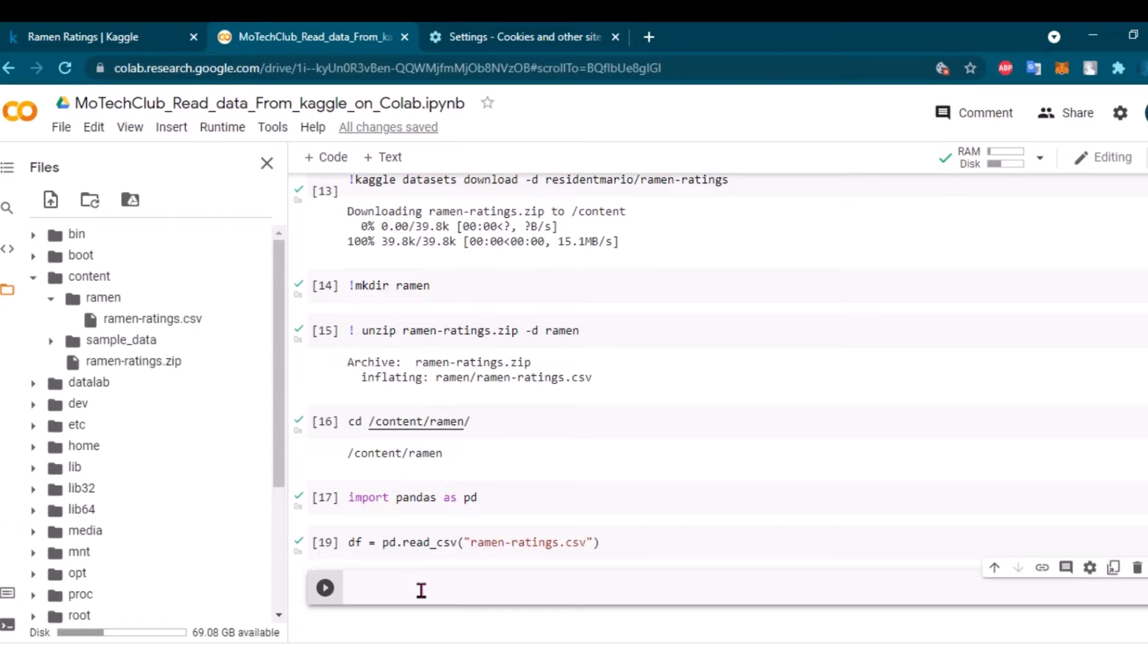
- Run df.head() in a new cell to preview the first five reviews
text(df)
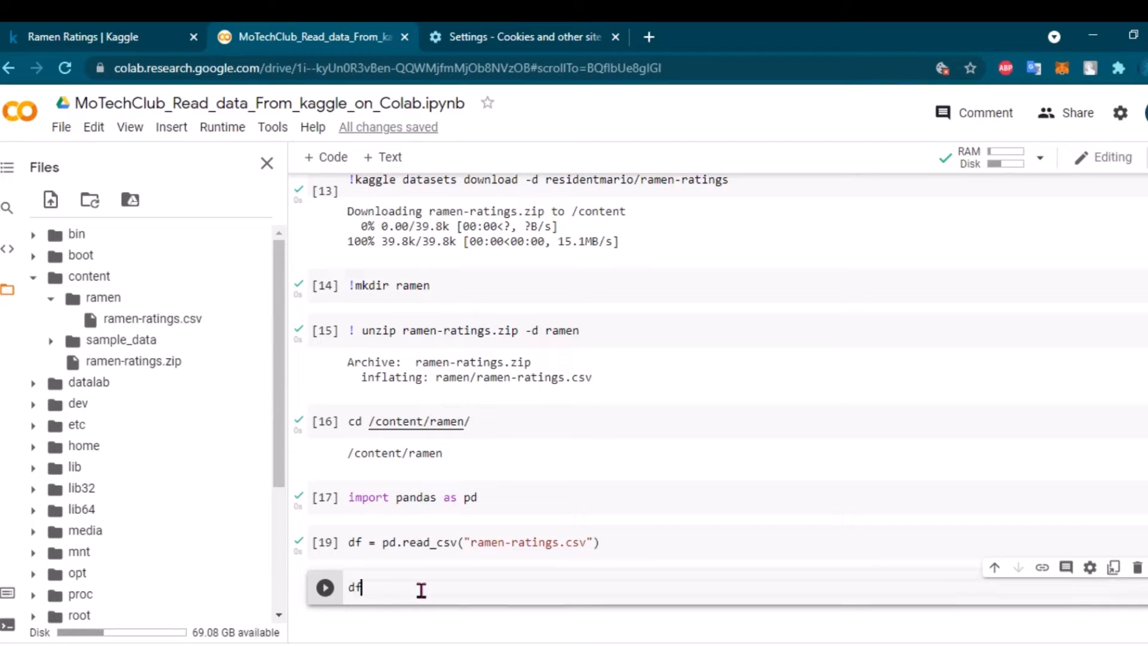
text(.head())
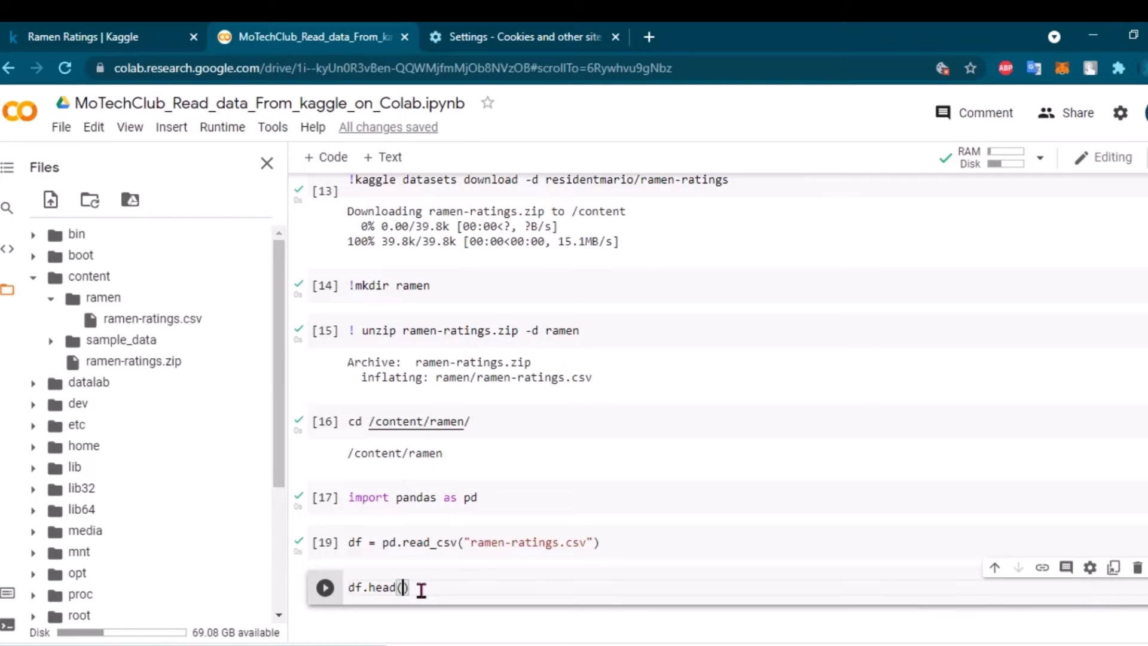
click(324, 587)
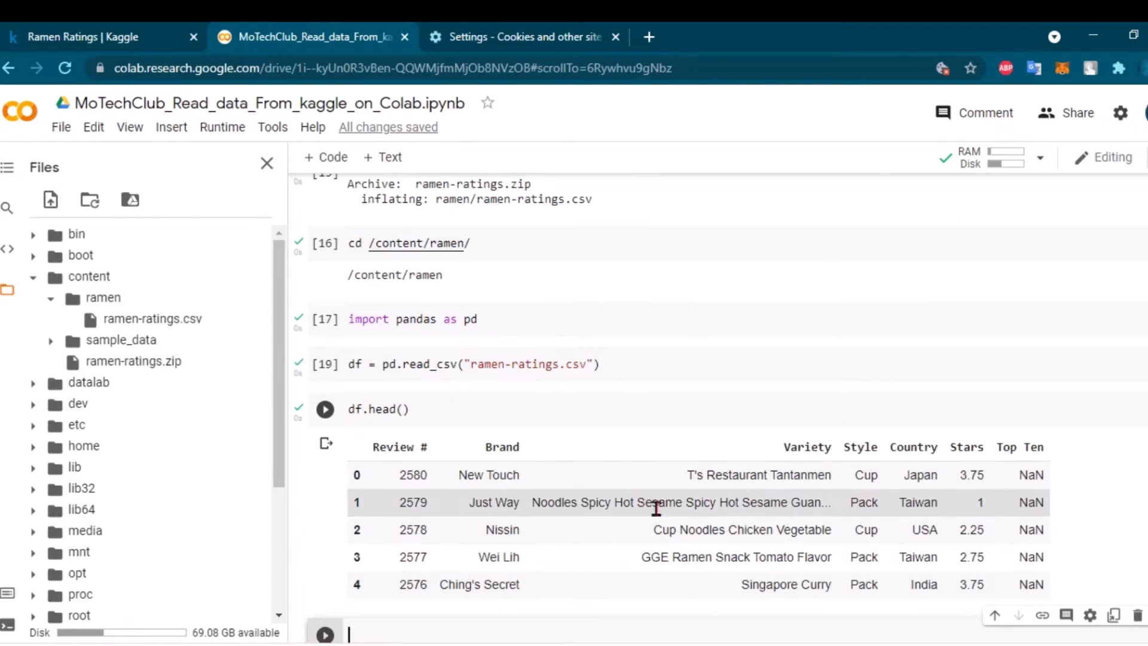
mouse_move(705, 454)
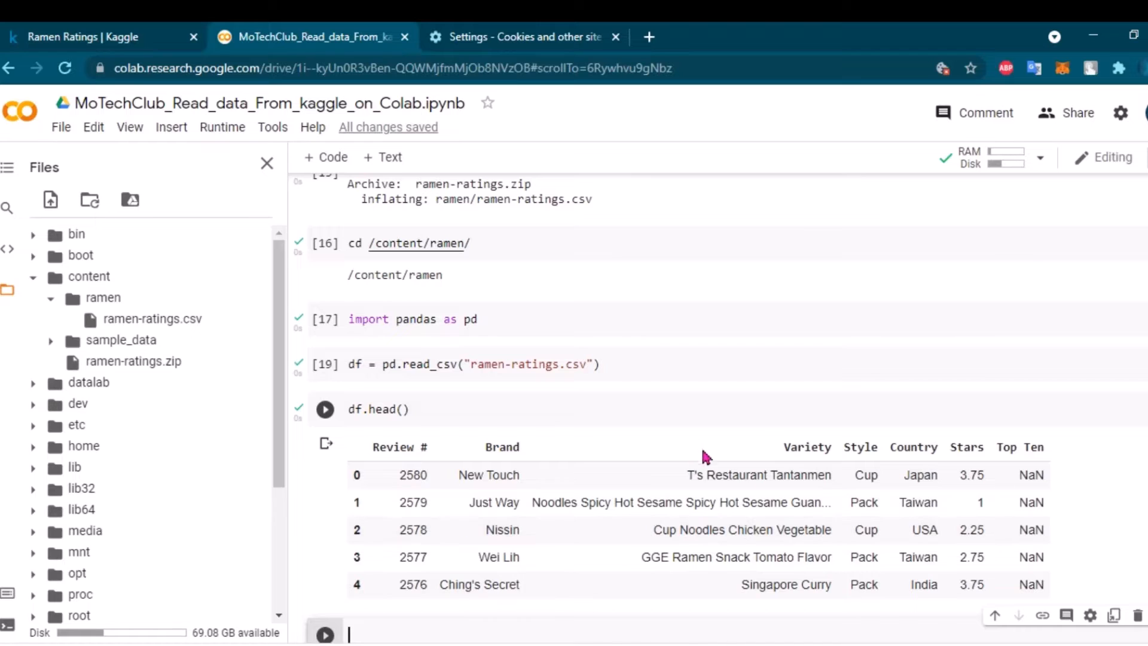
click(324, 409)
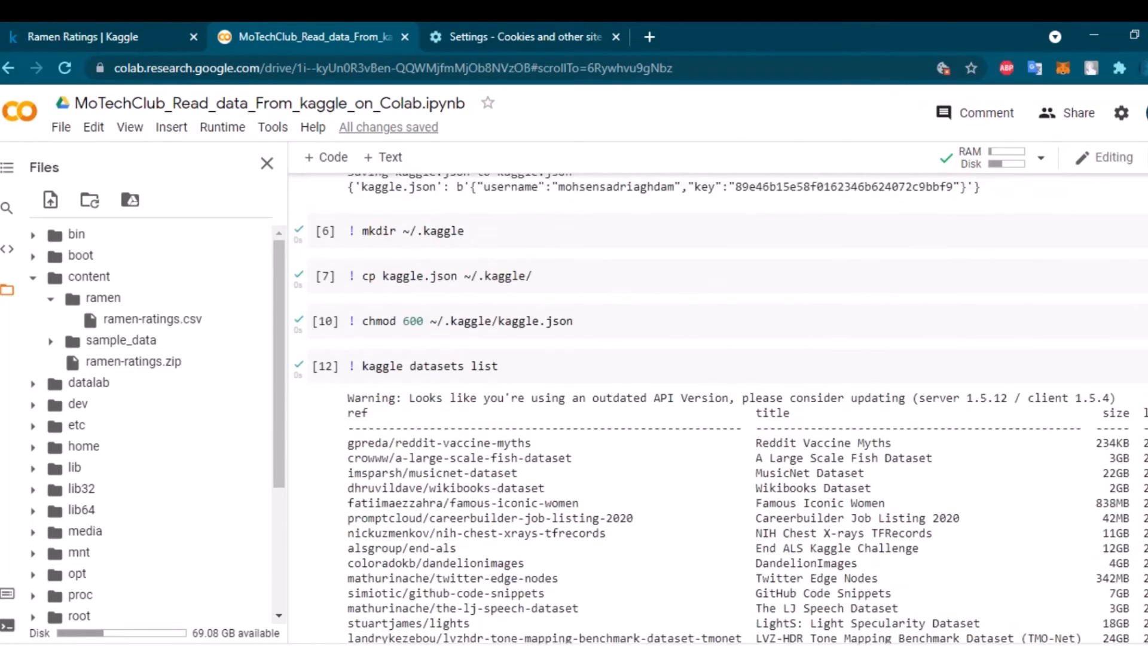
scroll(down, 3)
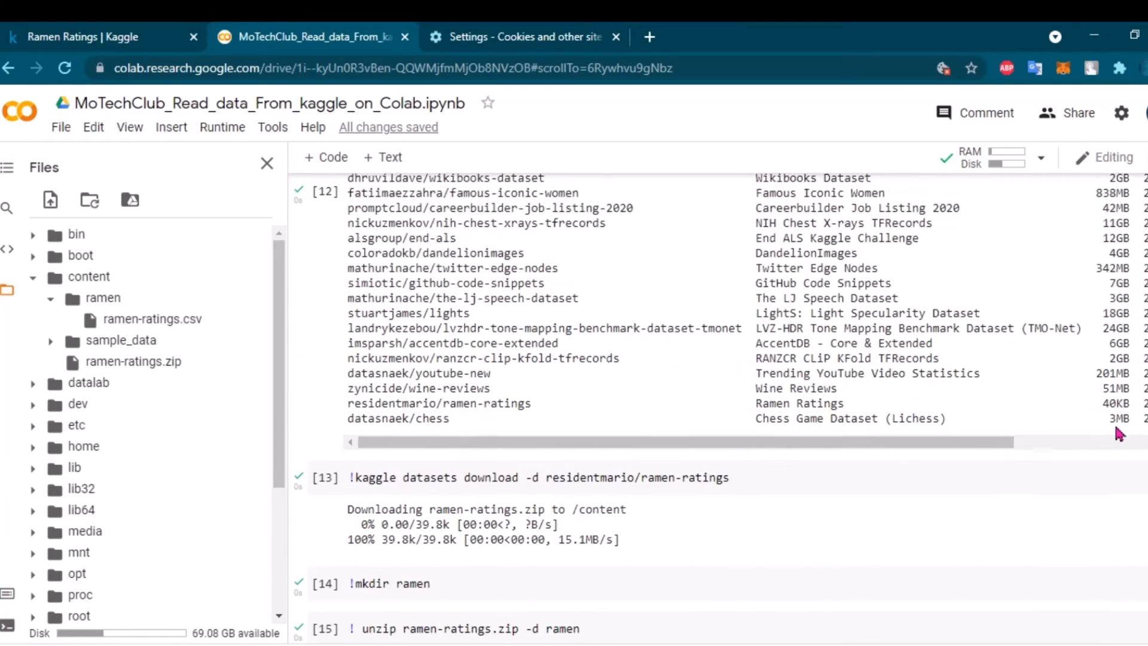